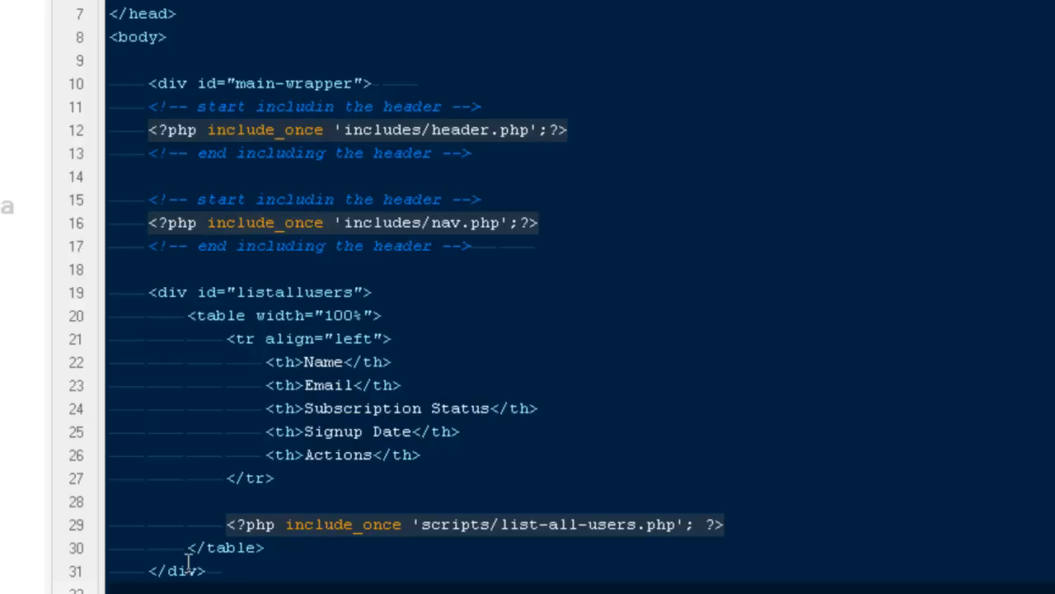
Step: Remove the user-listing block and start an empty div with id editindividualusers
drag(112, 268, 206, 571)
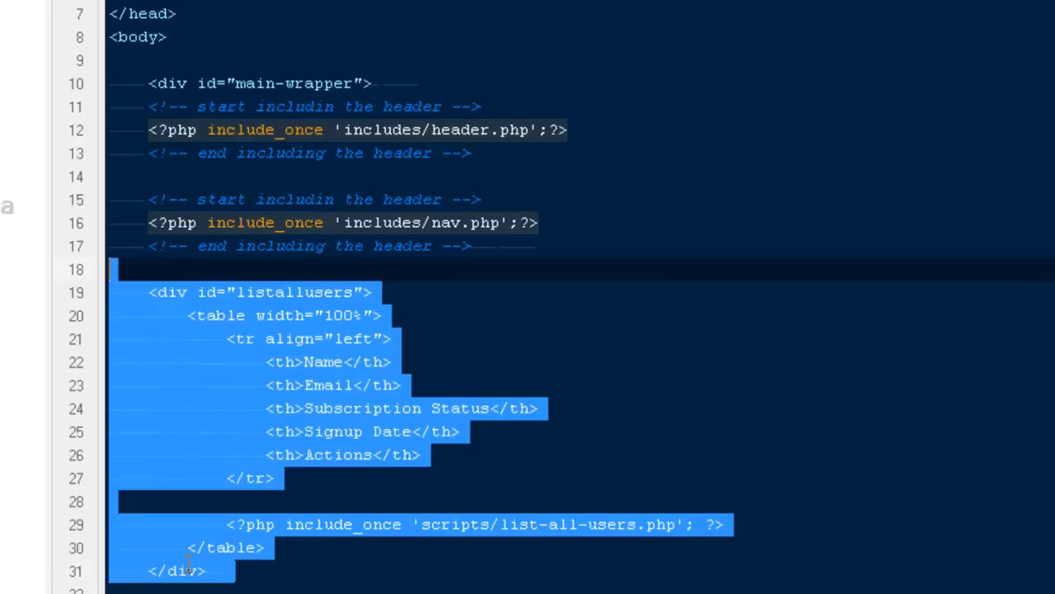
key(Delete)
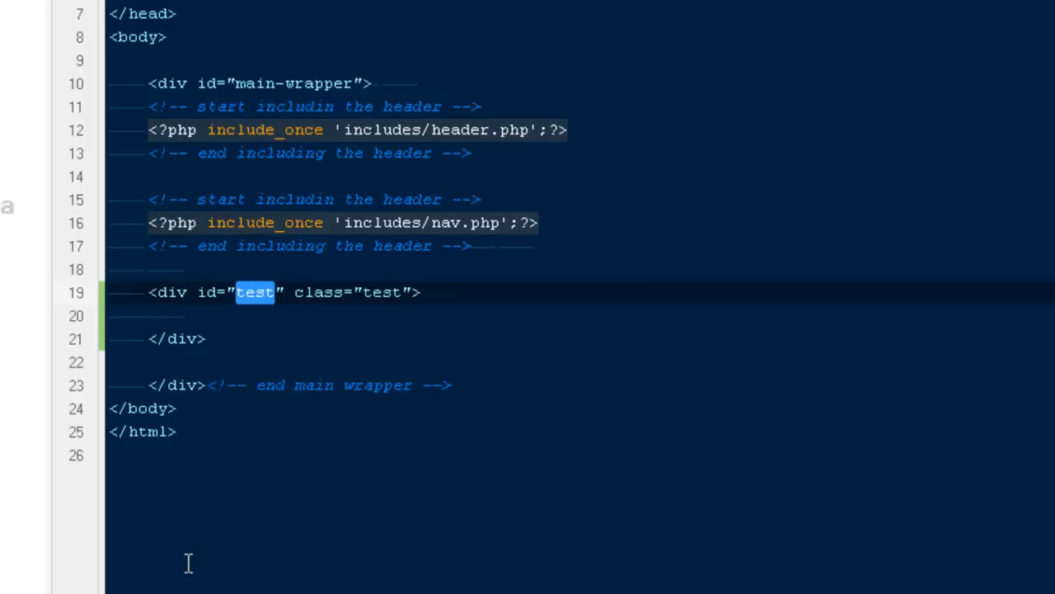
text(edit)
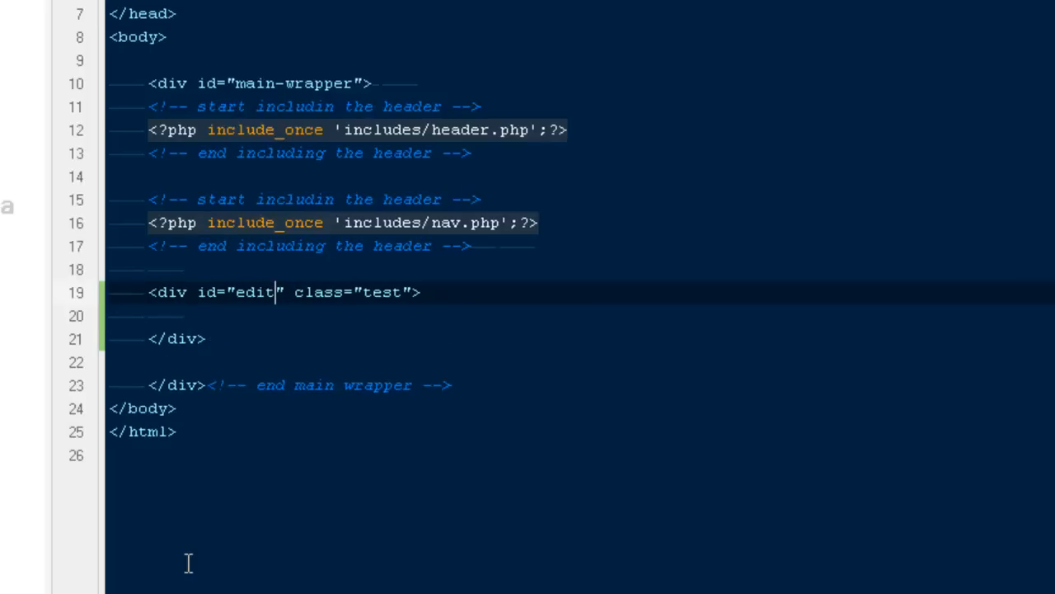
text(ing)
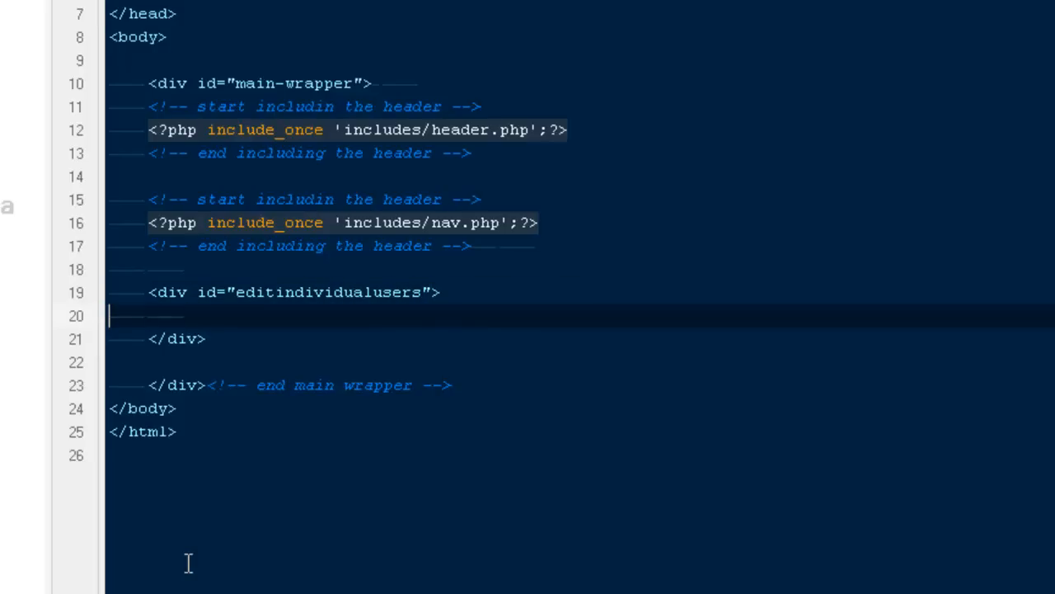
key(Enter)
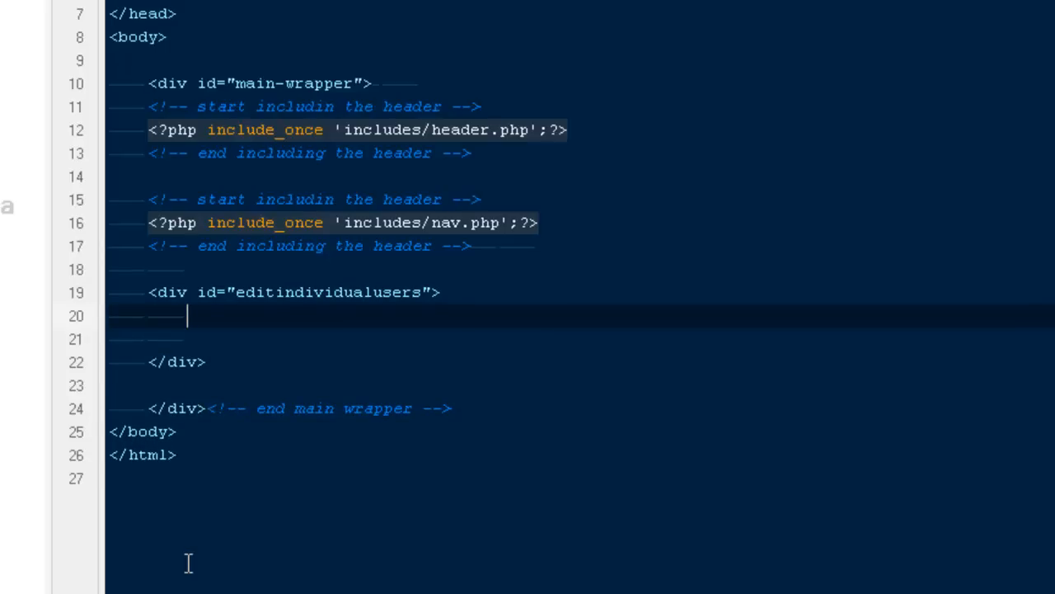
Step: Expand a table skeleton inside the div, then delete it again
text(tab)
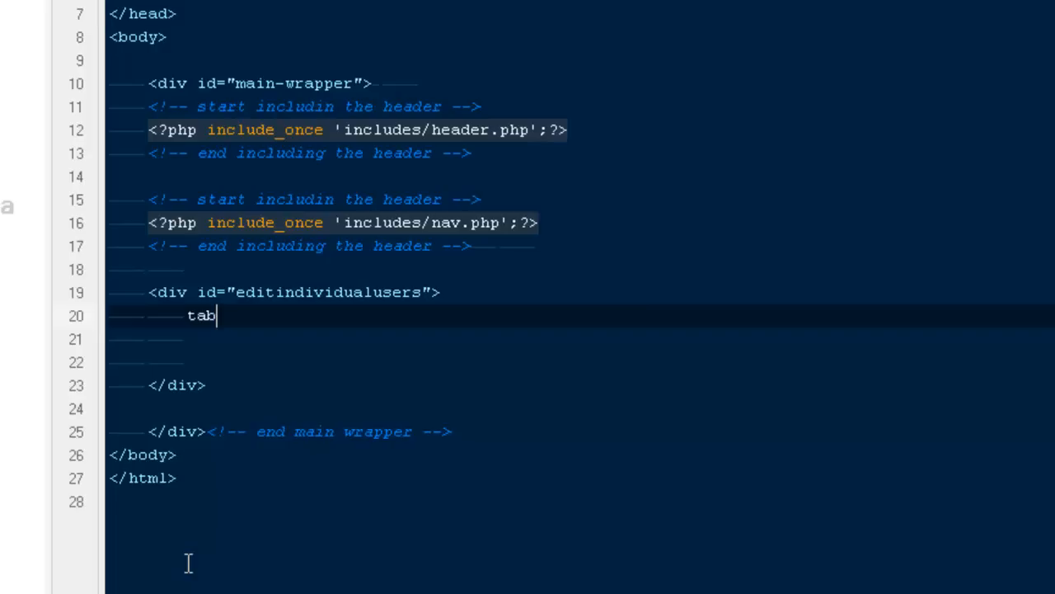
key(Tab)
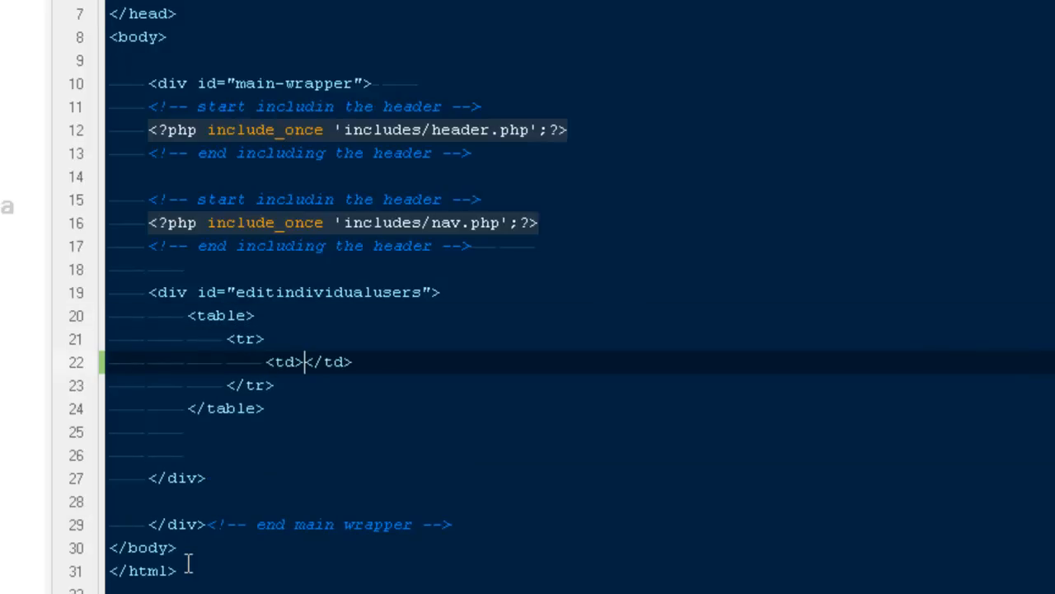
click(234, 340)
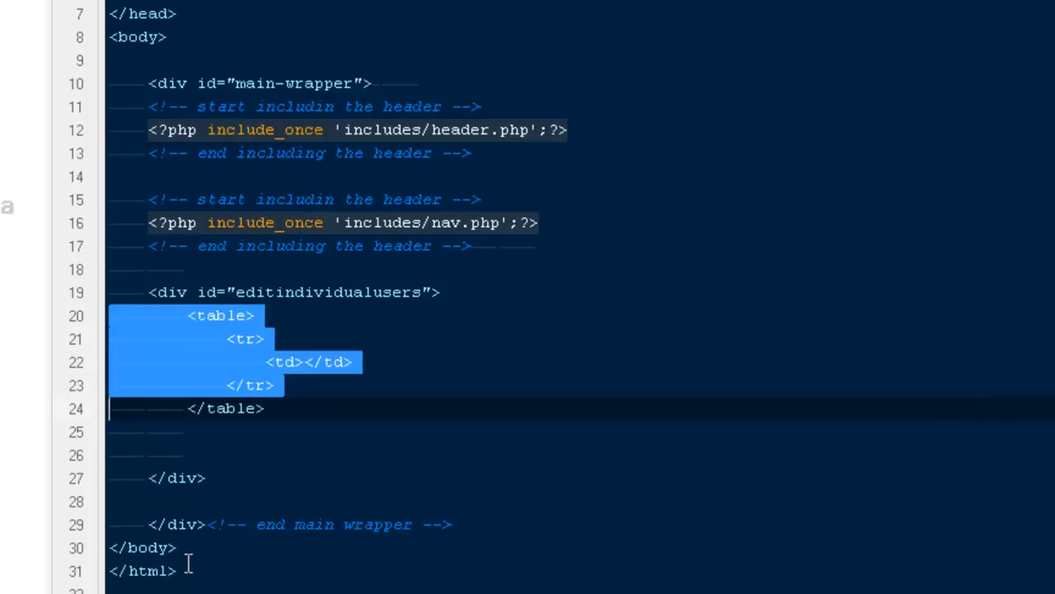
key(Delete)
text(form method="post" action="edit-user" id="test" name="test)
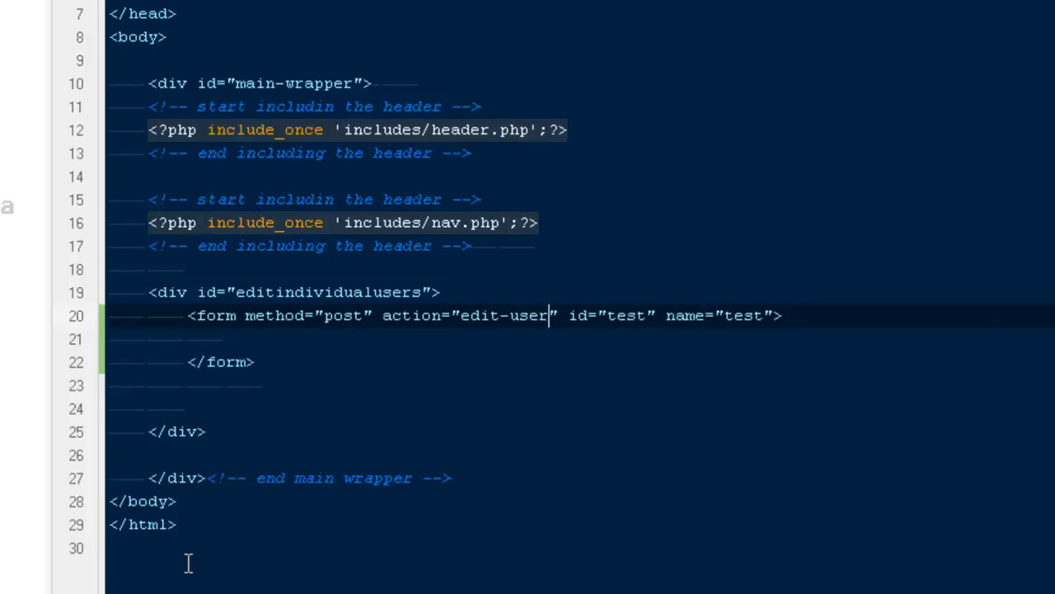
Step: Finish the form's action as edit-user.php and leave the editor for the file browser
text(.php)
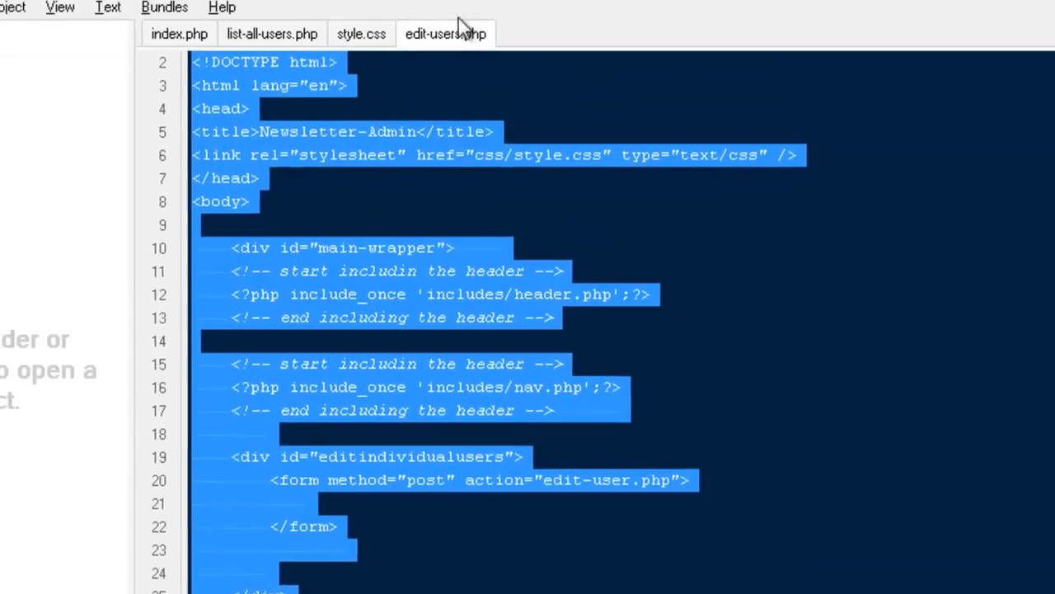
click(13, 6)
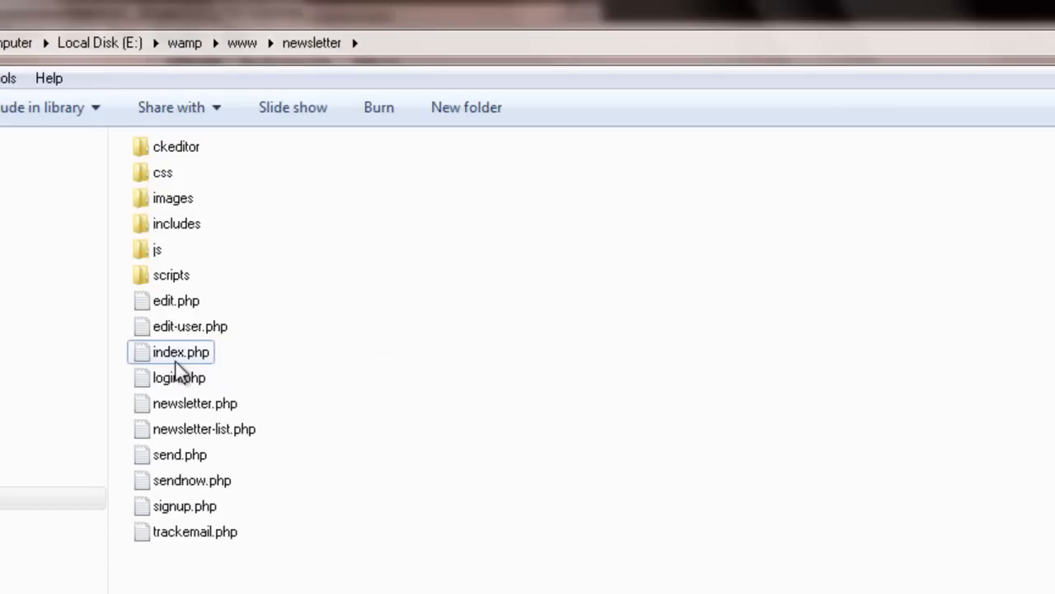
Step: Open edit-user.php from the newsletter folder into the editor
click(190, 327)
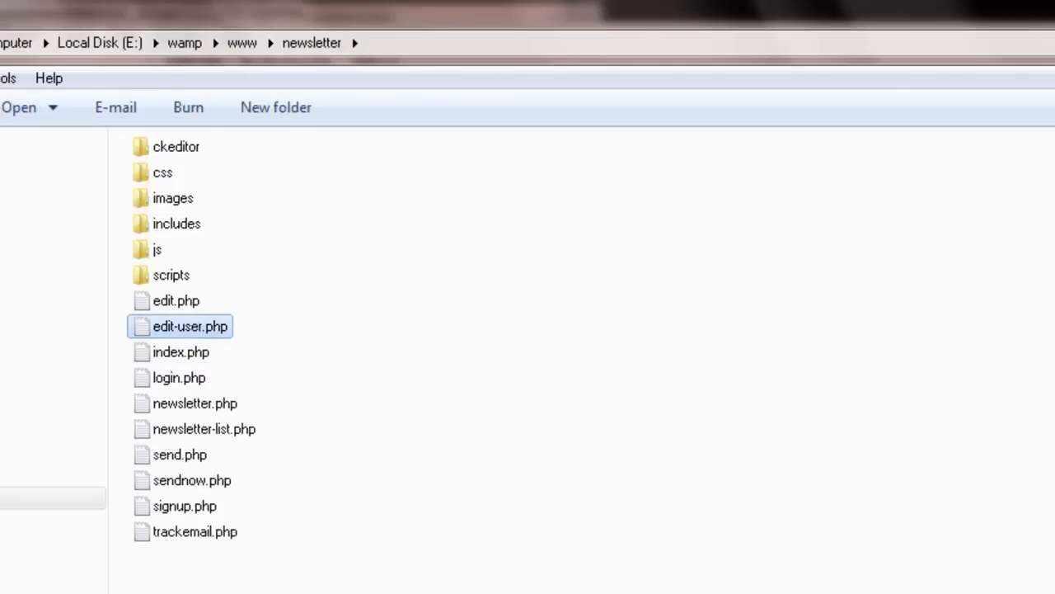
double_click(191, 327)
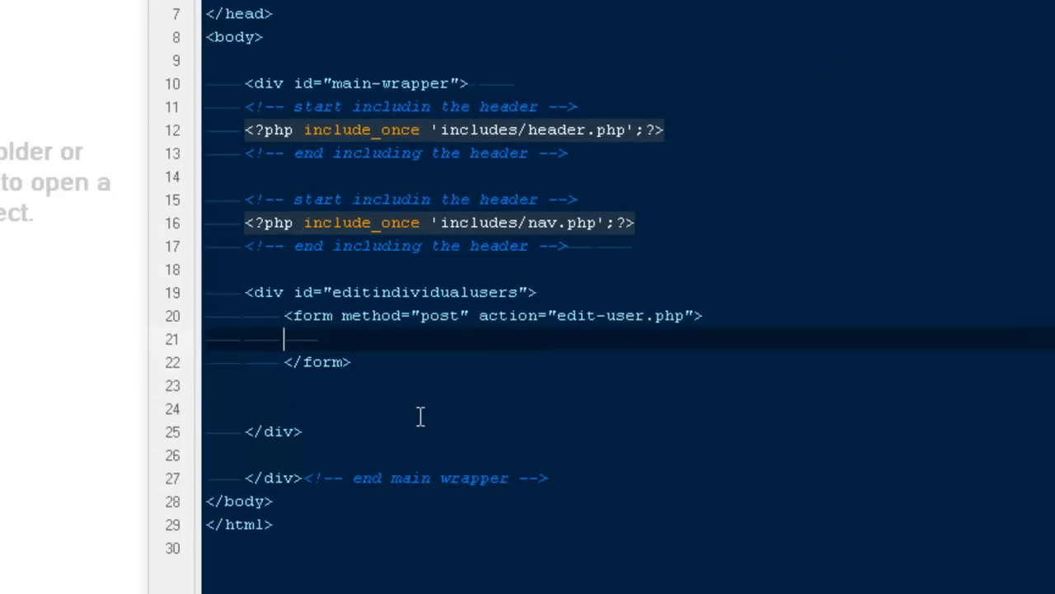
Step: Add a div of class form-elements holding a label reading Name
text(divq)
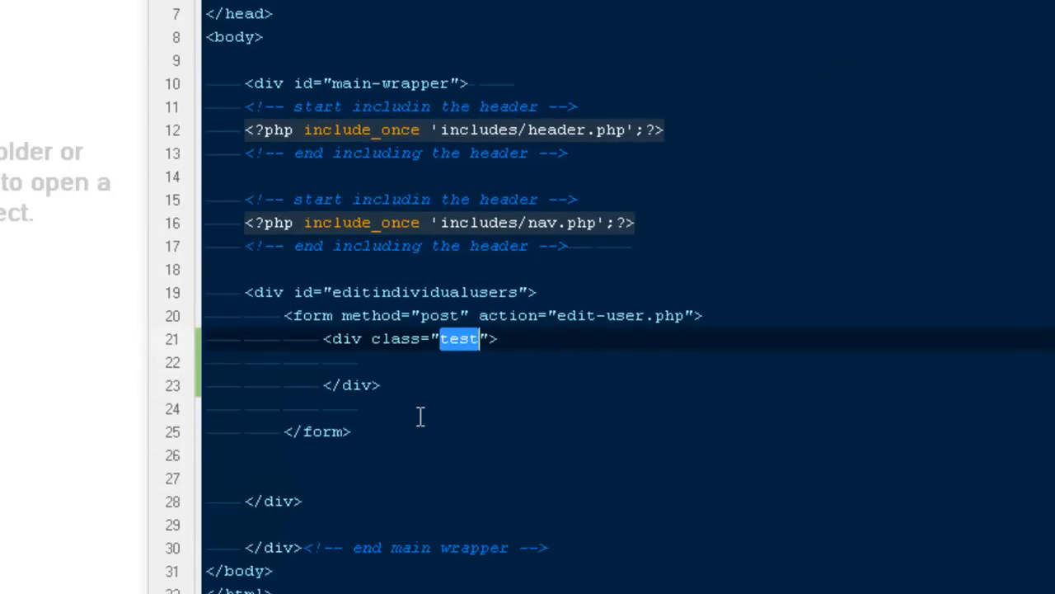
text(form-eleme)
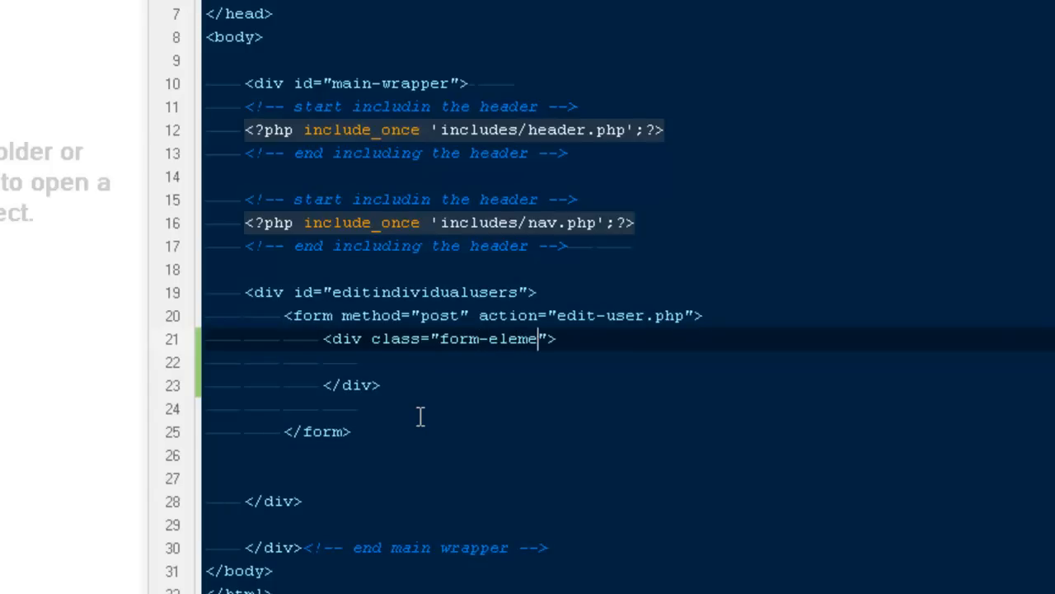
text(nts)
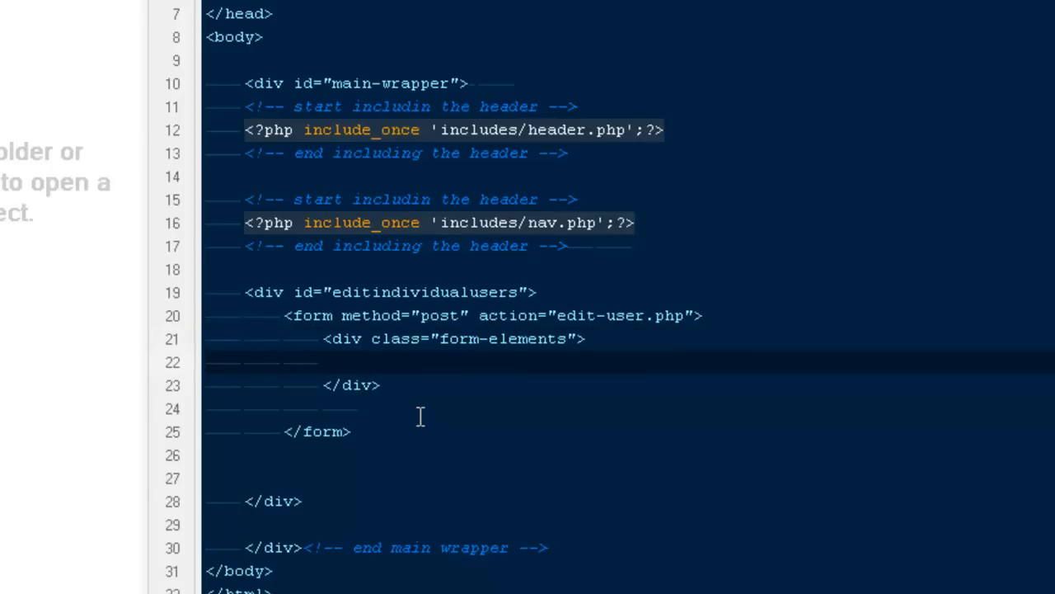
text(<label for="test">test</label>)
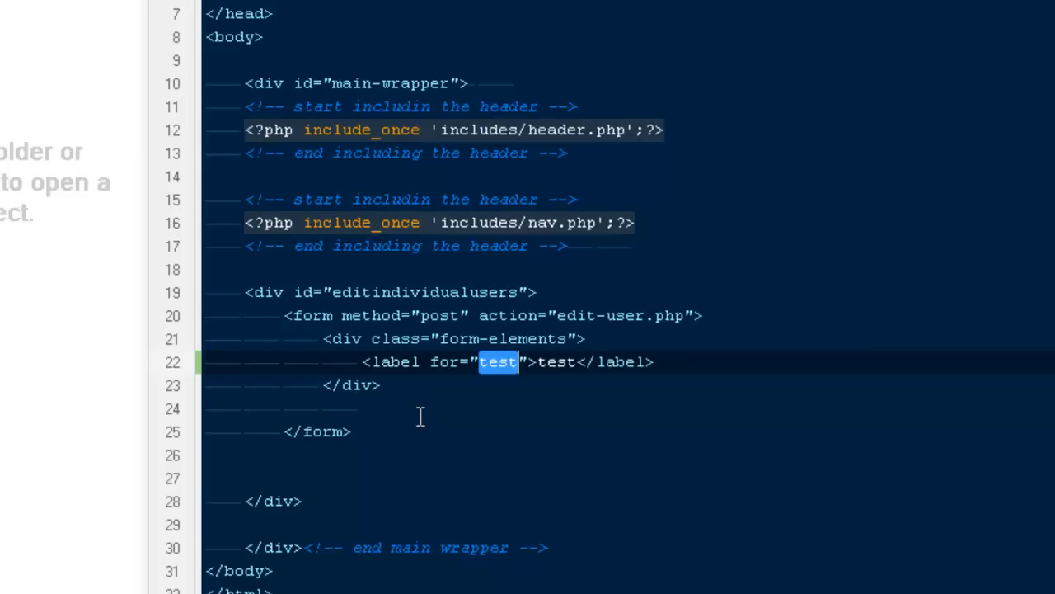
text(AN)
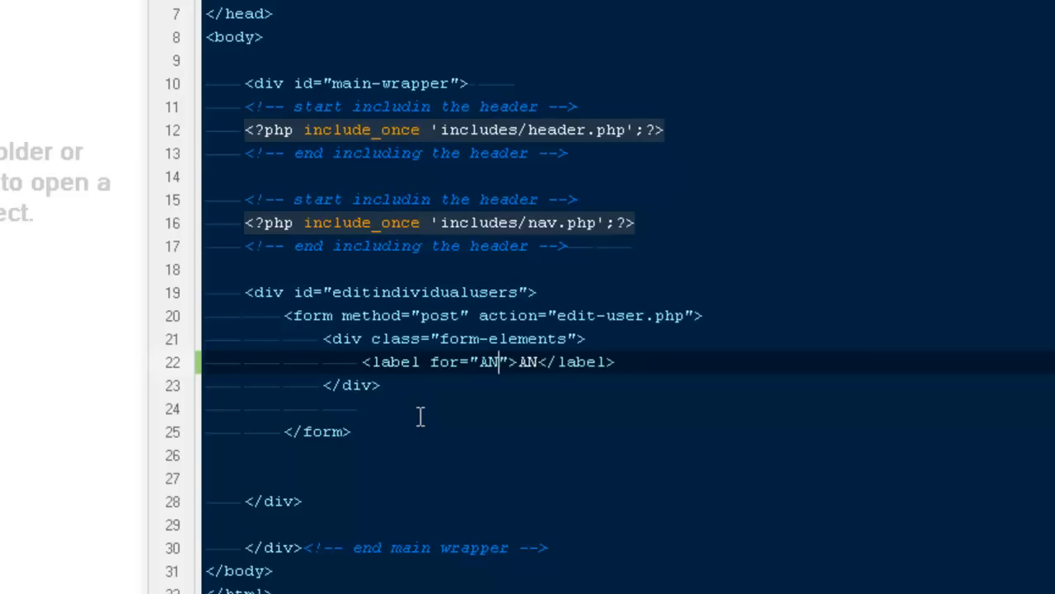
text(name)
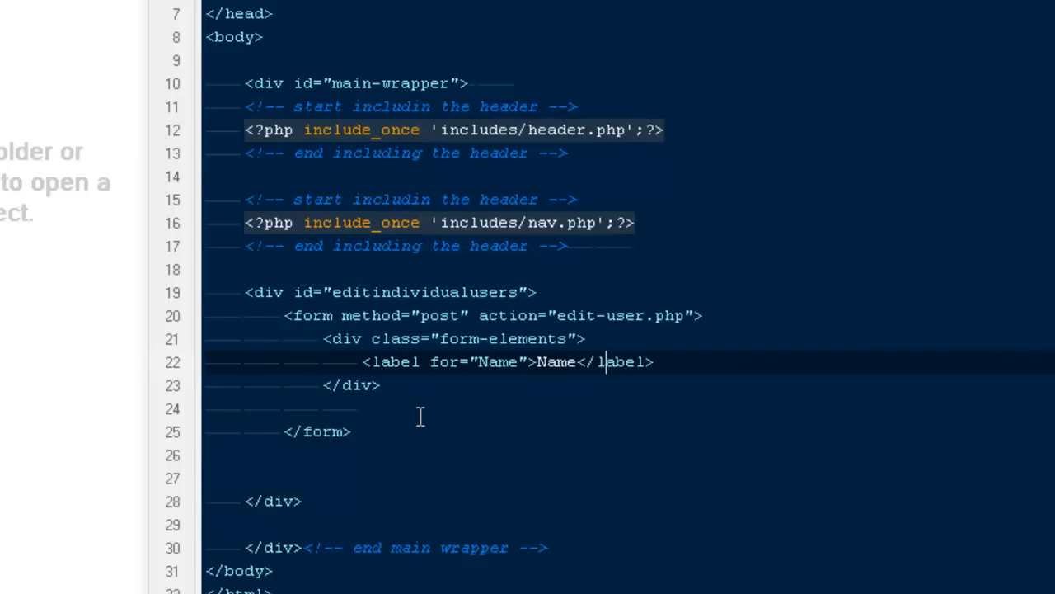
Step: Add a text input named name with an empty value under the label
text(inp)
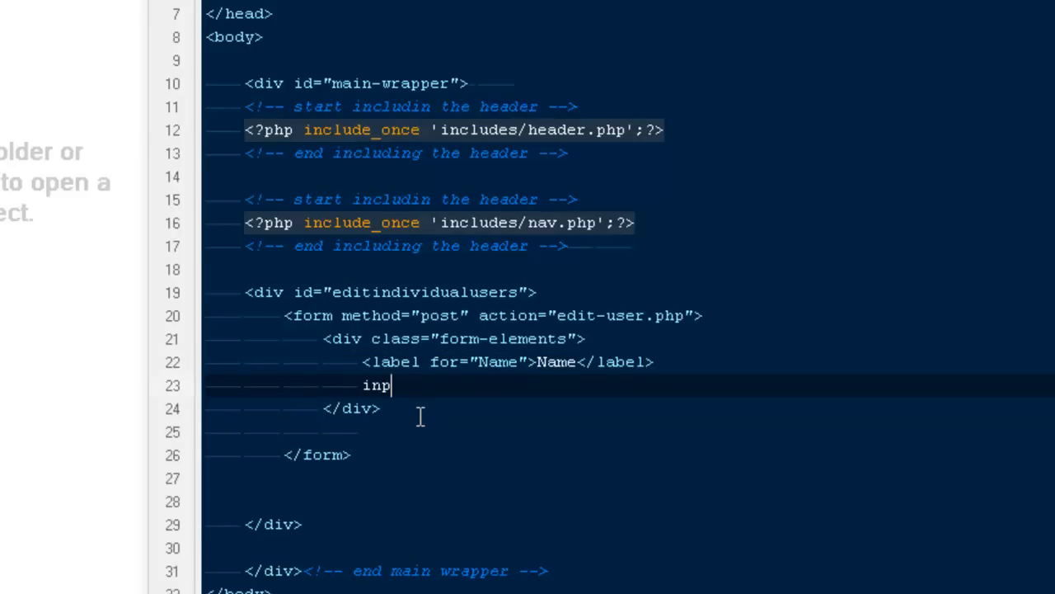
text(input type="text" name="test" value="value" />)
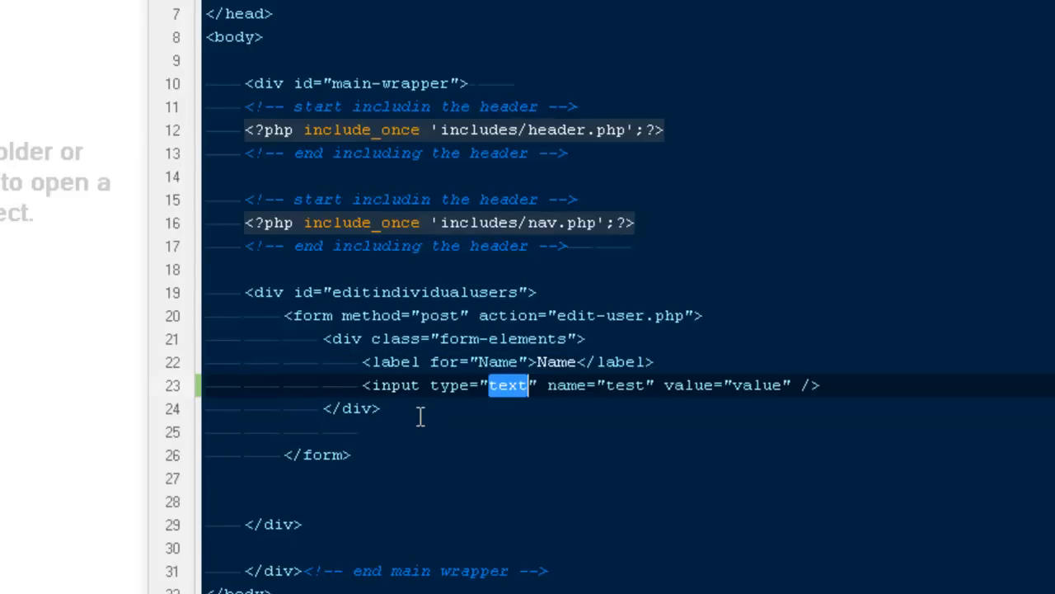
double_click(625, 386)
text(nam)
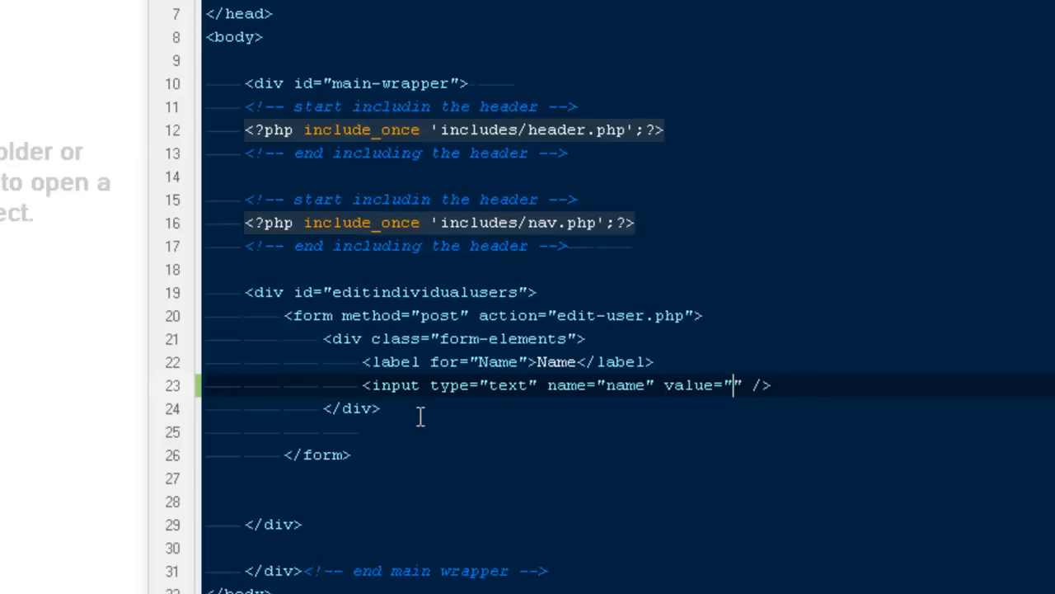
key(Enter)
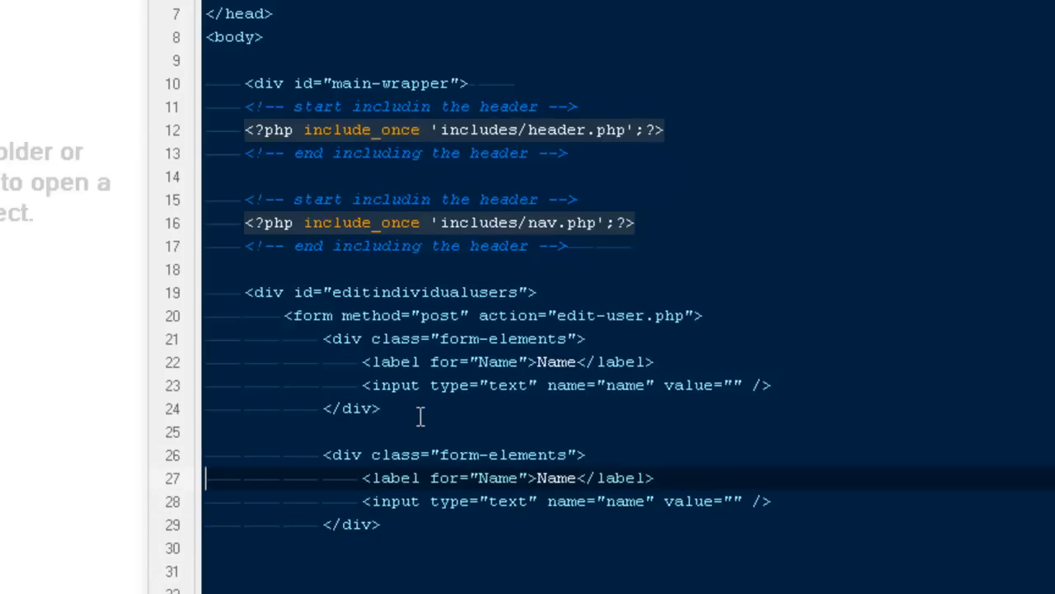
Step: Relabel the duplicated field block's label from Name to Email
double_click(558, 478)
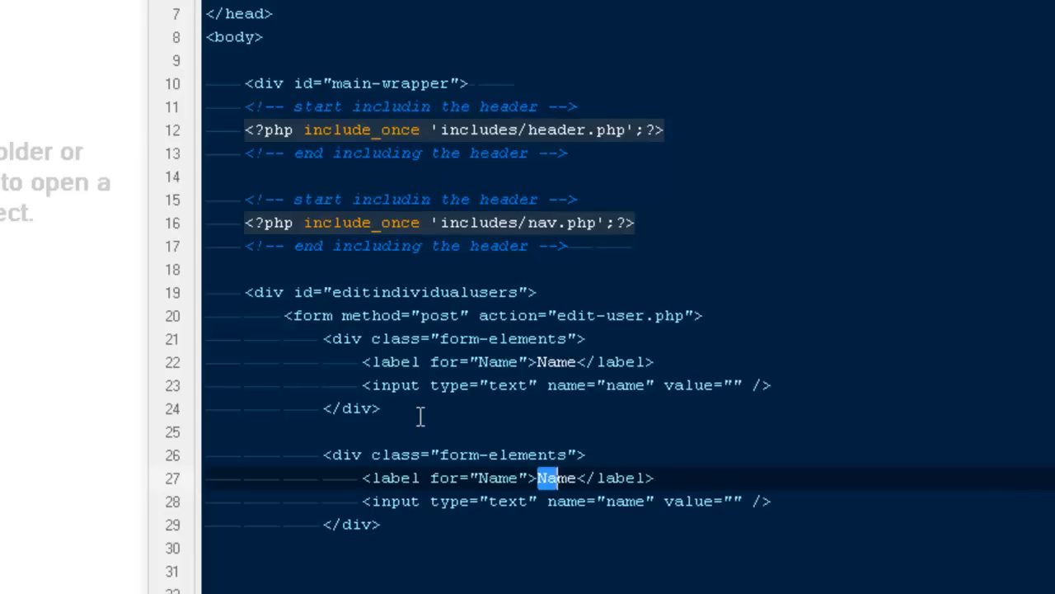
text(Email)
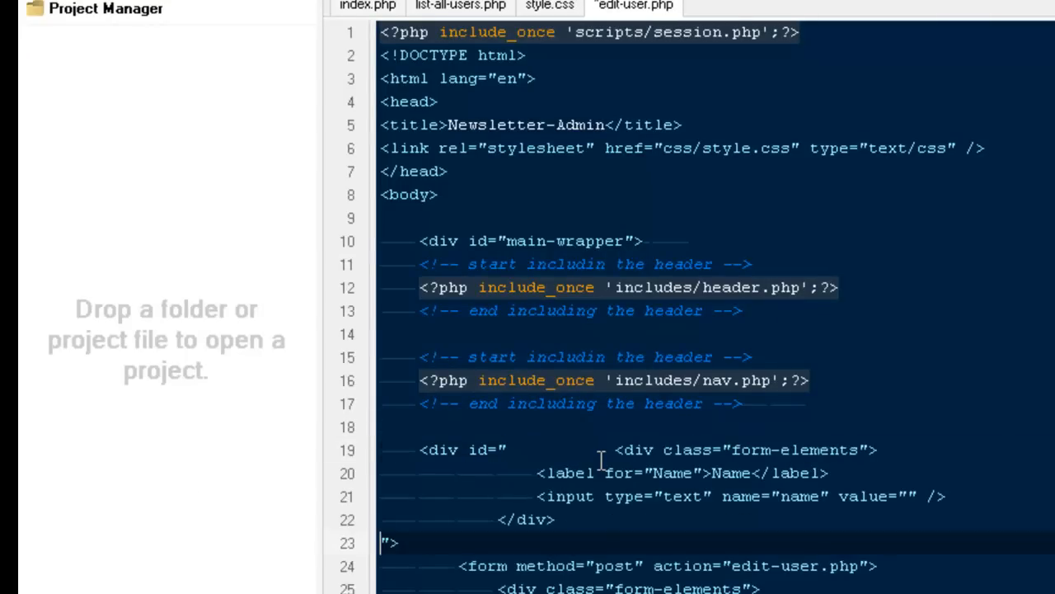
Step: Restore the div id editindividualusers, glance at style.css, then switch to list-all-users.php
text(editindividualusers">)
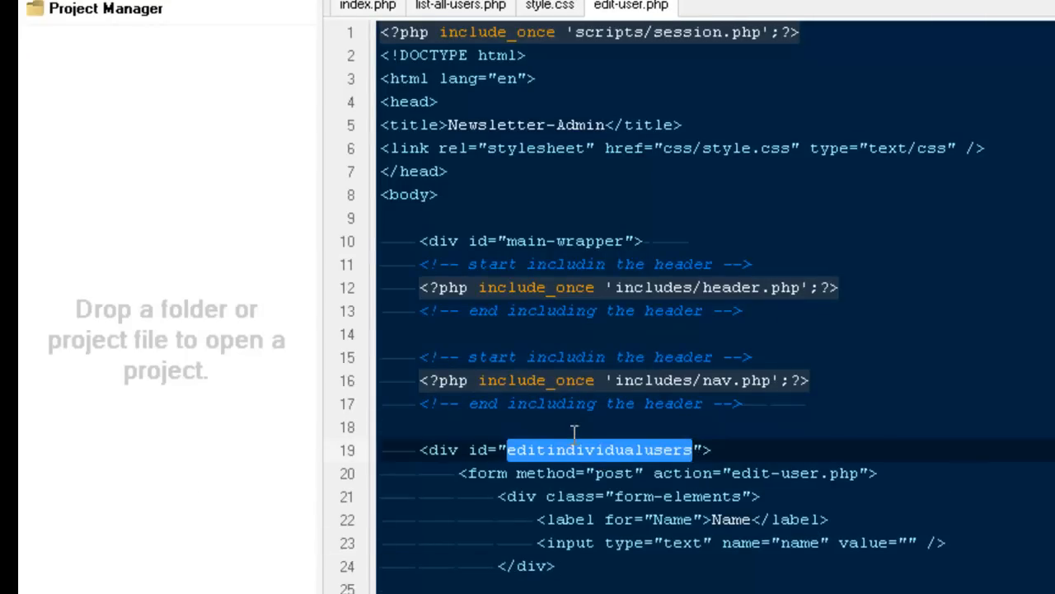
click(550, 7)
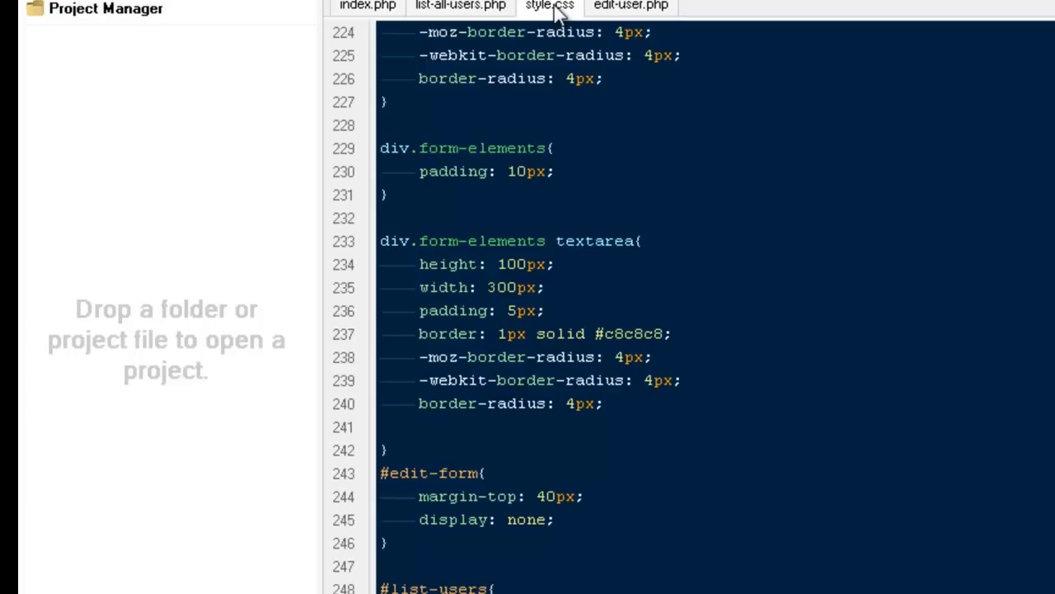
scroll(down, 3)
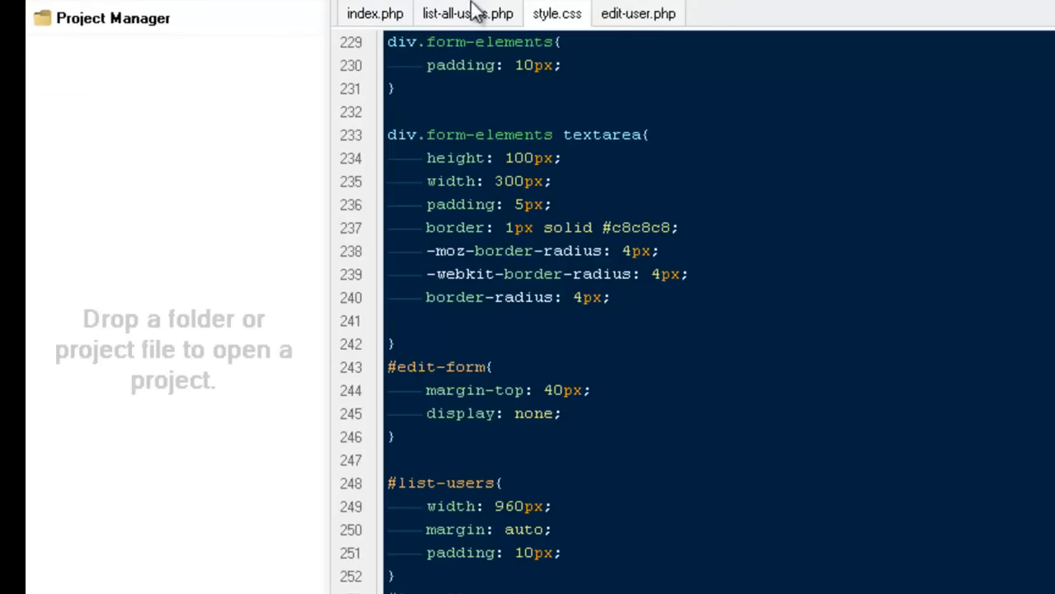
click(376, 13)
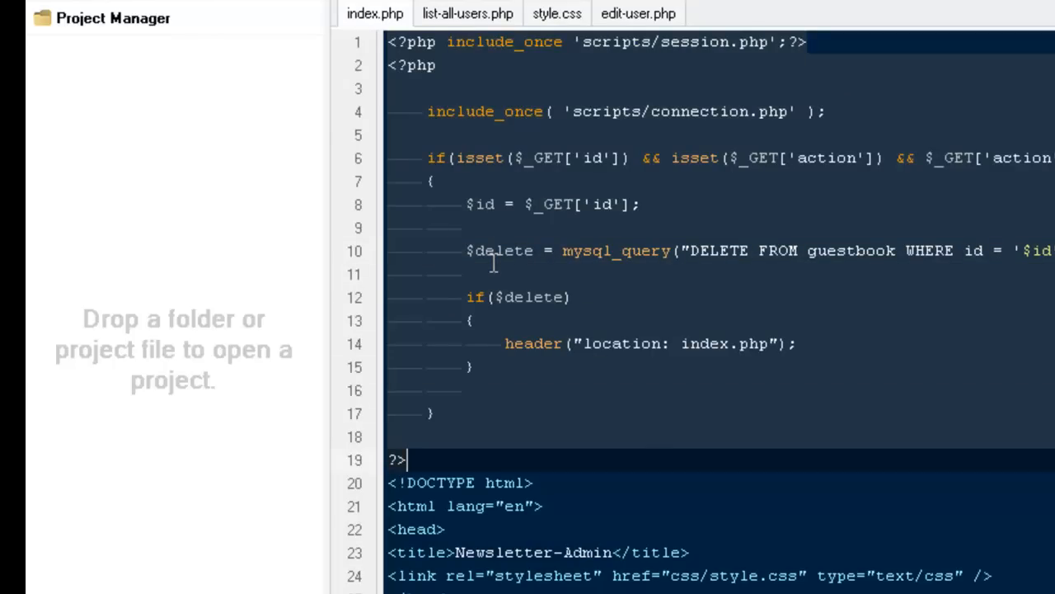
Step: Return to edit-user.php and place the cursor on a new line after the Email field
click(639, 13)
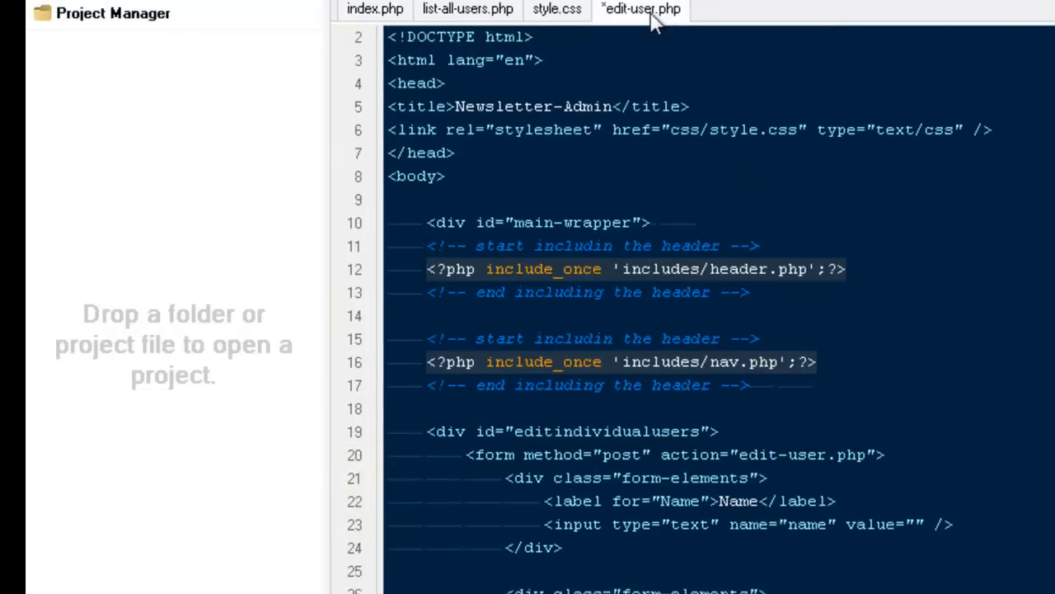
scroll(down, 3)
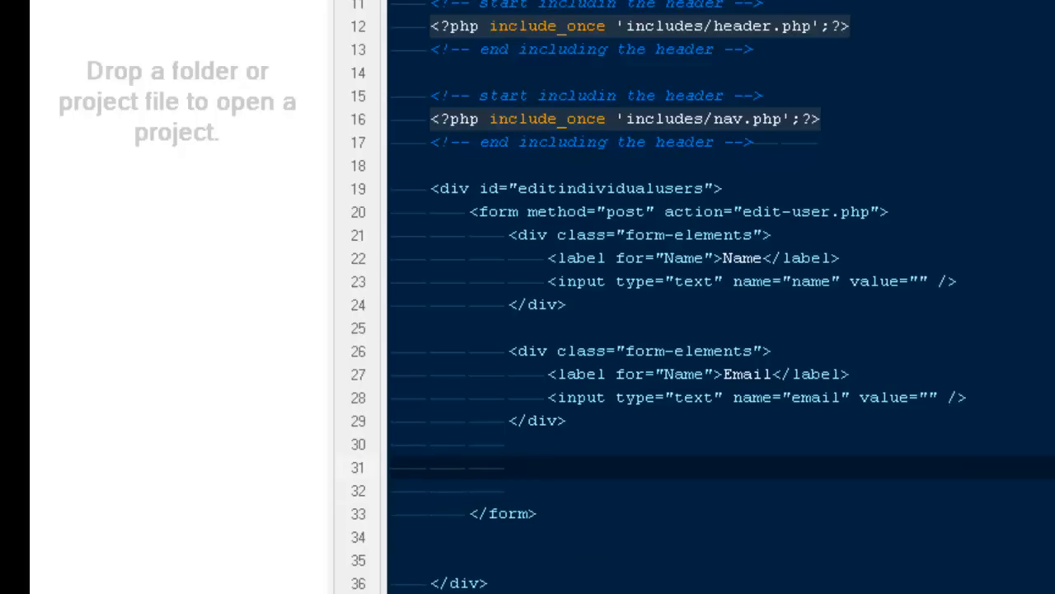
click(508, 468)
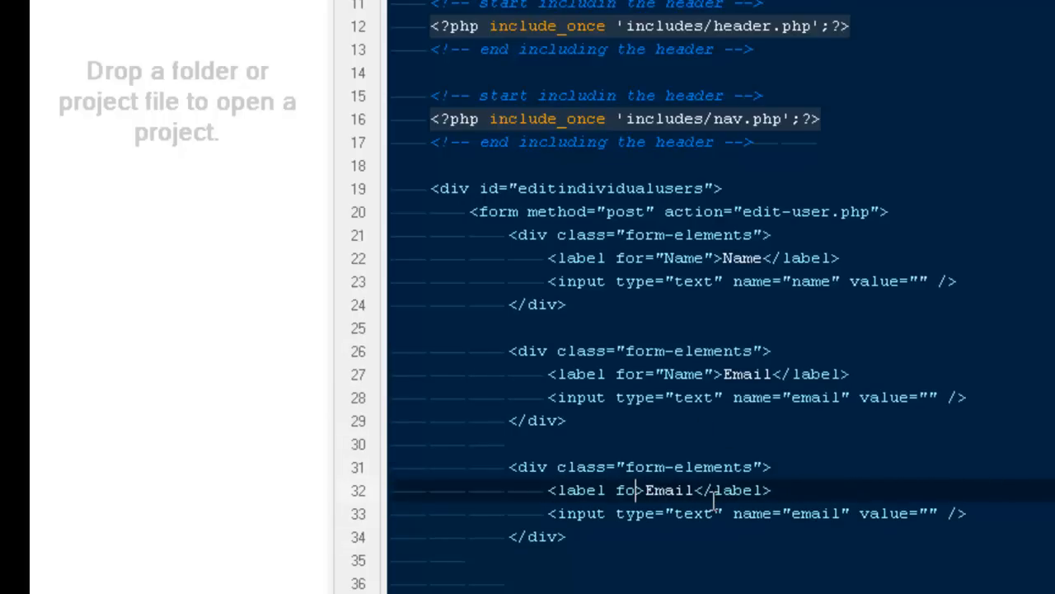
Step: Clear the copied label and make the input a submit button valued Submit with class myButton
double_click(640, 490)
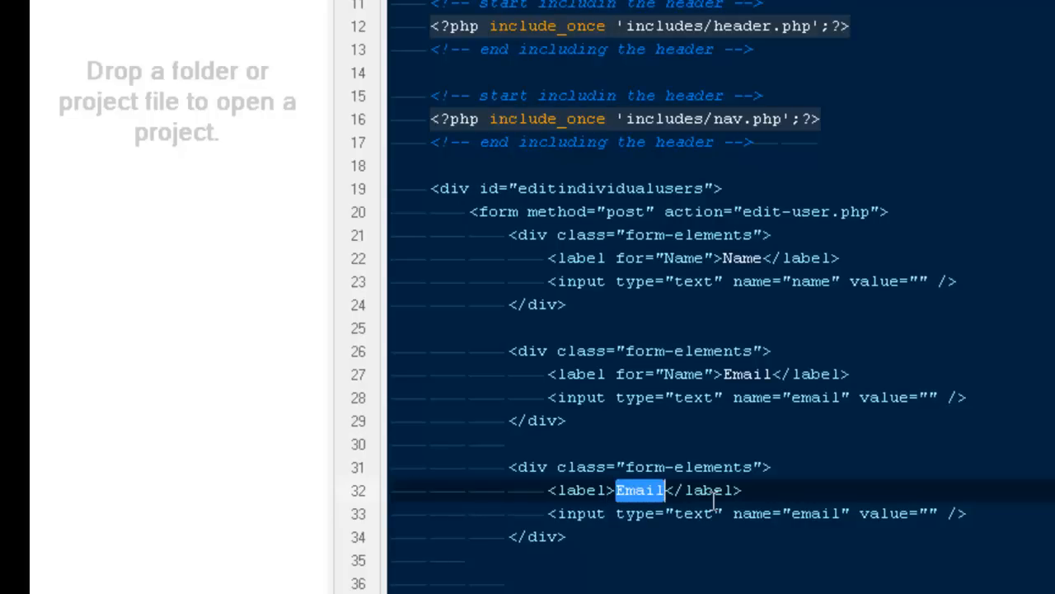
key(Delete)
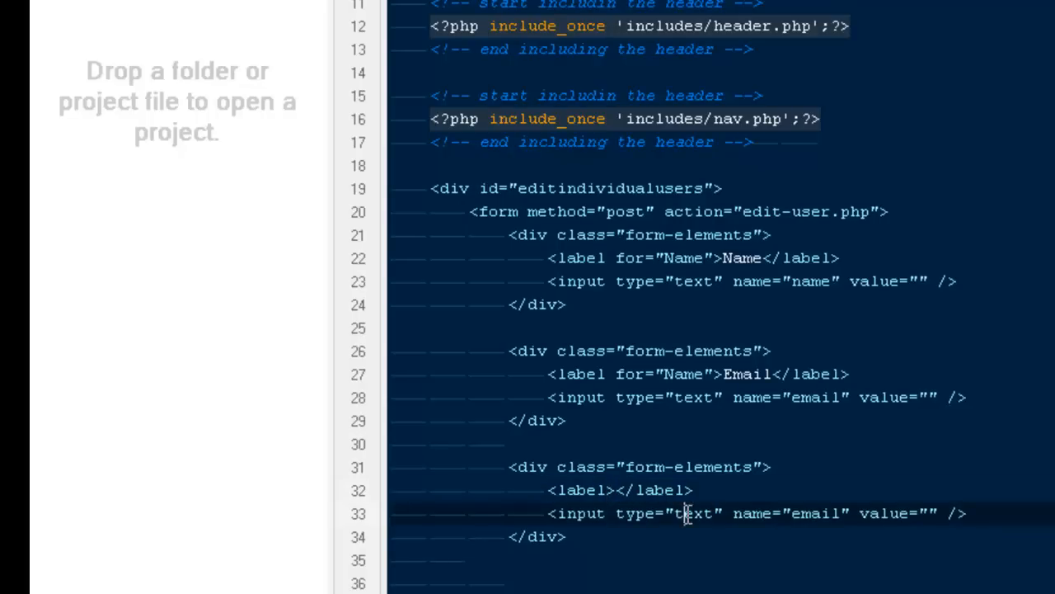
text(submit)
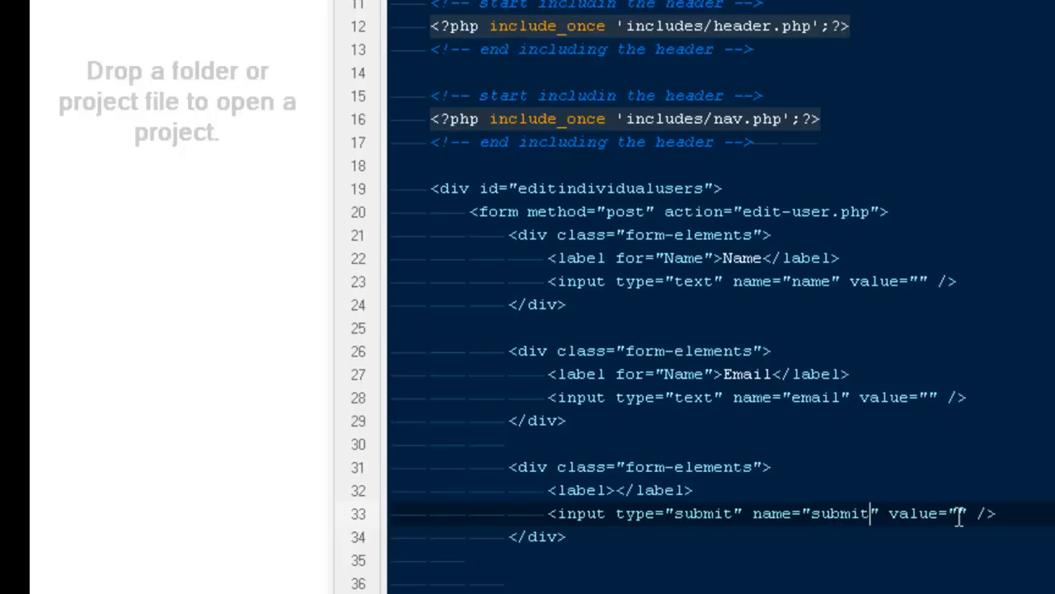
text(Submit)
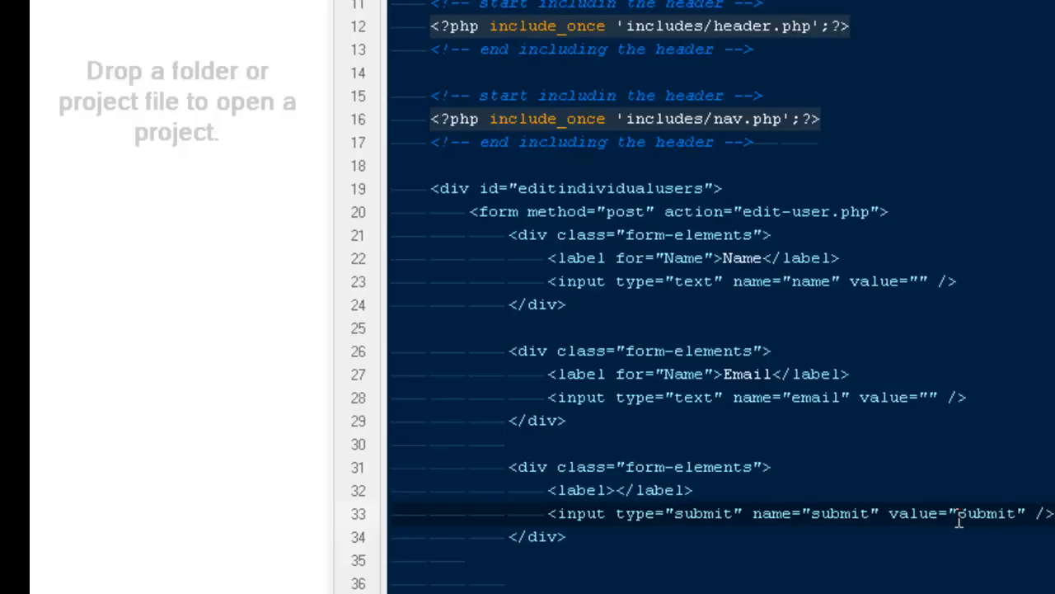
text(class=")
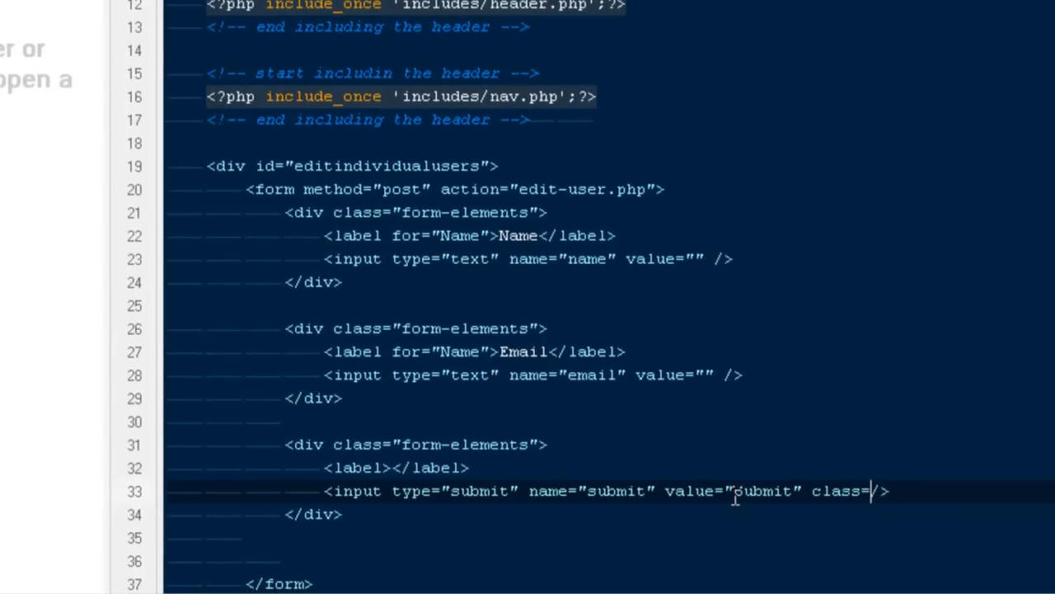
text(myButton)
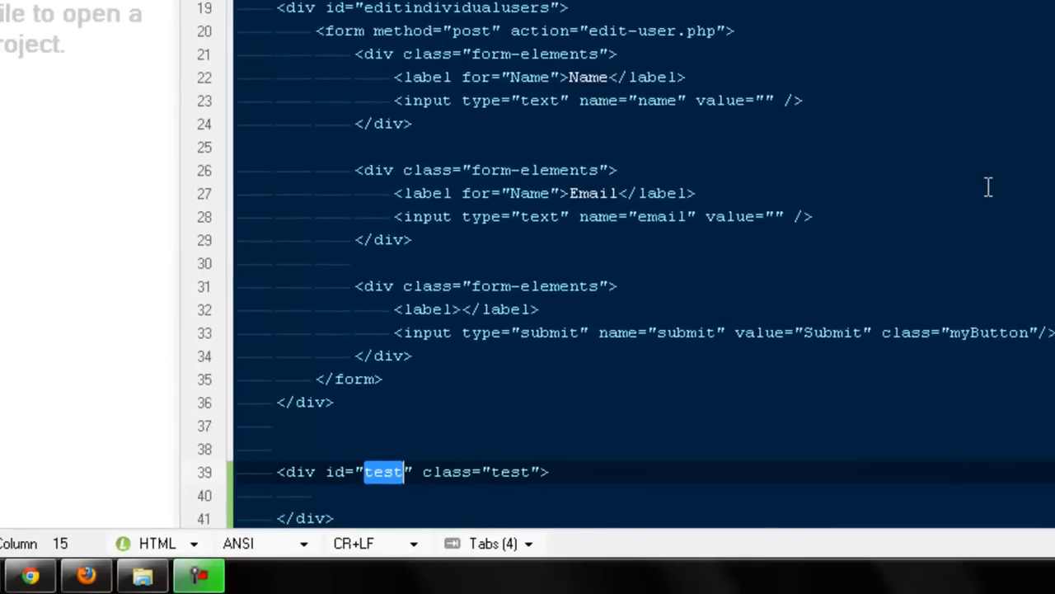
Step: Add a userstatus div with a Subscribed heading, discarding a stray placeholder input
text(users)
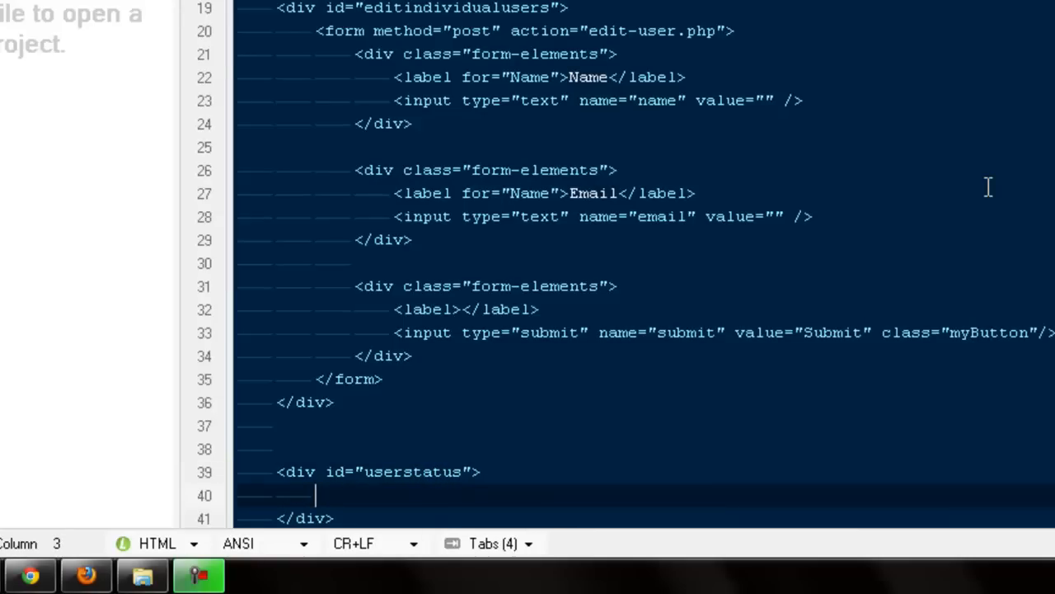
text(he)
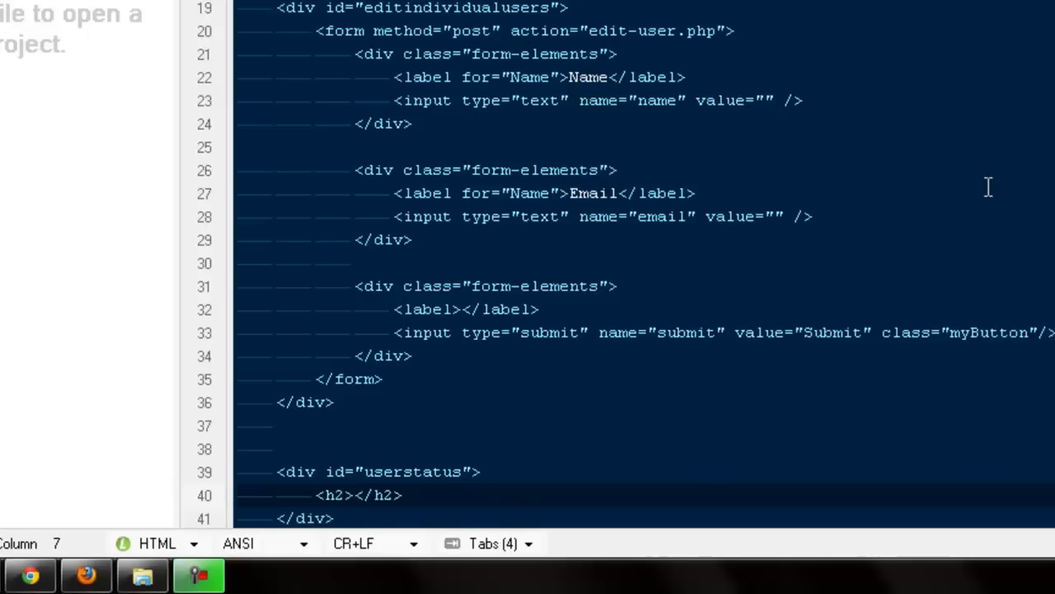
text(Subs)
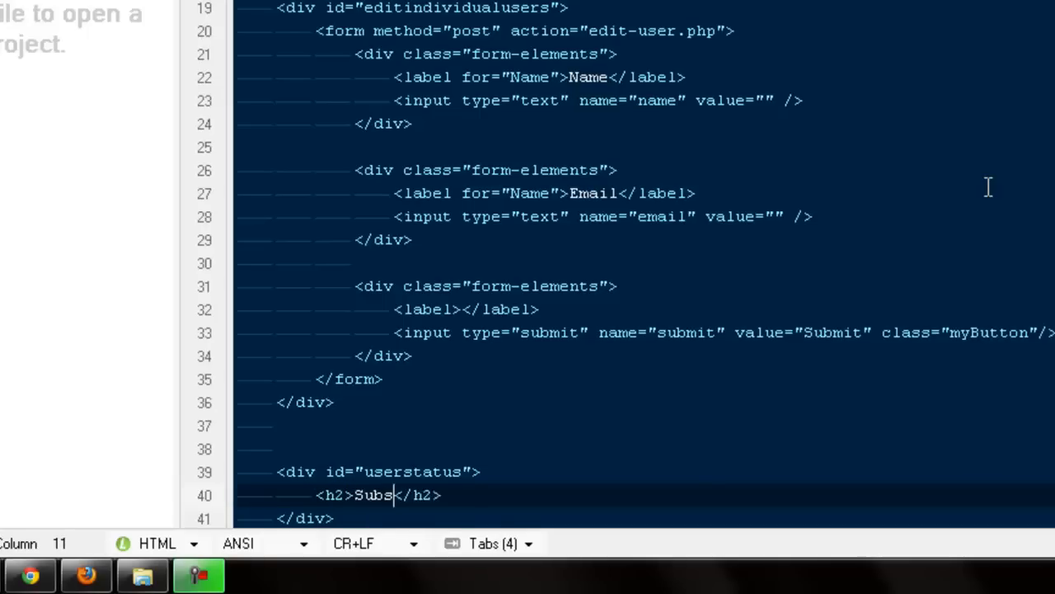
text(cribed)
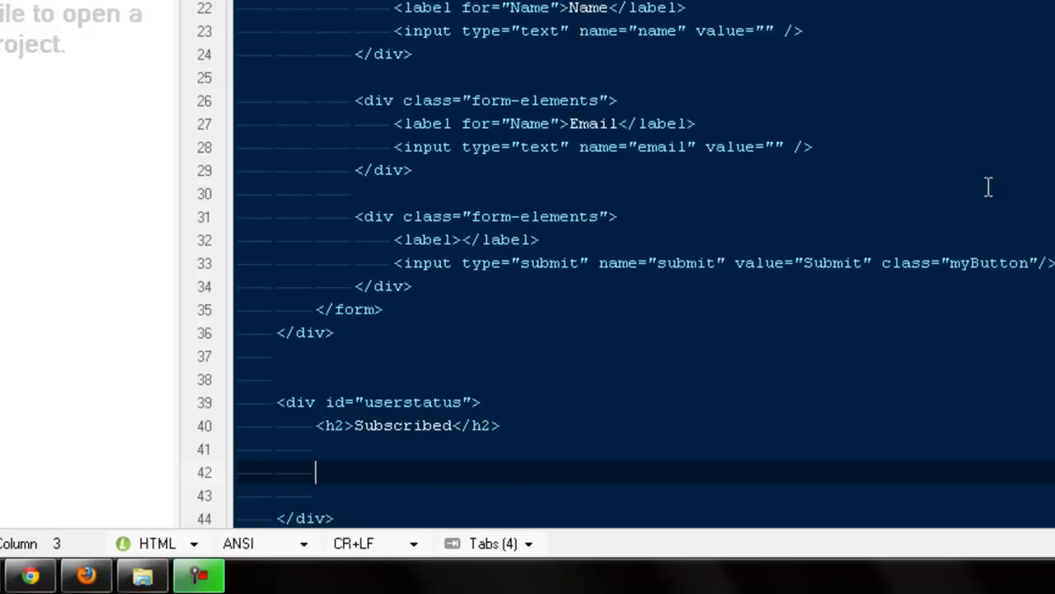
text(<input type="text" name="test" value="value" />)
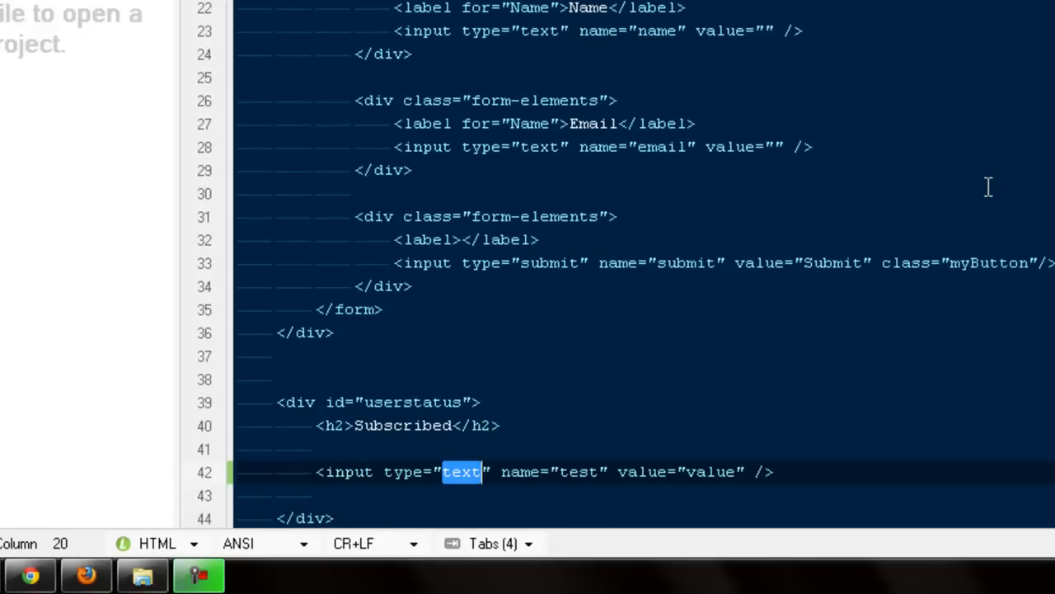
text(submit)
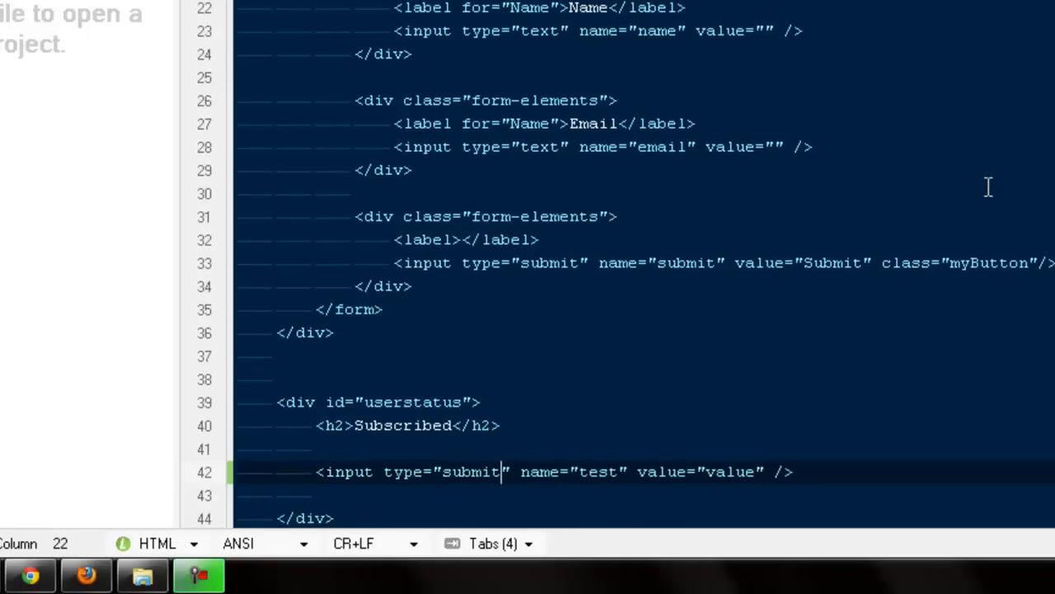
double_click(597, 472)
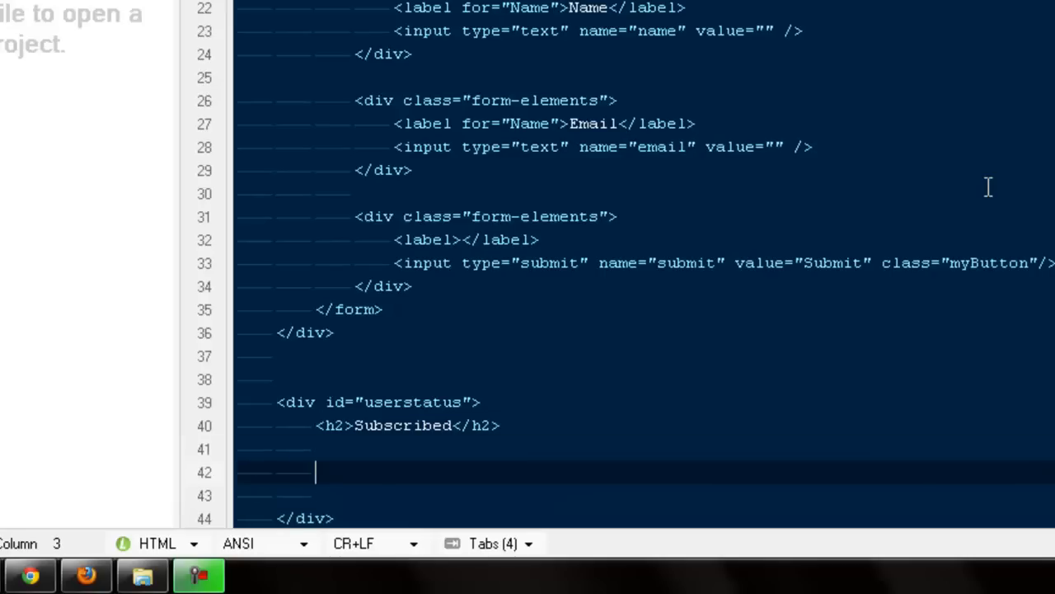
Step: Add an Unsubscribe link to edit.php without title or target, and make the heading an h3
text(<a href="http://intype.info" title="Intype" target="_blank"></a>)
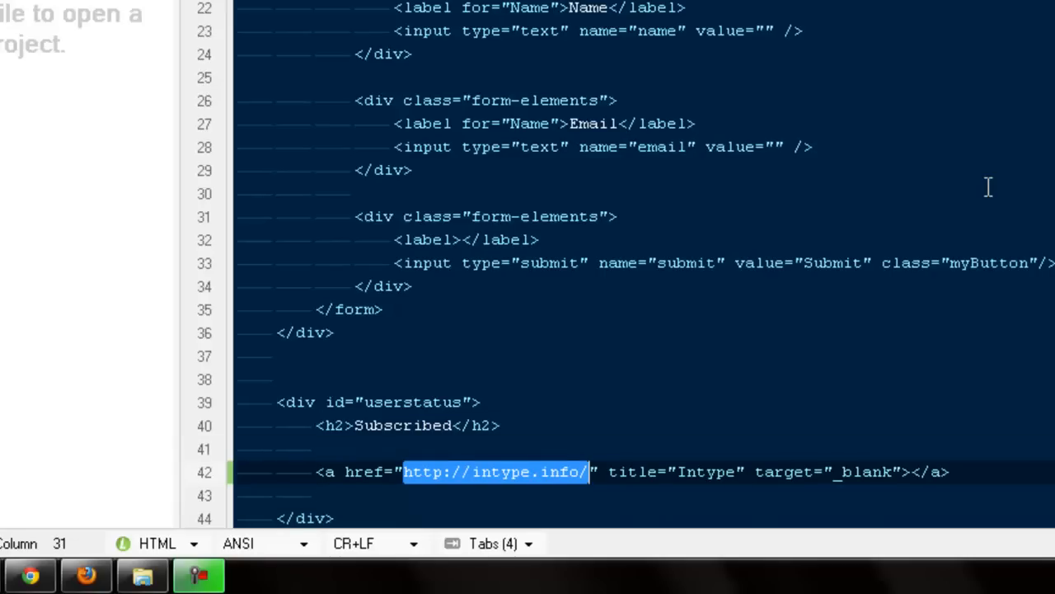
text(edit.p)
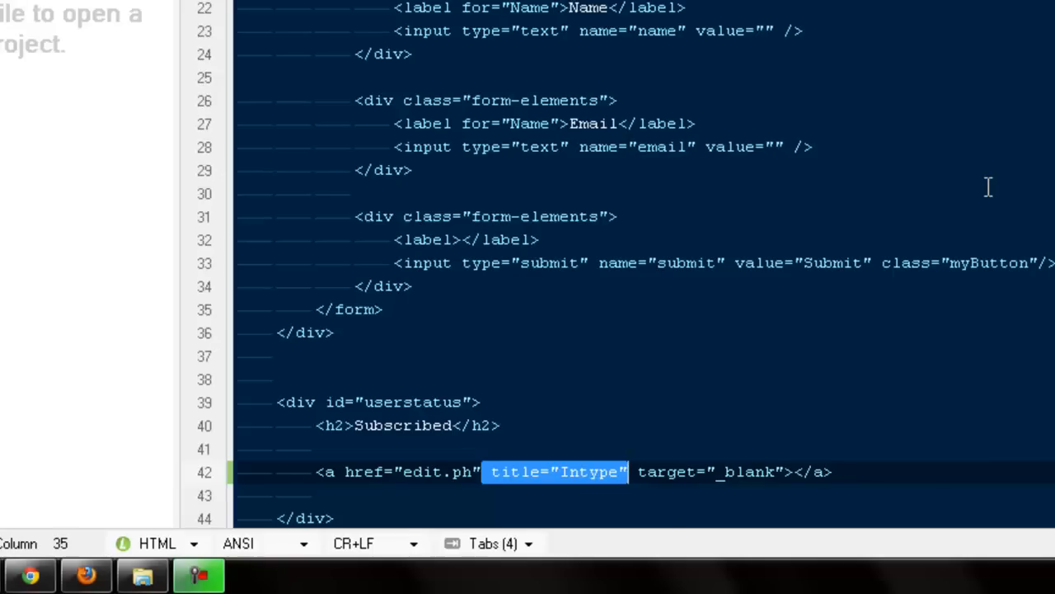
key(Delete)
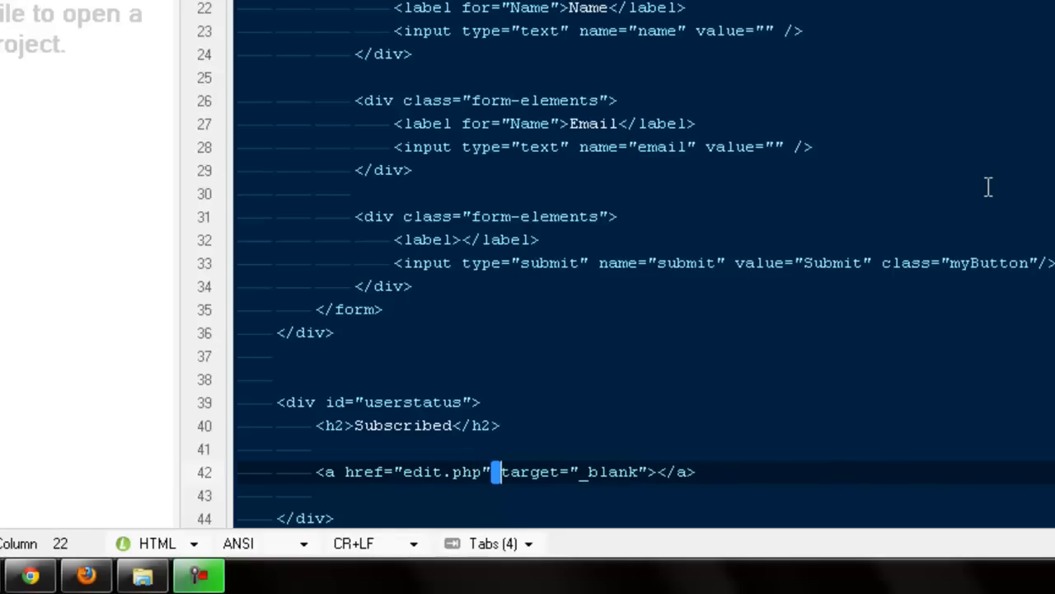
key(Delete)
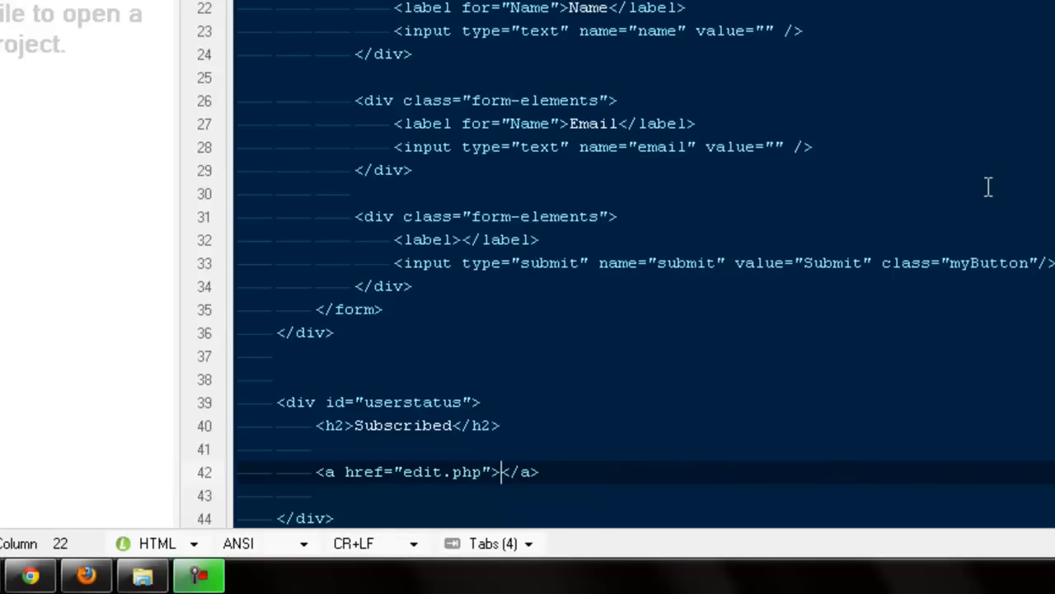
text(Uns)
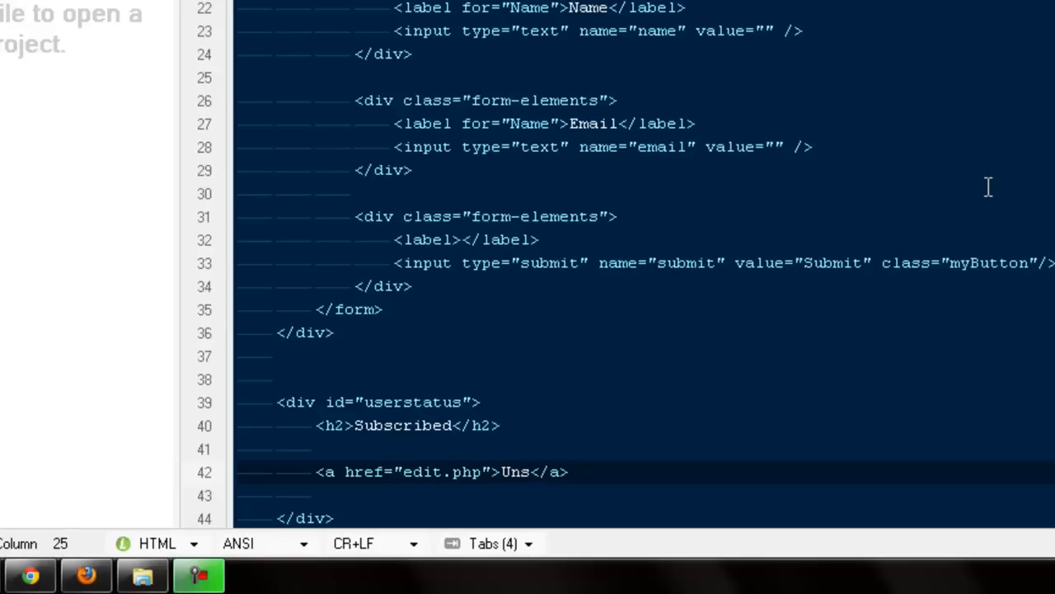
text(u)
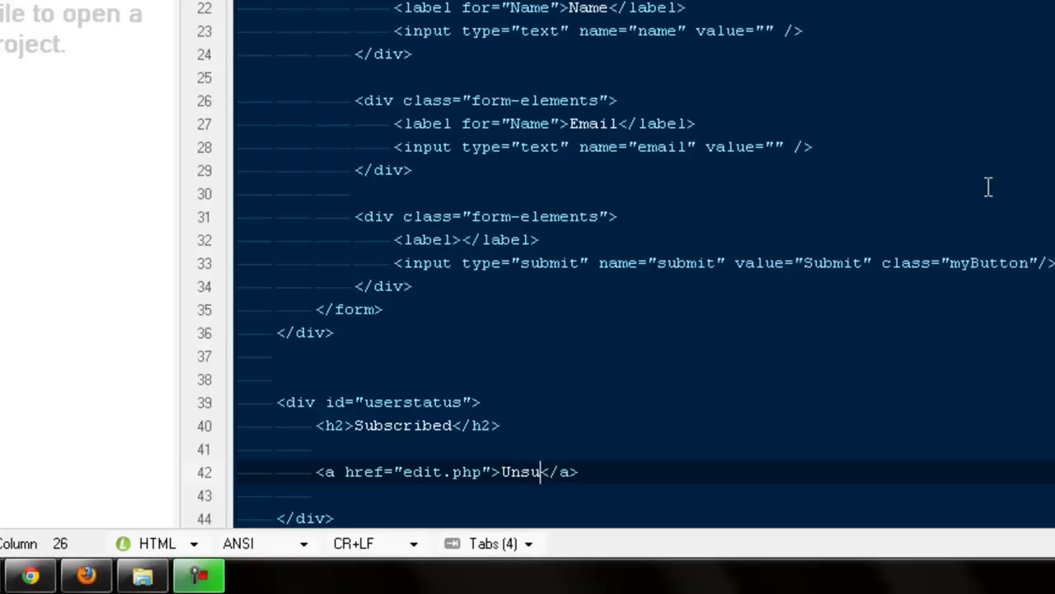
text(bscribe)
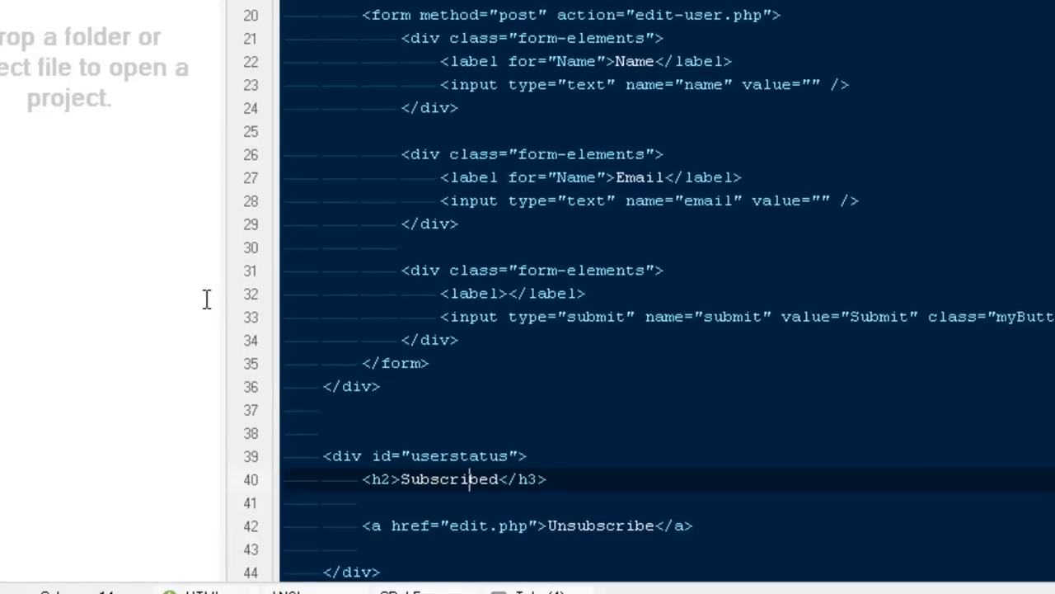
key(Backspace)
text(3)
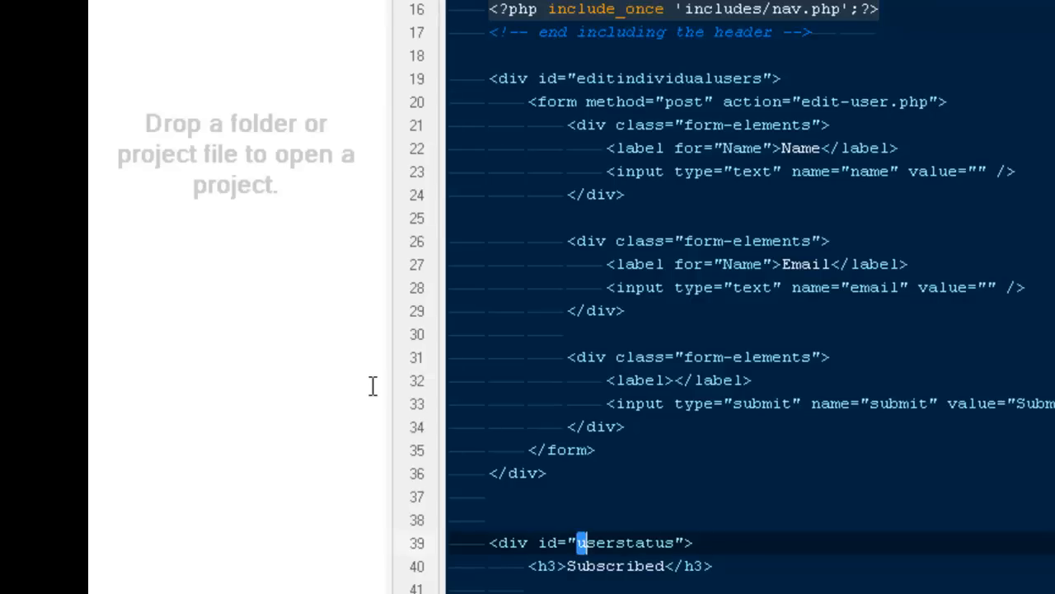
Step: Add a #userstatus rule in style.css with float: right
double_click(625, 543)
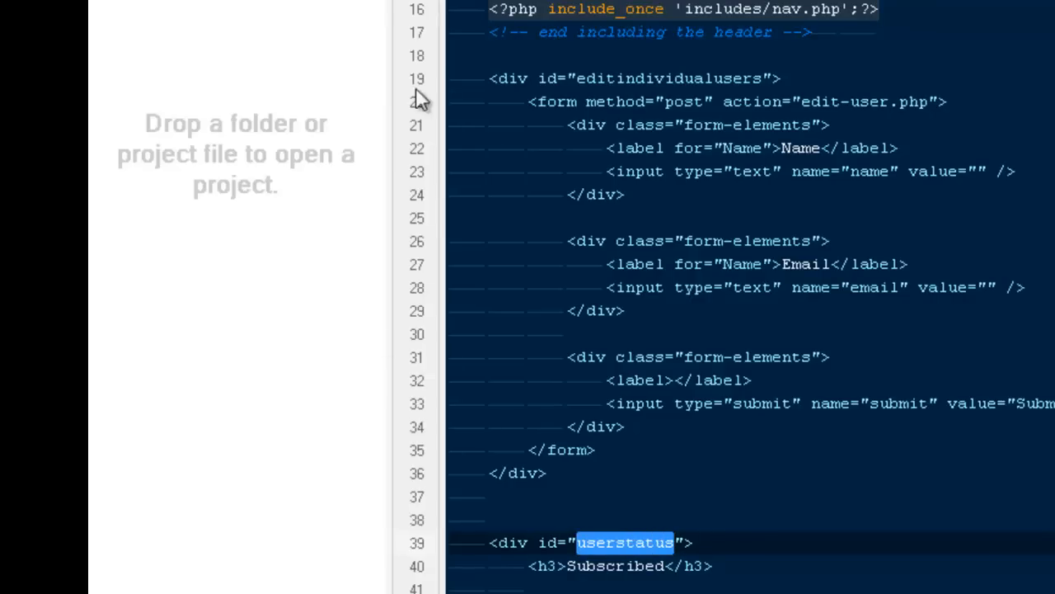
scroll(down, 3)
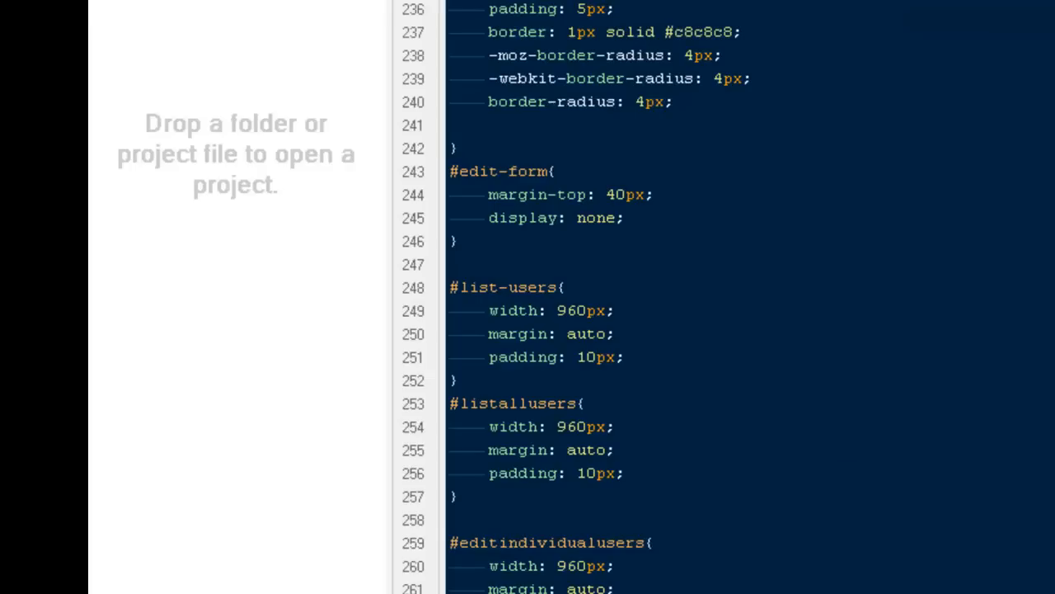
scroll(down, 3)
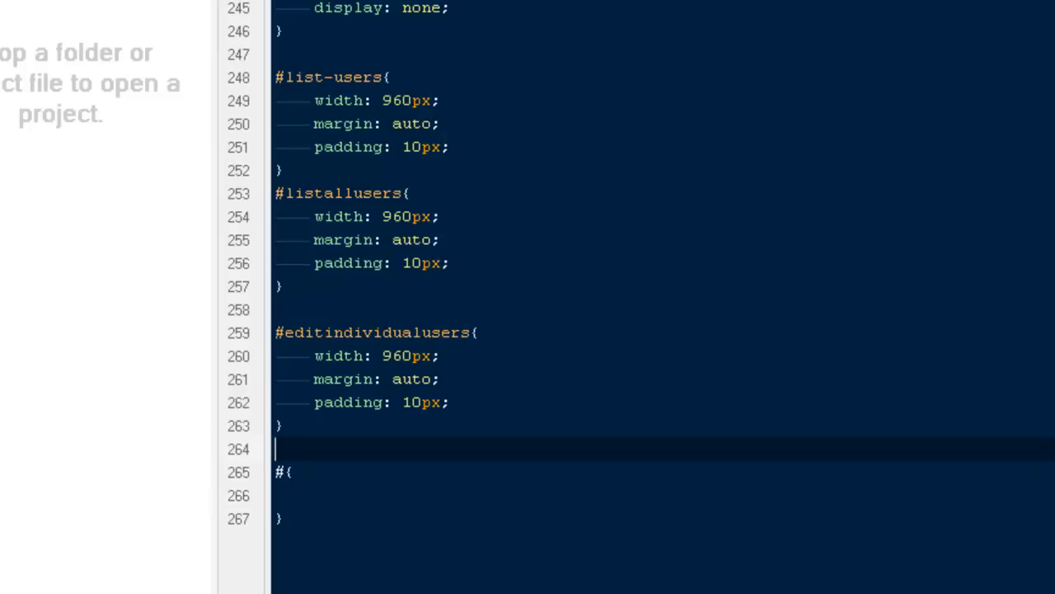
text(users)
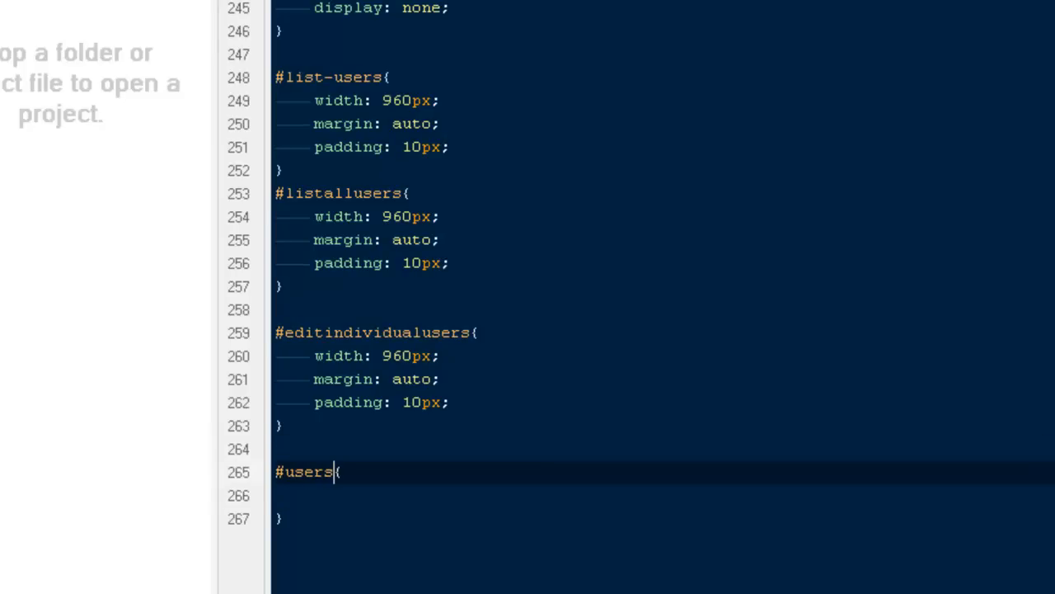
text(status)
click(663, 495)
text(flo)
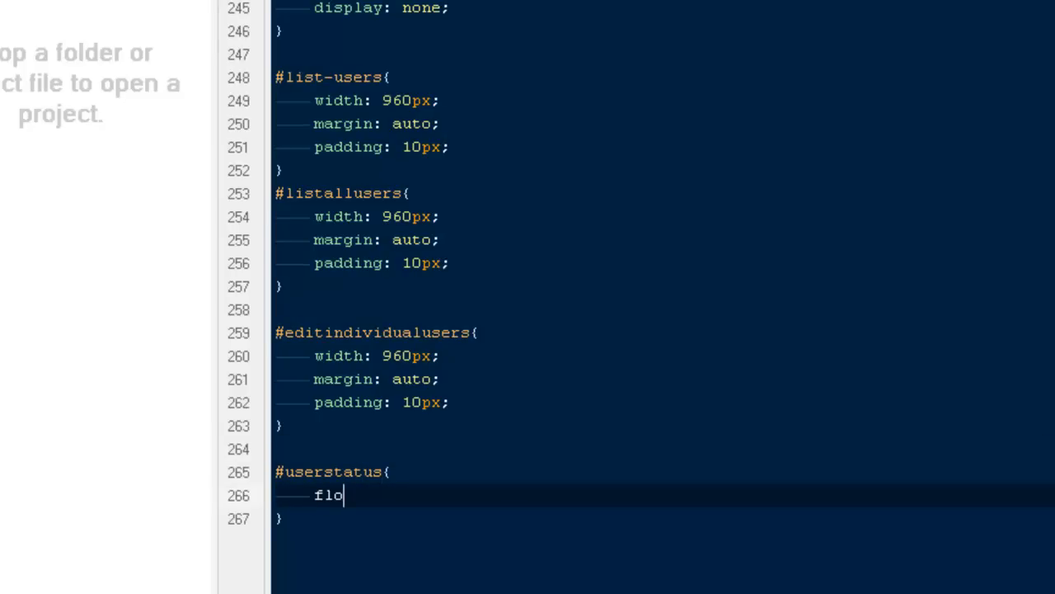
text(at: ri)
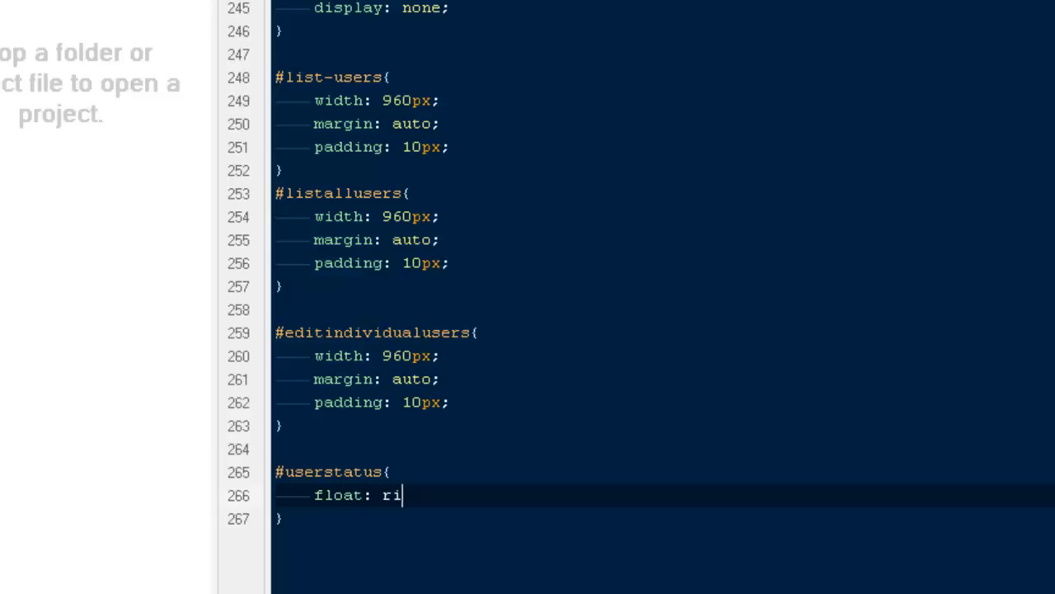
text(ght;)
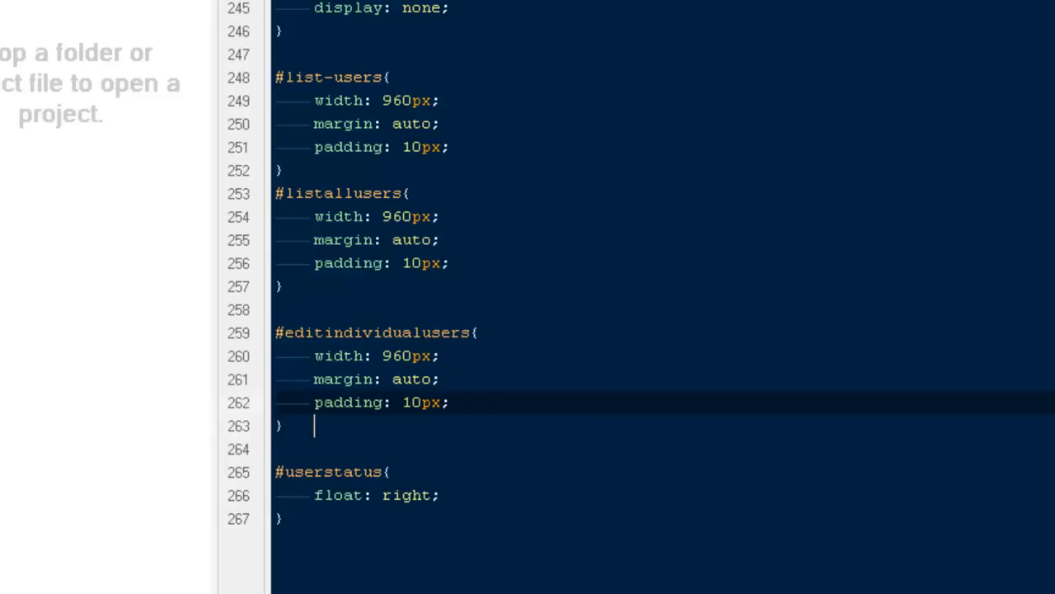
Step: Give #editindividualusers float: left
text(f)
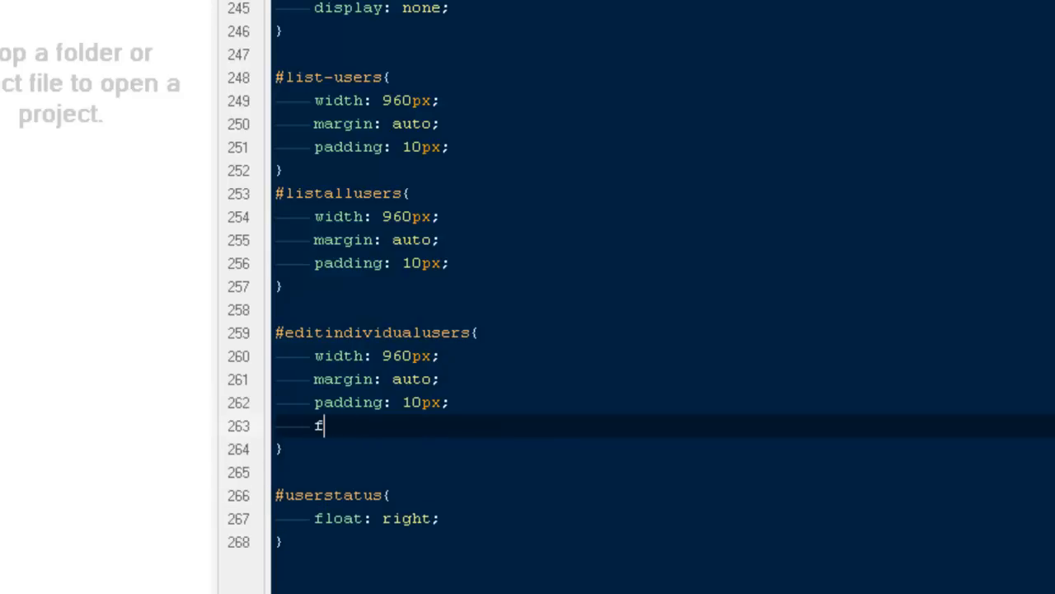
text(loat:)
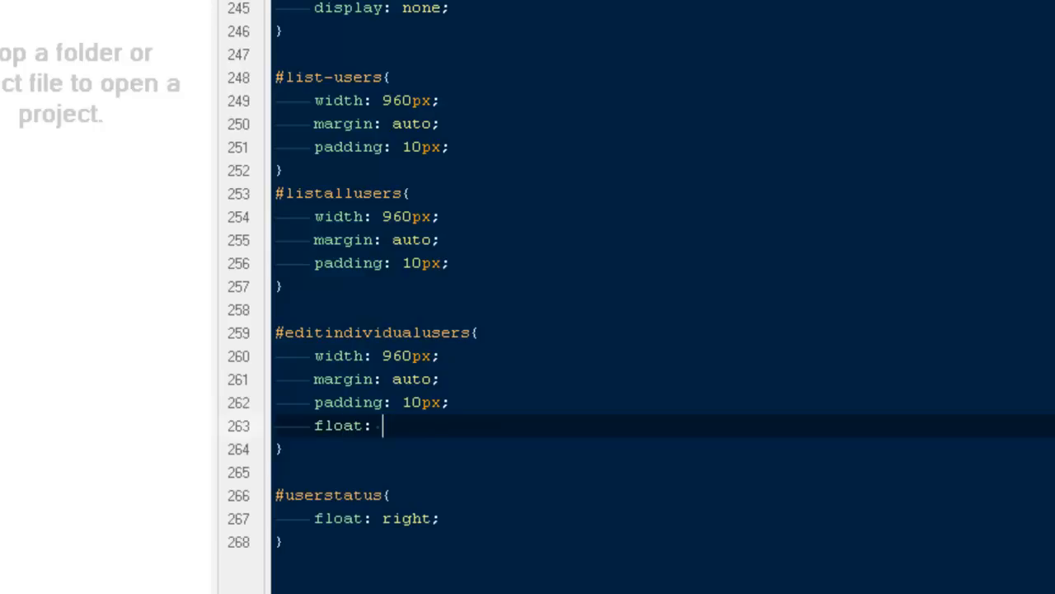
text(left;)
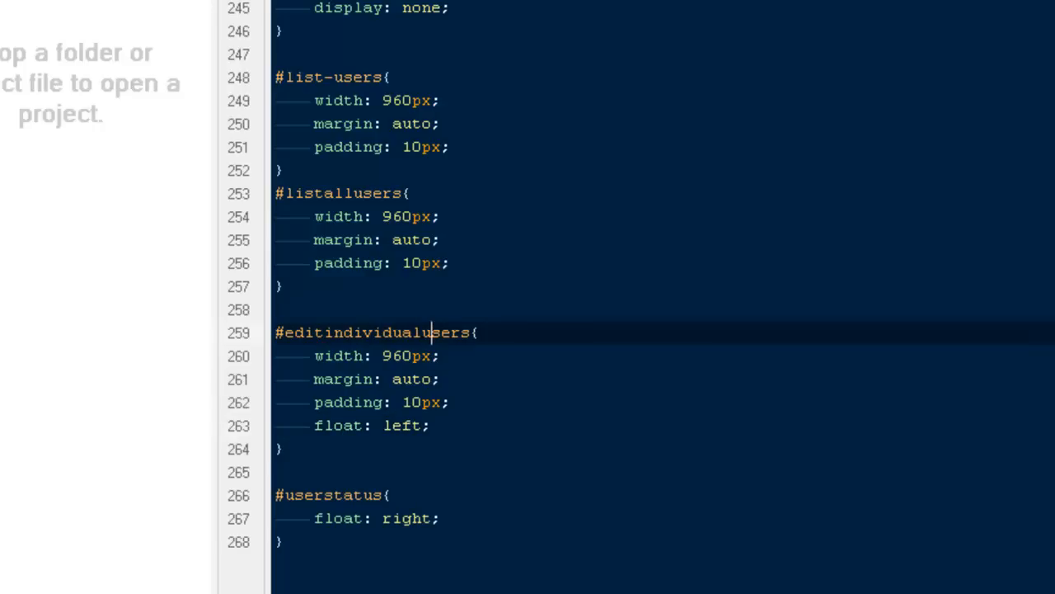
double_click(396, 356)
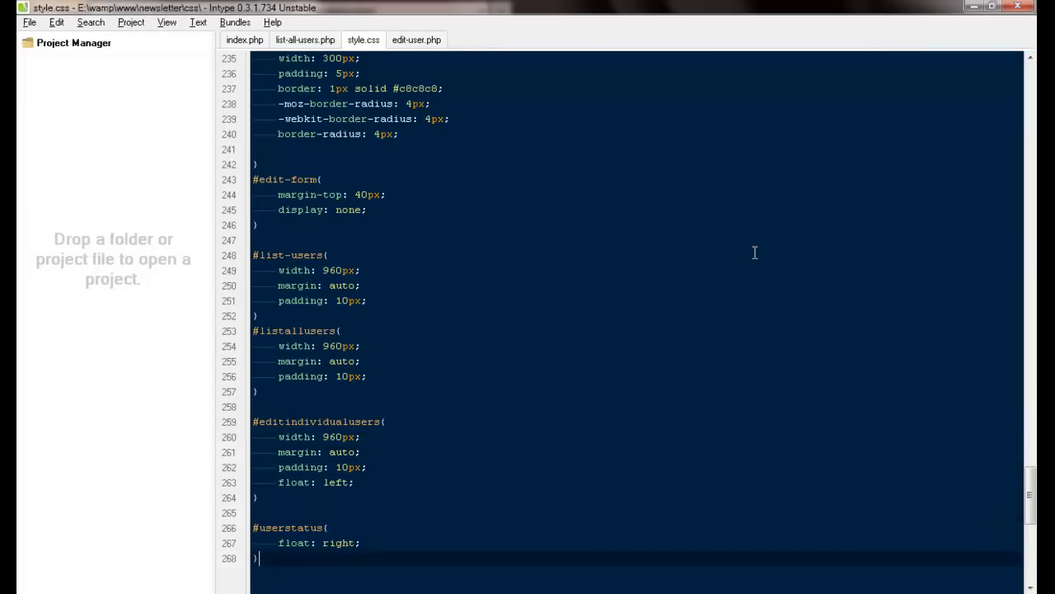
Step: Give #userstatus a width of 300px in style.css
text(wi)
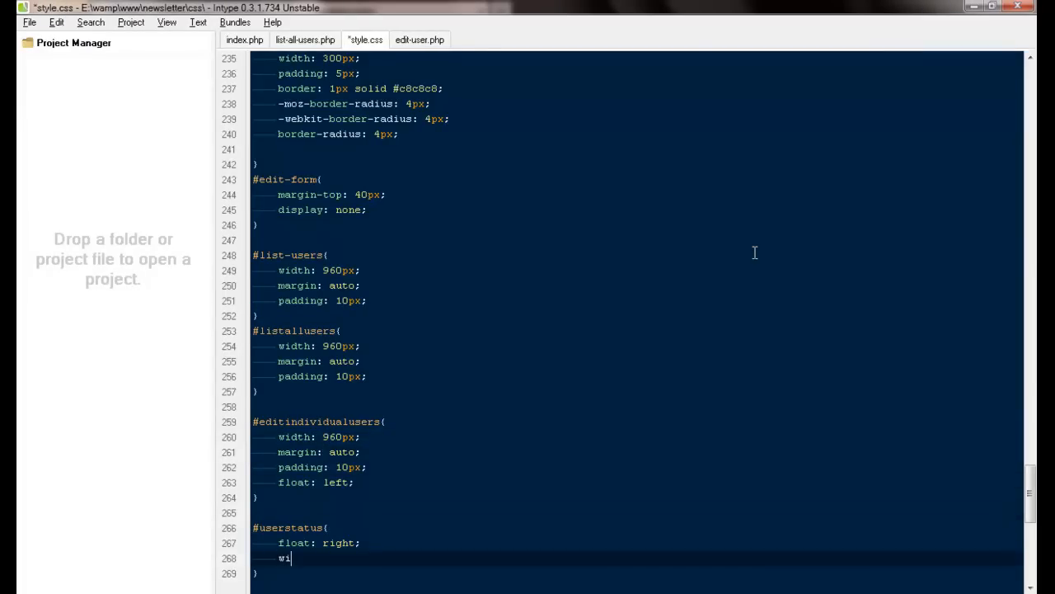
text(dth:)
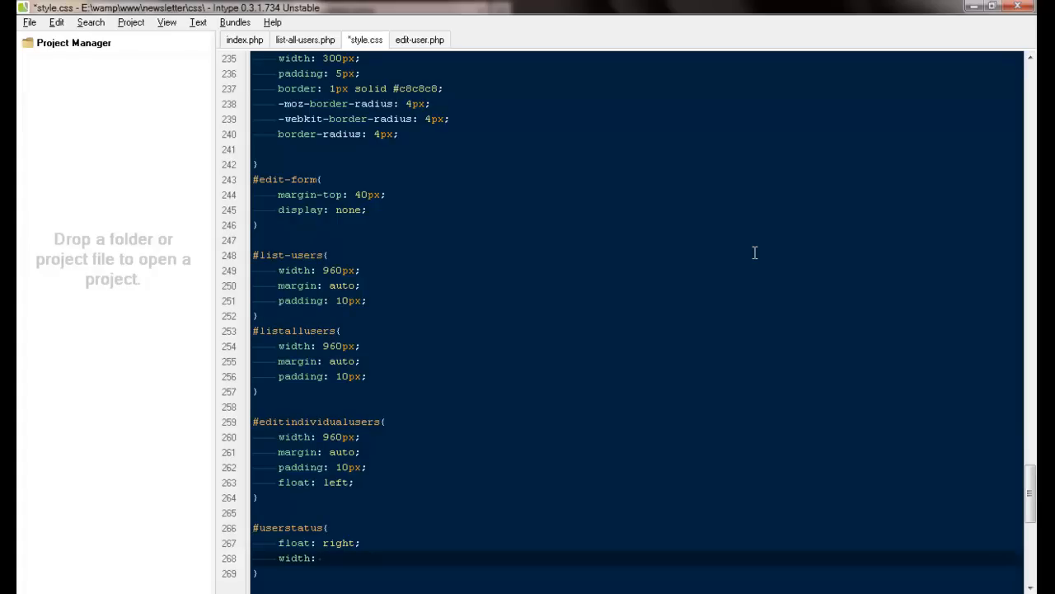
text(300px;)
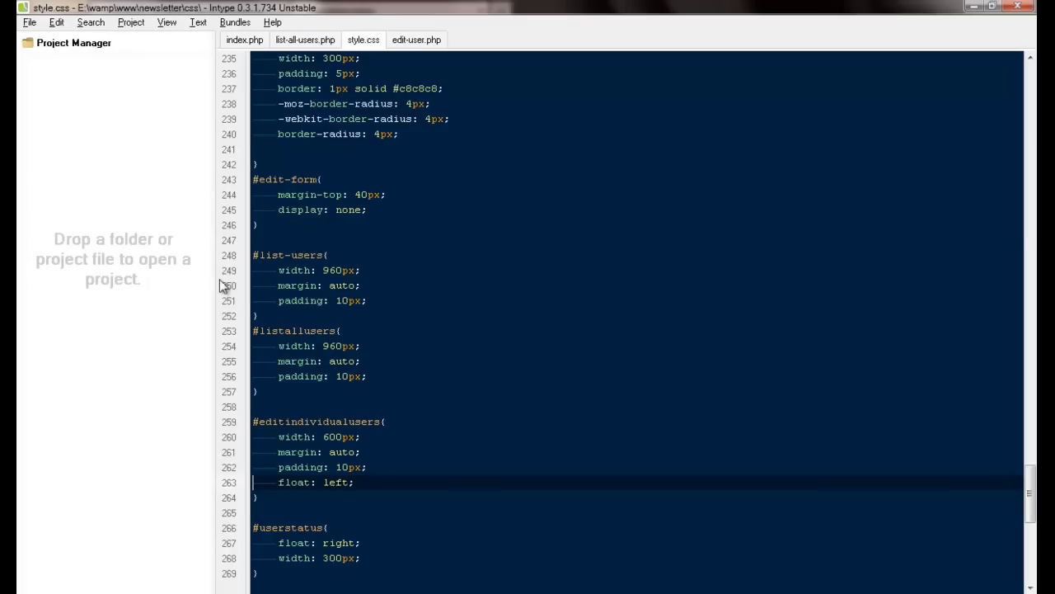
Step: Check edit-user.php, return to the stylesheet and select #editindividualusers' auto margin line
click(415, 40)
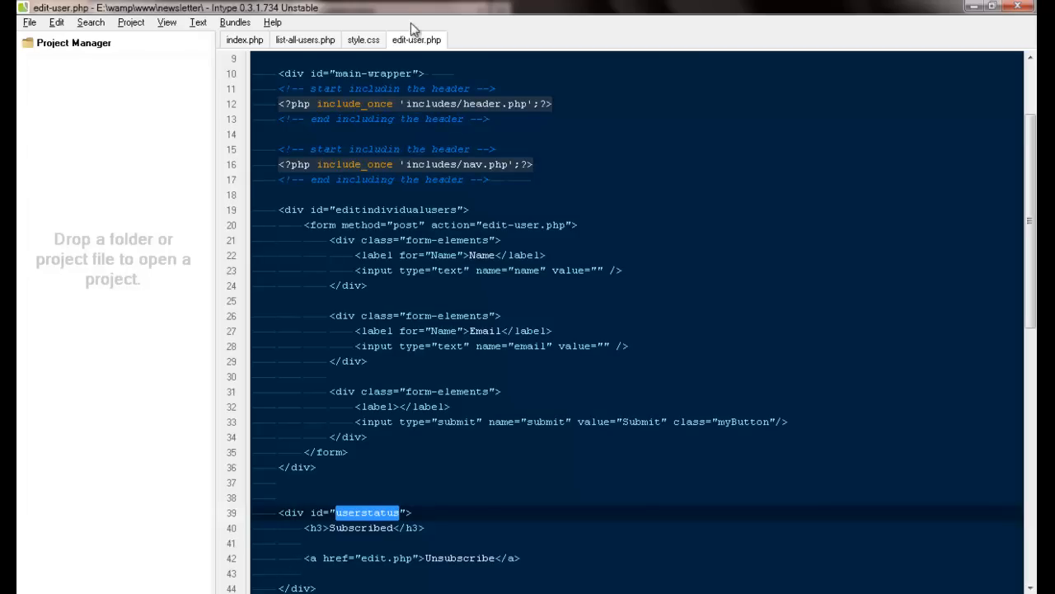
click(363, 39)
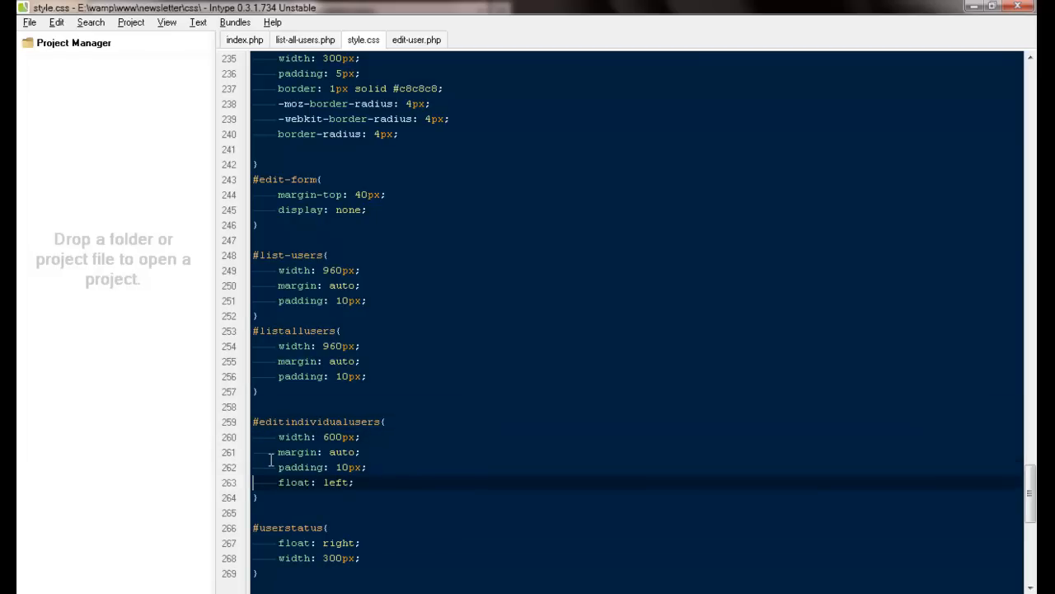
double_click(333, 481)
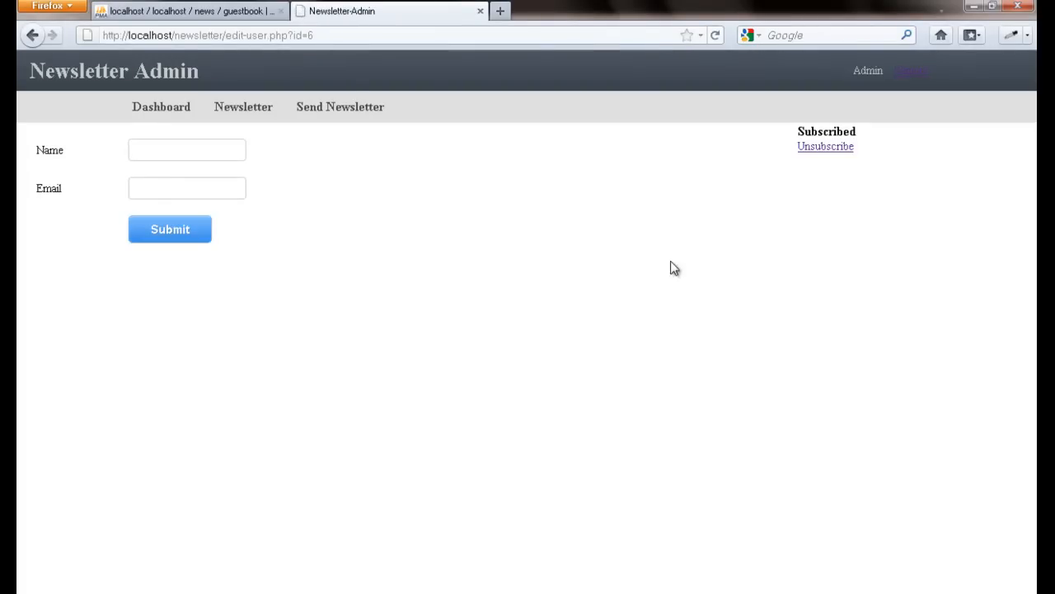
mouse_move(824, 154)
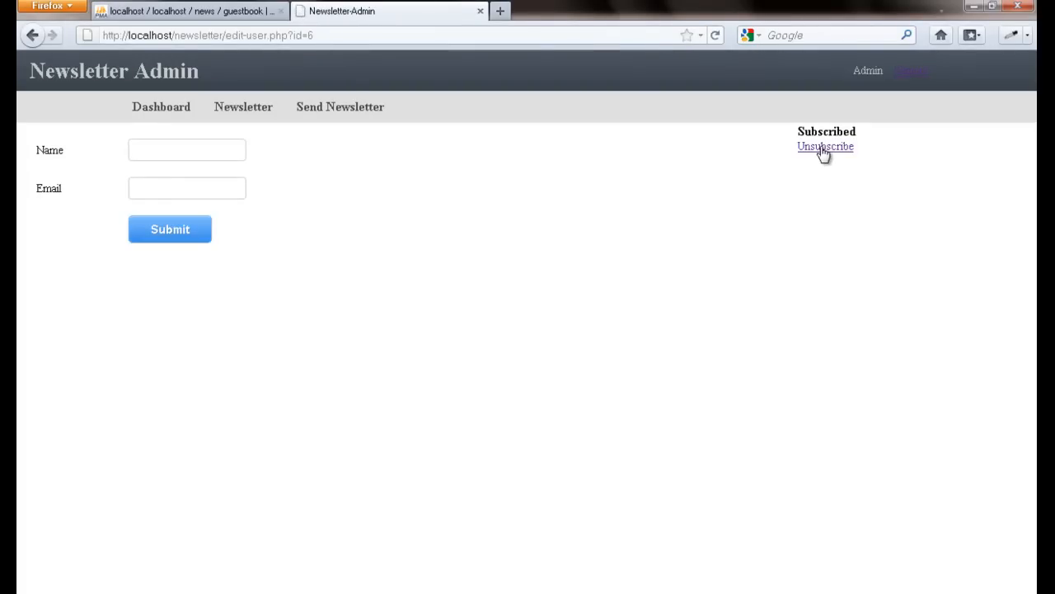
mouse_move(838, 145)
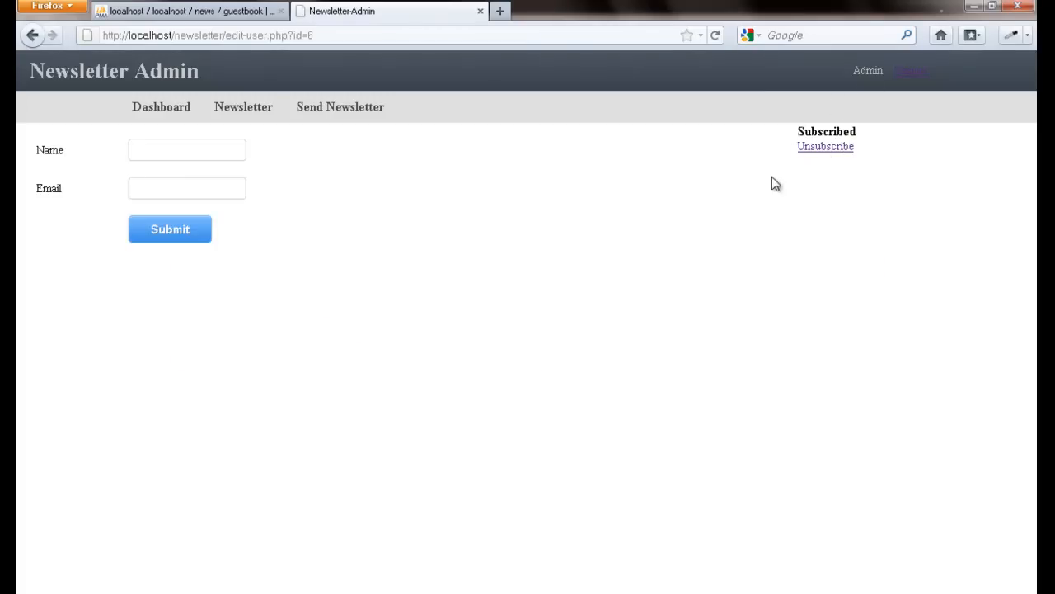
Step: Switch from Firefox to the Windows Explorer folder of newsletter PHP scripts
key(alt+tab)
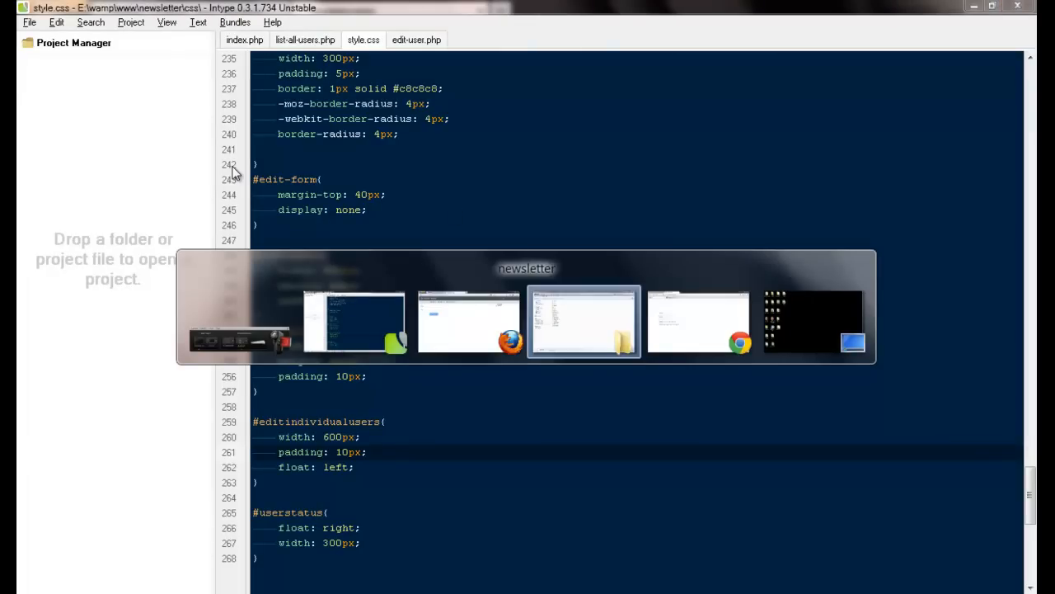
click(584, 320)
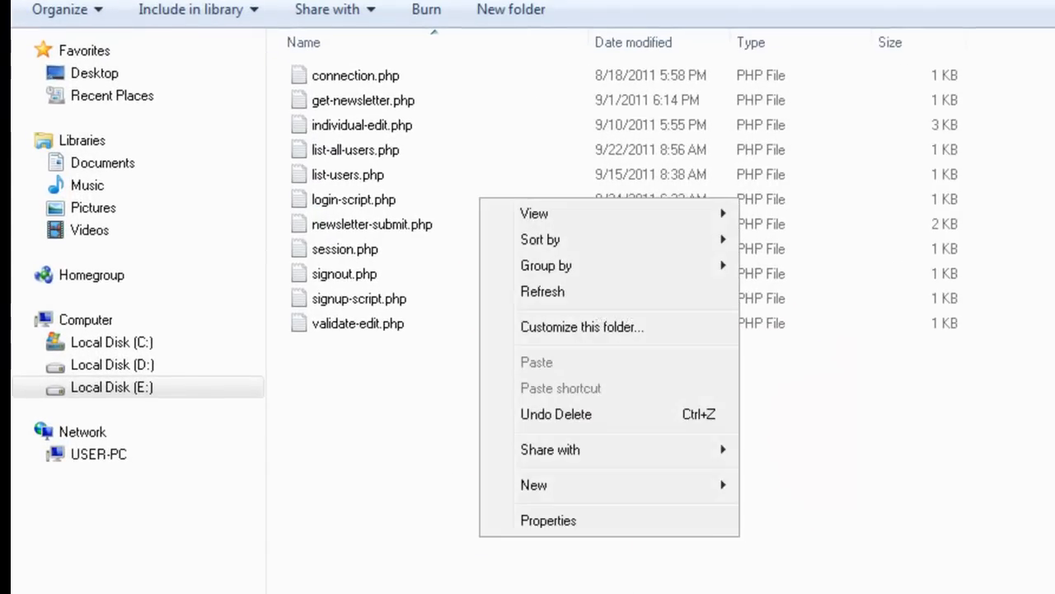
Step: Create a new text document named user-data beside connection.php
click(534, 485)
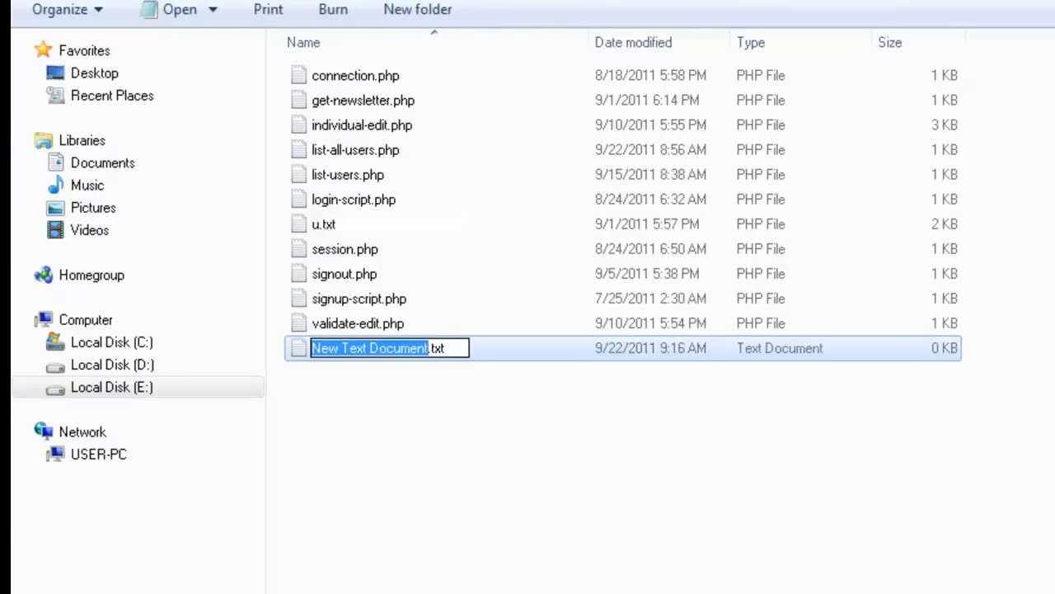
text(user-data)
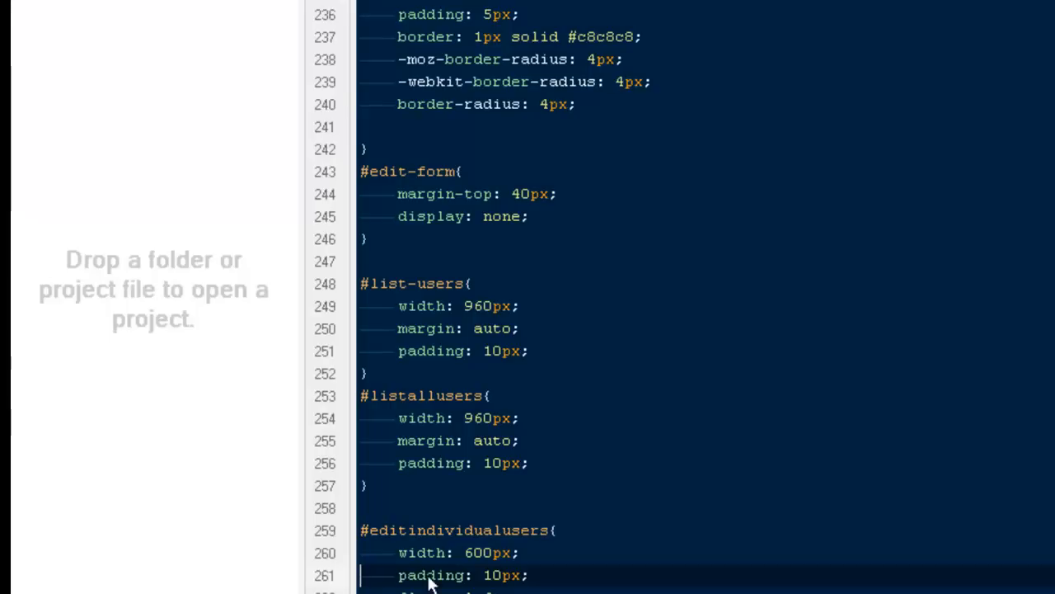
Step: Start user-data.php with include('connection.php');
click(696, 48)
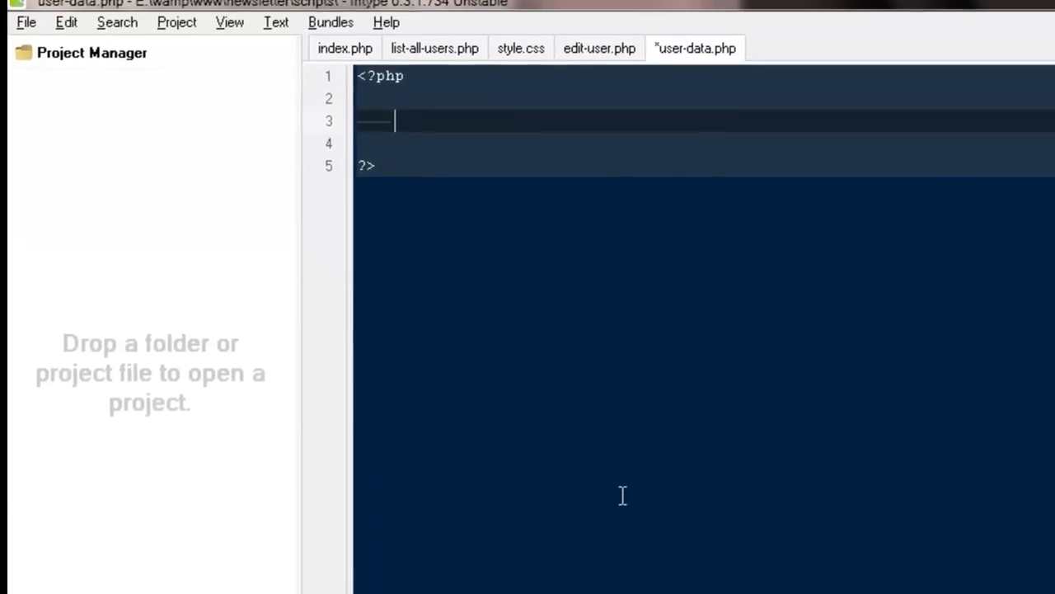
text(include( 'file' );)
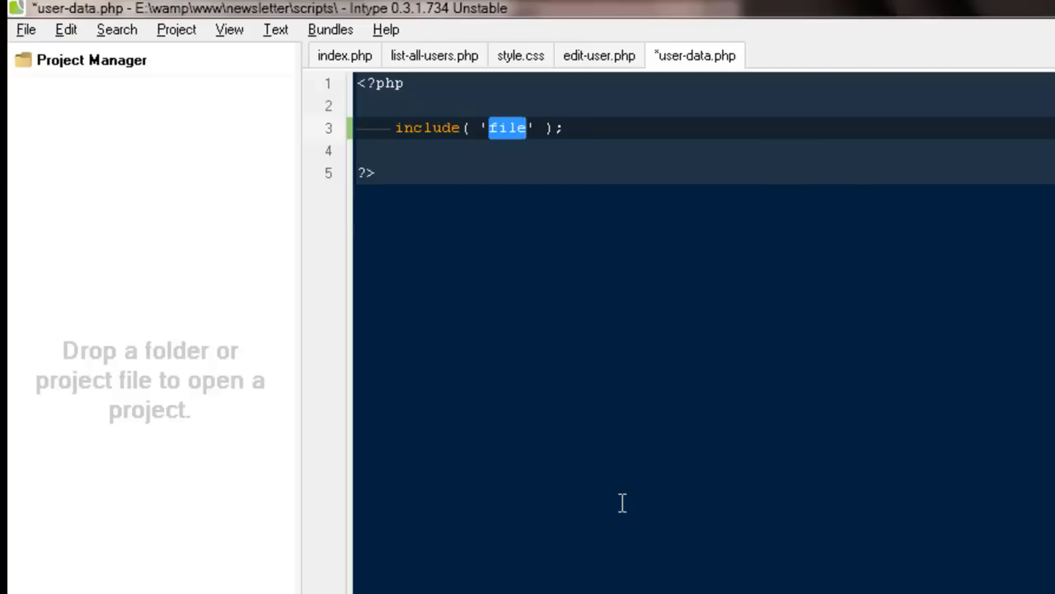
text(connecti)
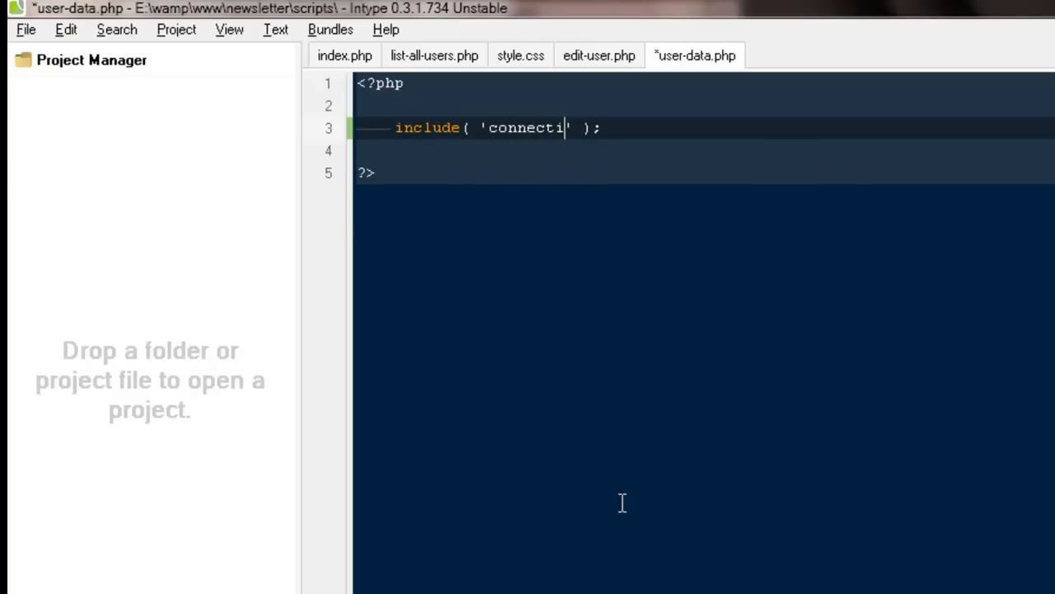
text(on.php)
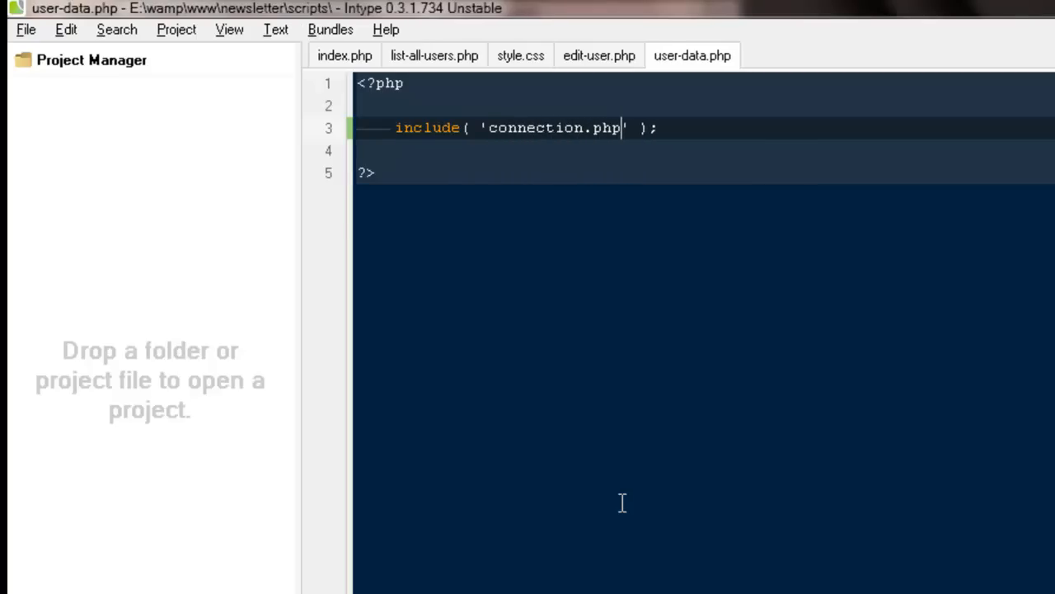
Step: Assign $id = $_GET['id']
text($)
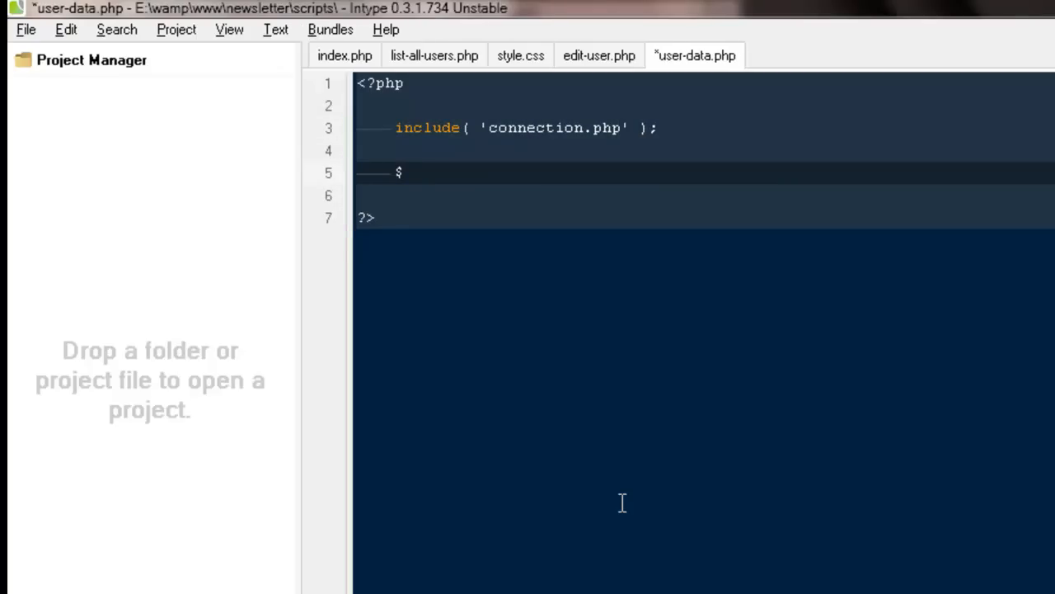
text(id =)
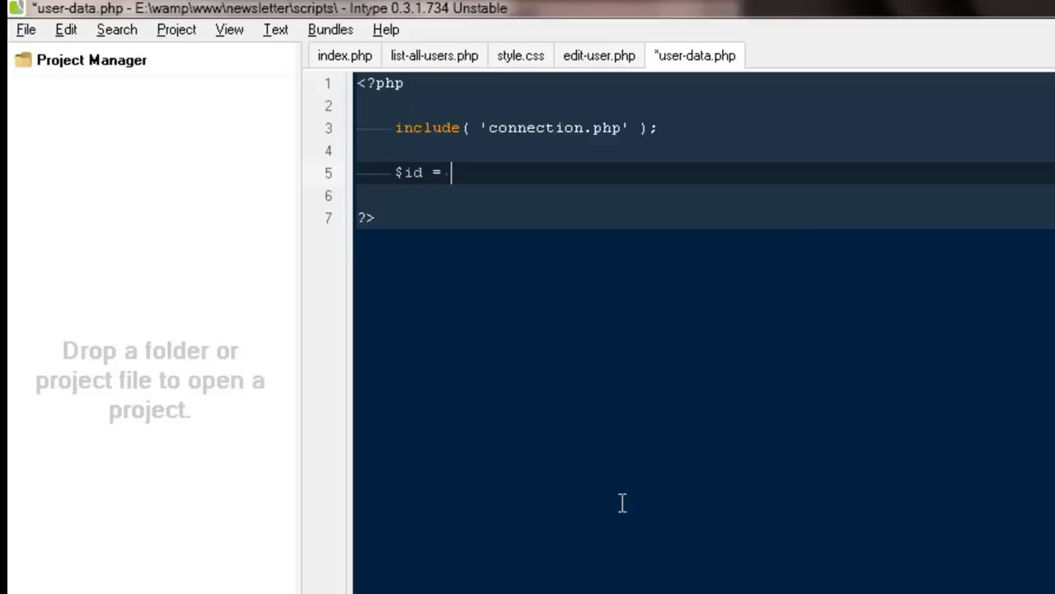
text($)
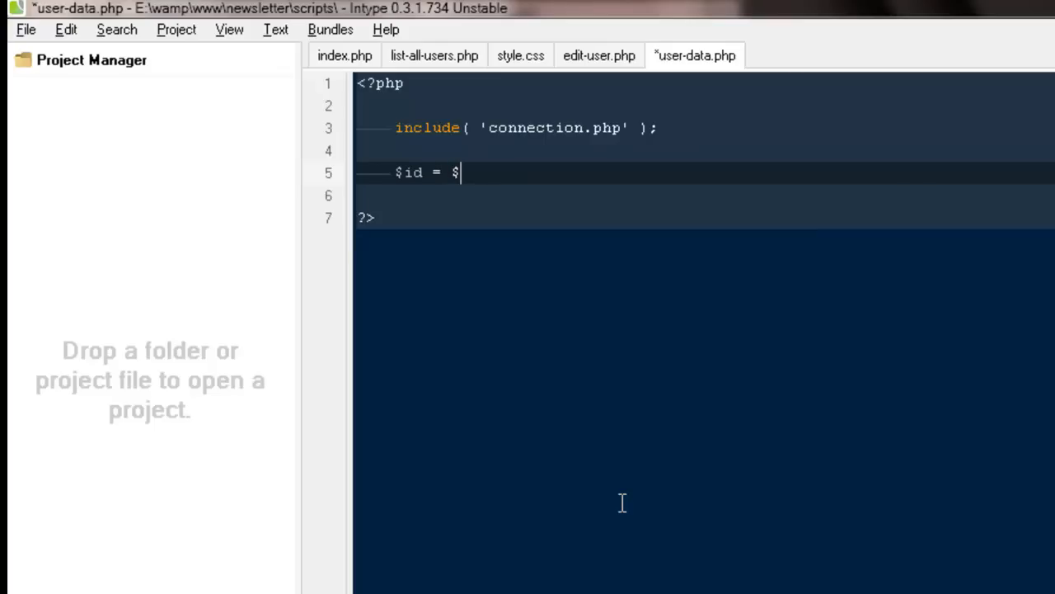
text(_GET[''])
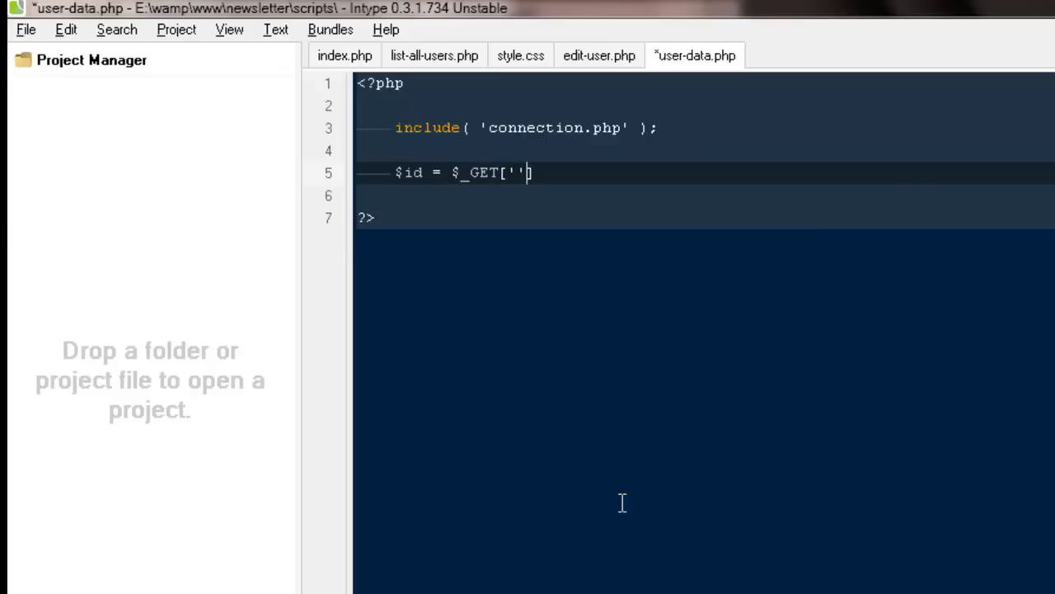
text(id)
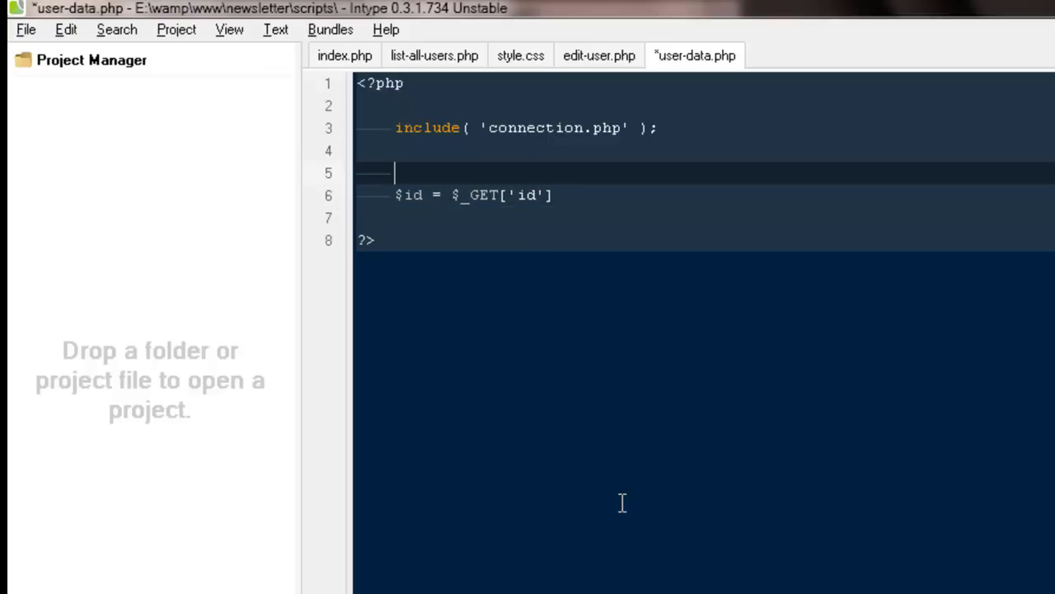
Step: Wrap the assignment in if(isset($_GET['id'])) { } braces
text(if(isset)
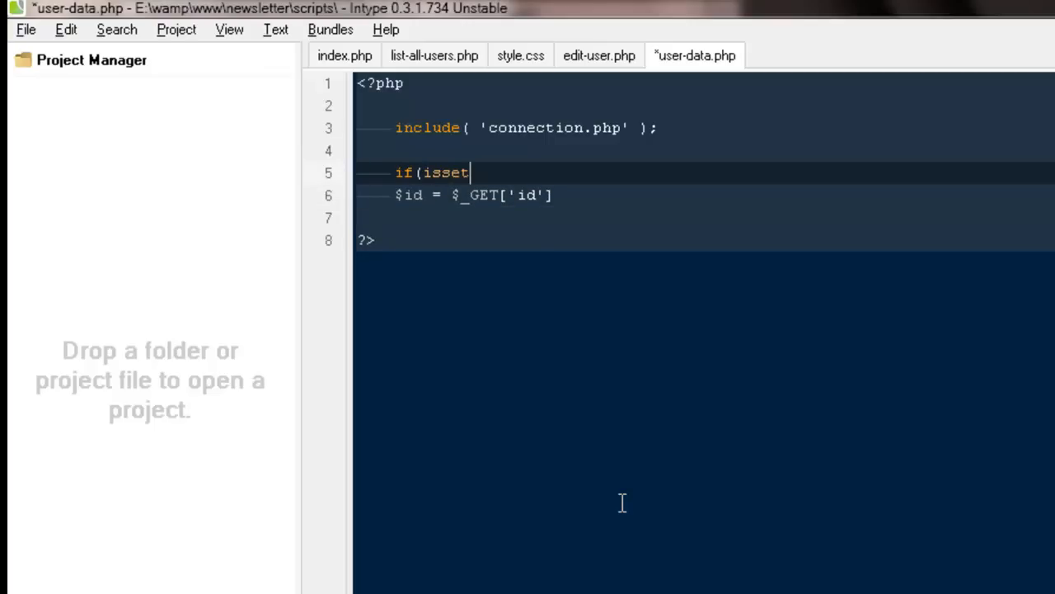
text(($_)
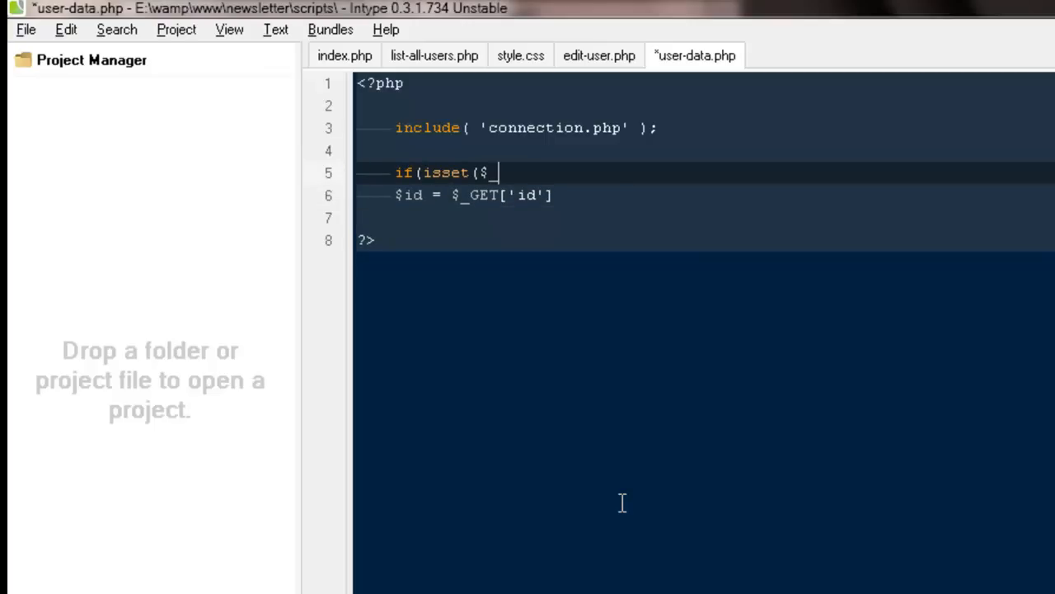
text(_GET[)
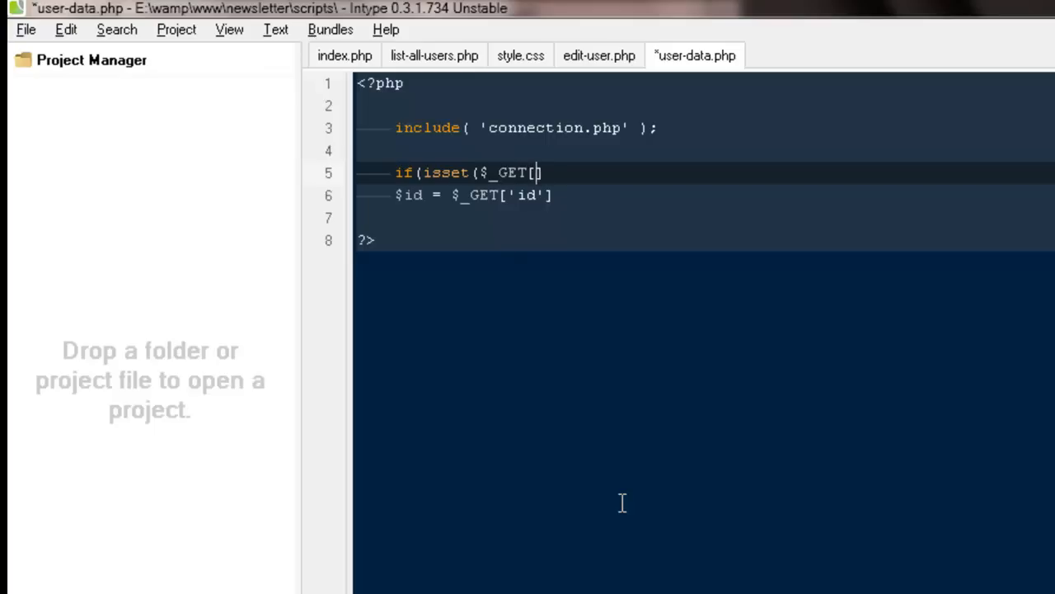
text('id']))
text({)
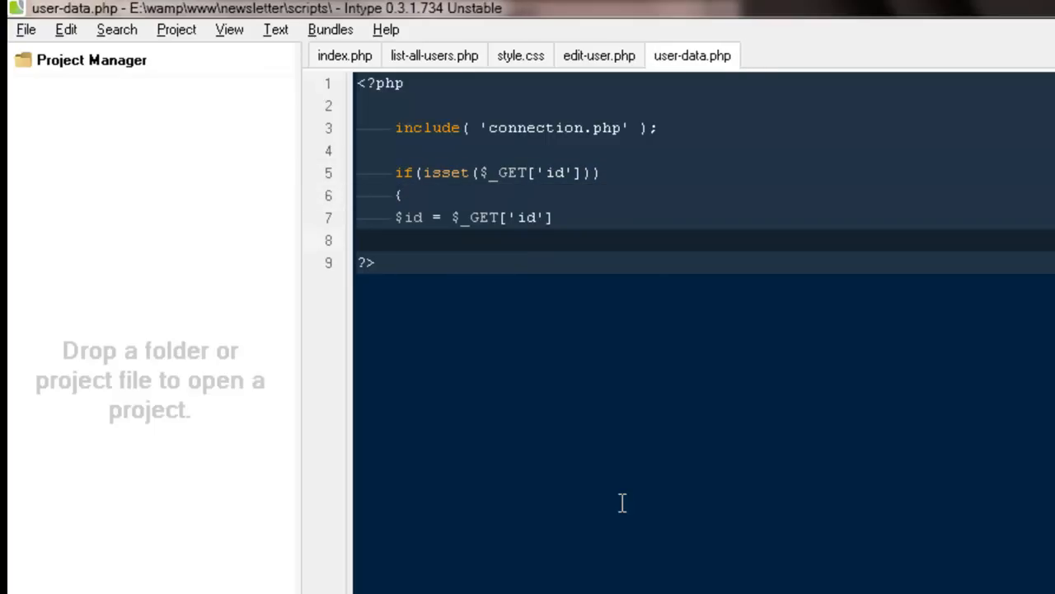
text(})
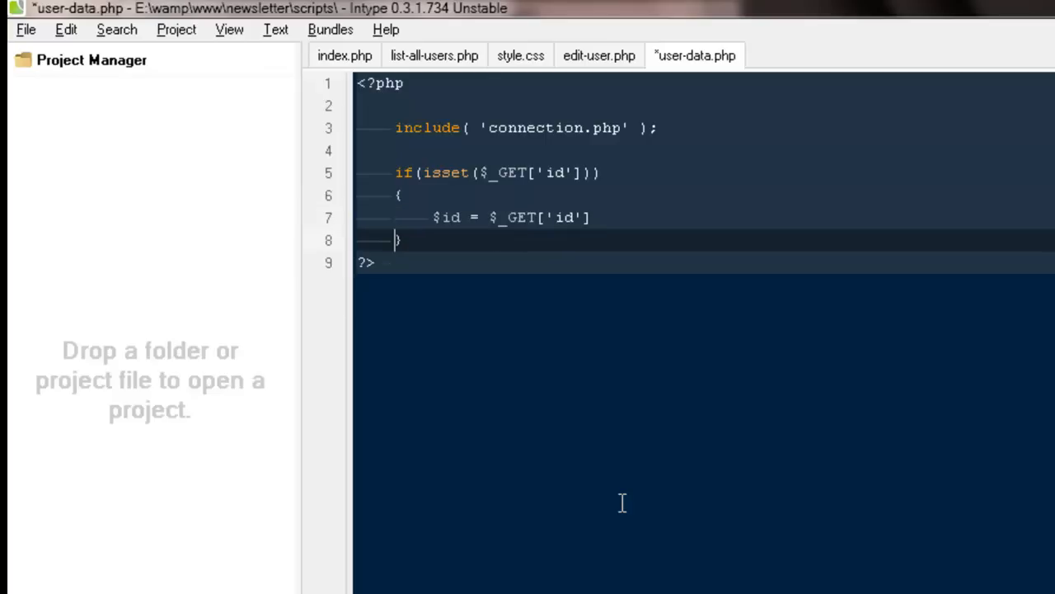
text($)
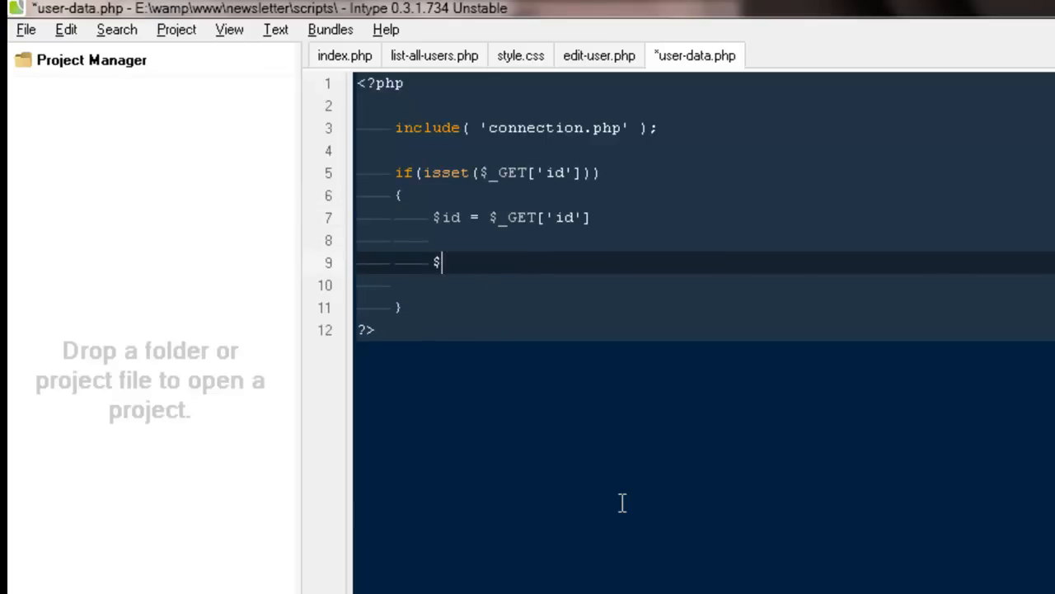
Step: Write $sql = mysql_query SELECT * FROM guestbook WHERE id = '$id' or die(mysql_error())
text(sql = my)
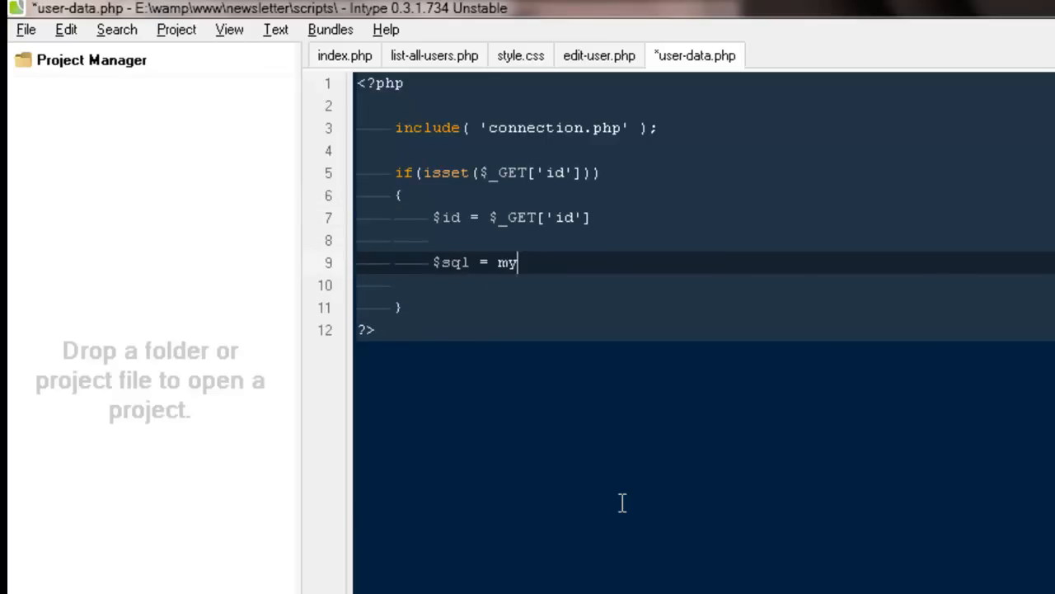
text(sql_queyr)
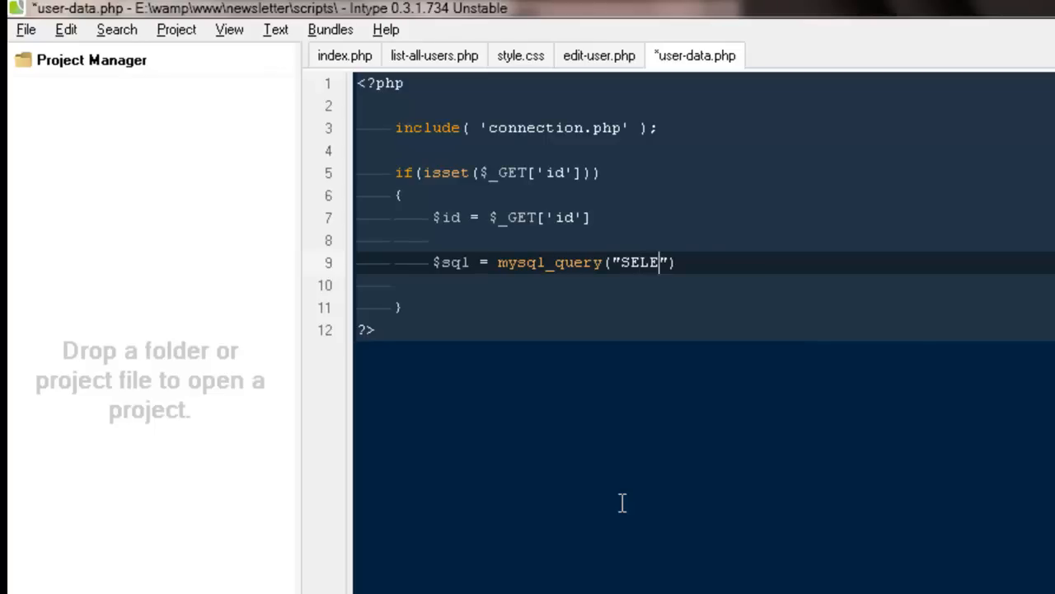
text(CT * FROM)
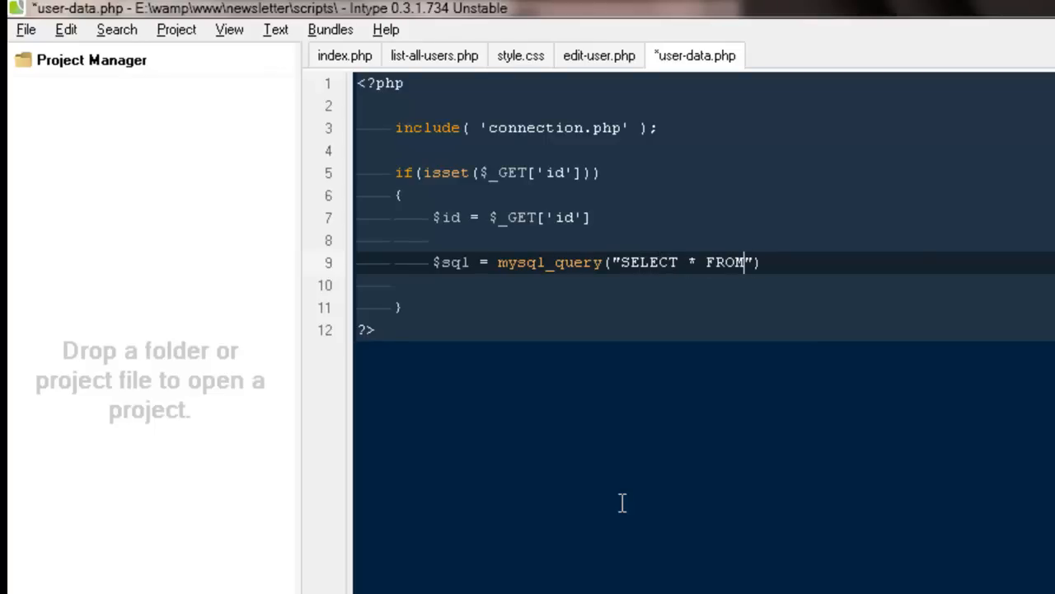
text(gue)
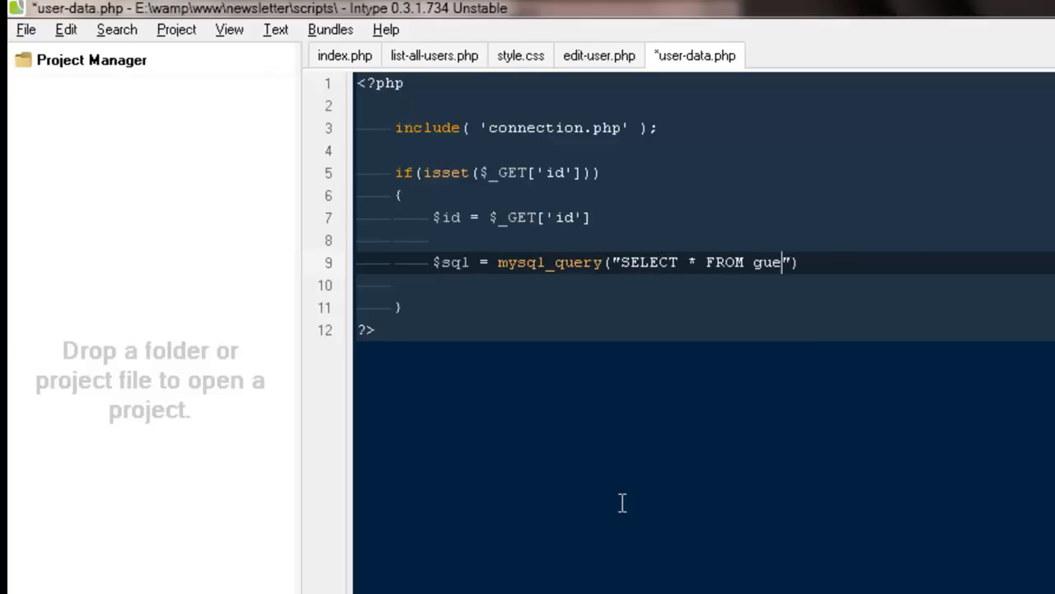
text(stbook)
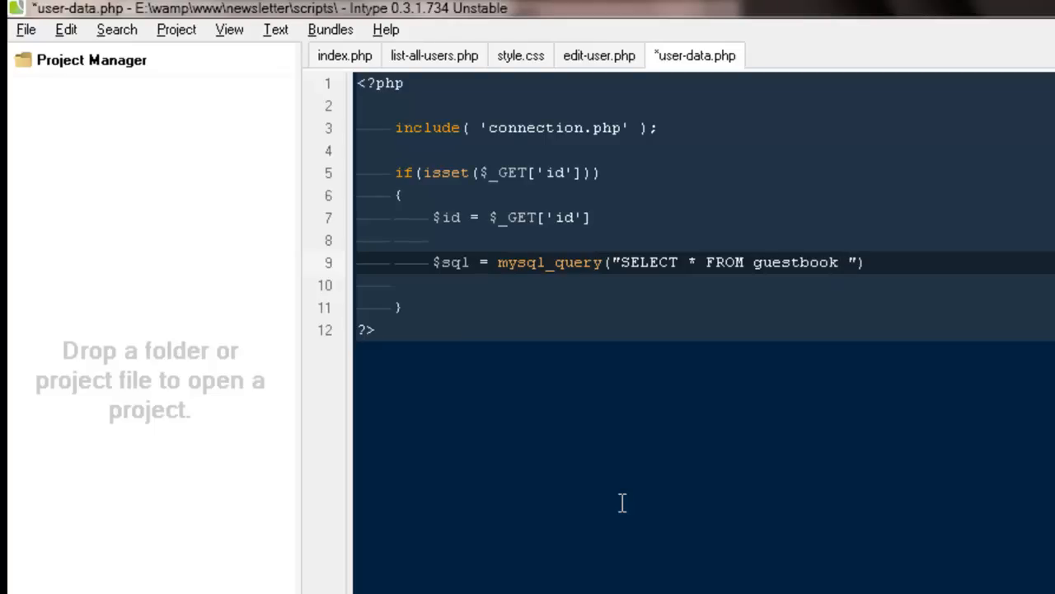
text(WHERE id =)
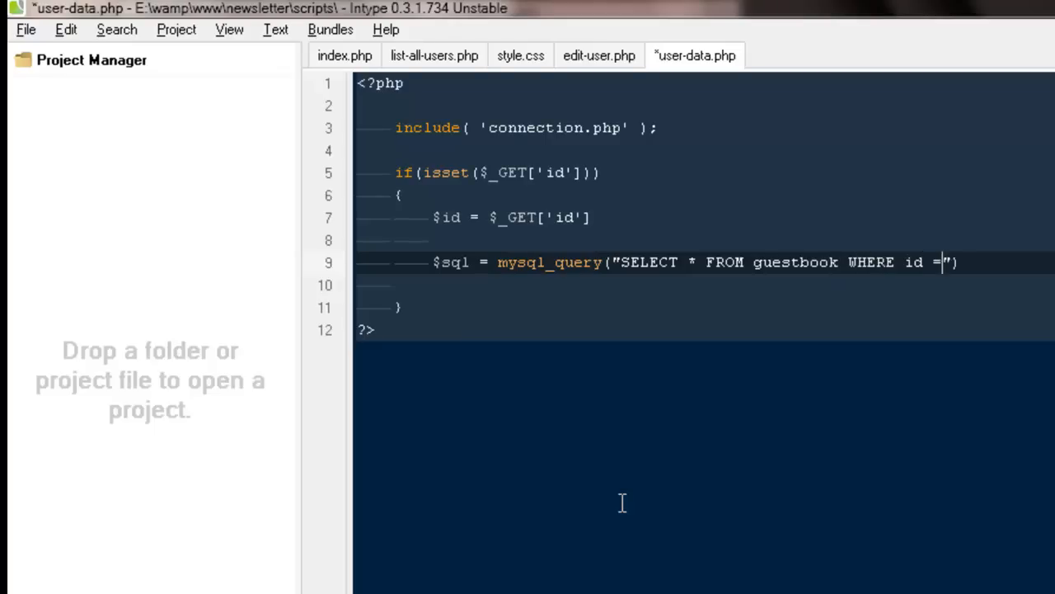
text('$id')
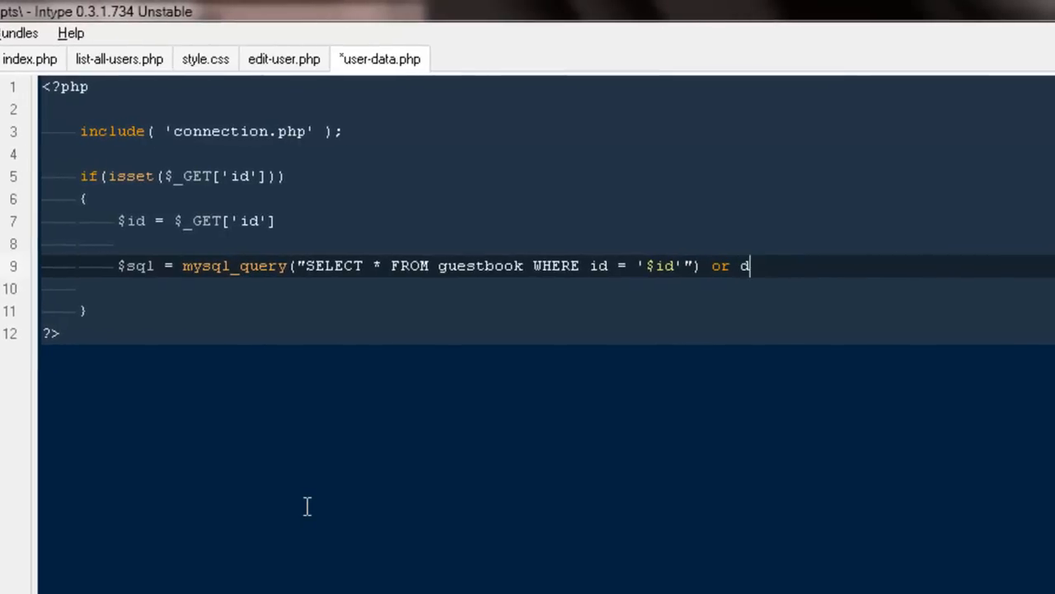
text(ie(mysql_e)
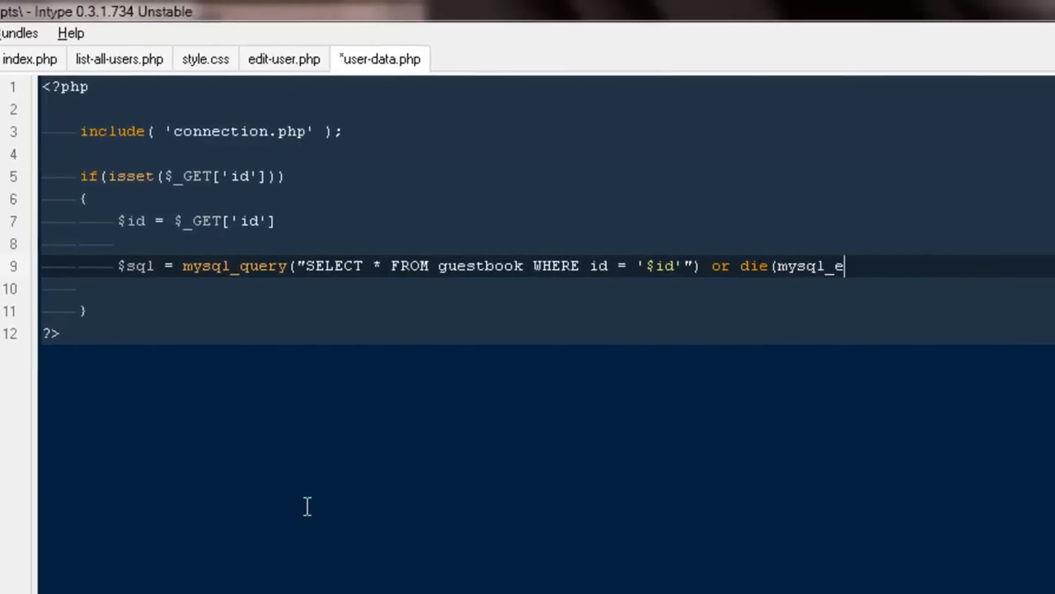
text(rror());)
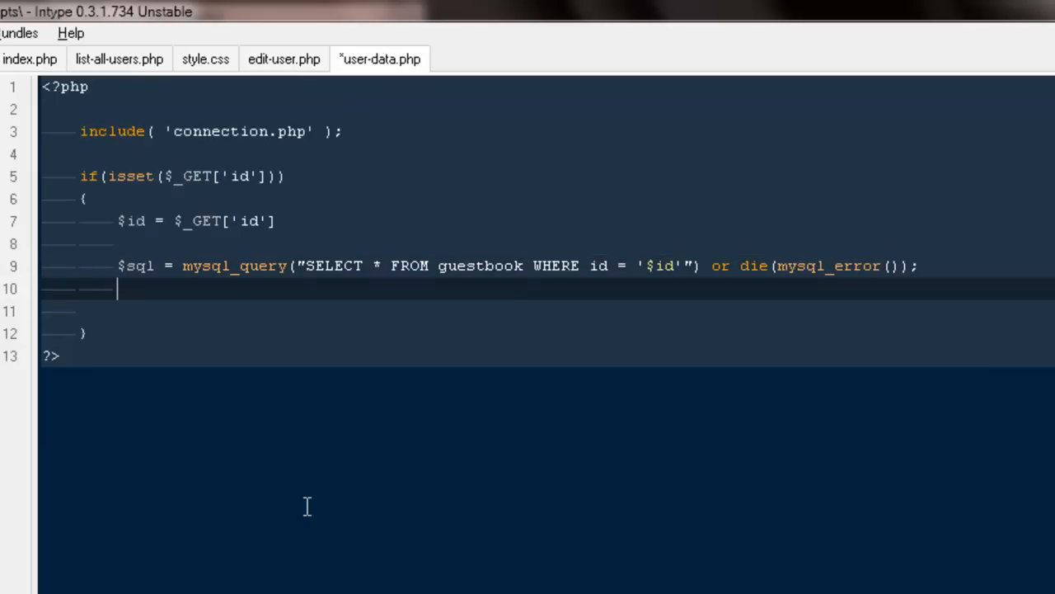
Step: Fetch the result into $row with mysql_fetch_array($sql);
text($row =)
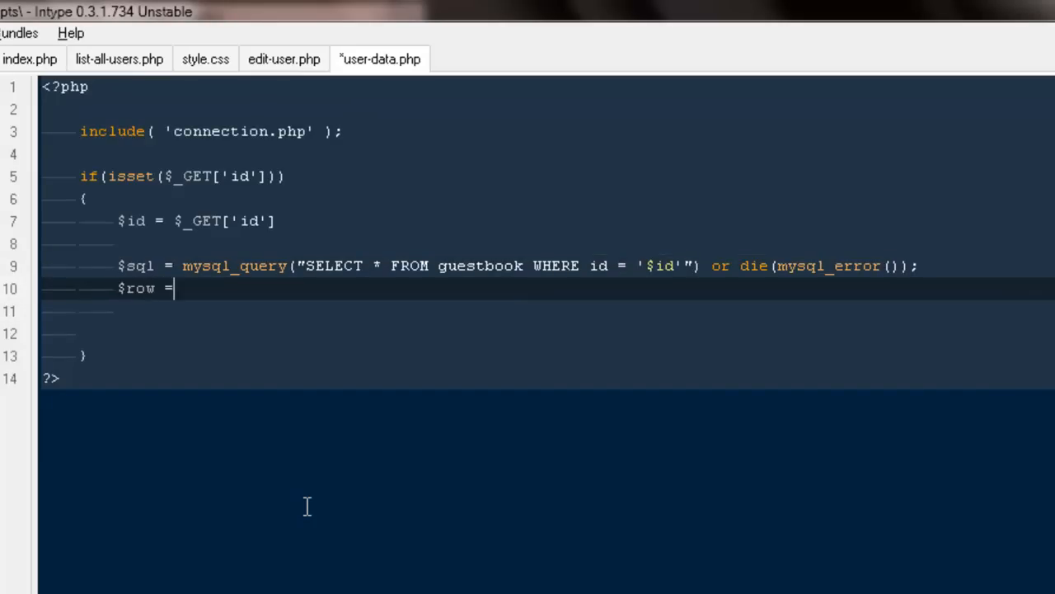
text(mysql_f)
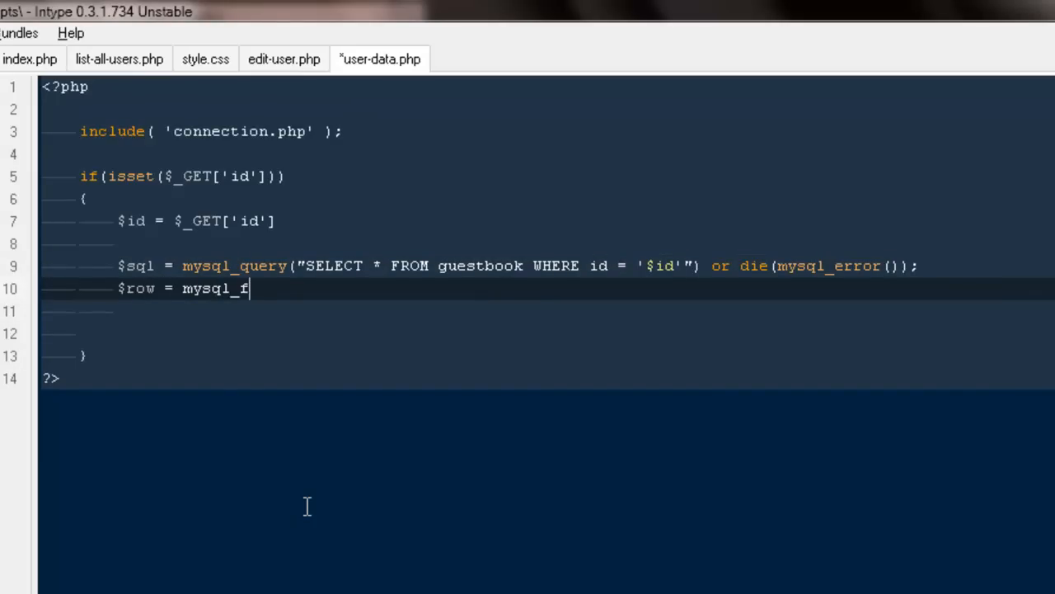
text(etch_a)
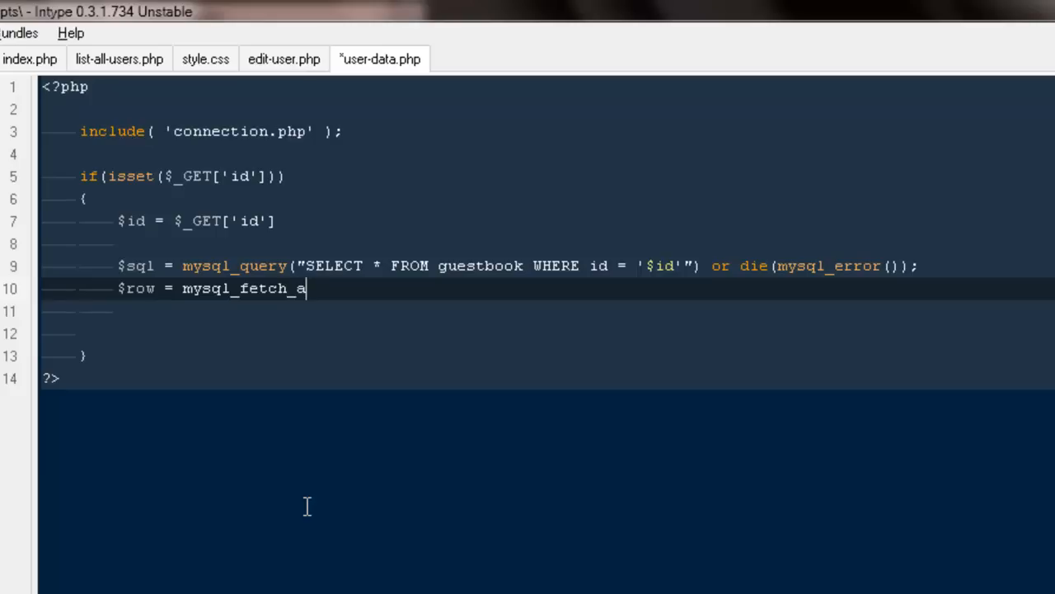
text(rray())
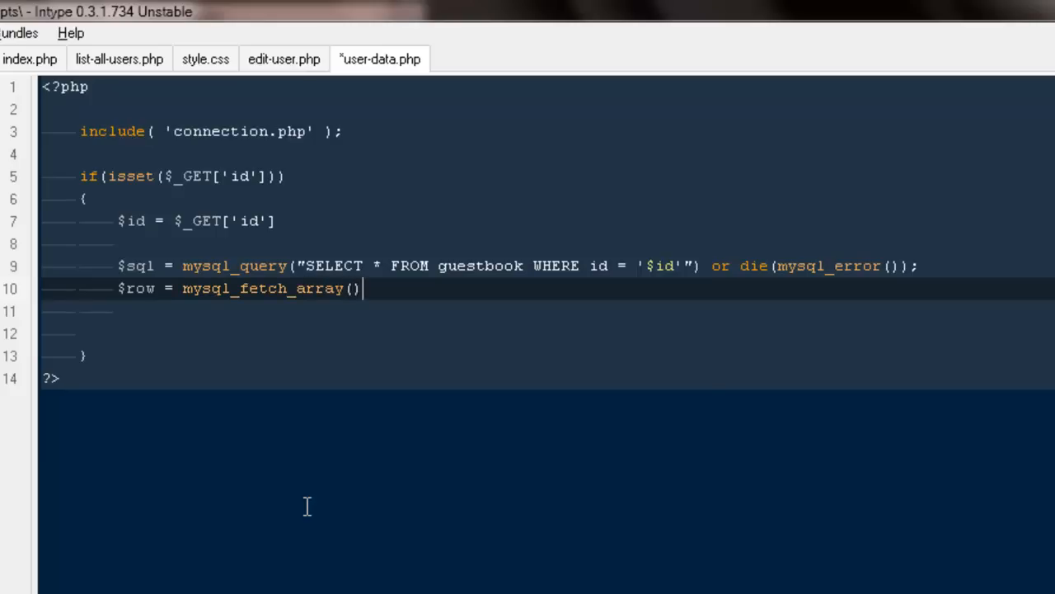
text($sql)
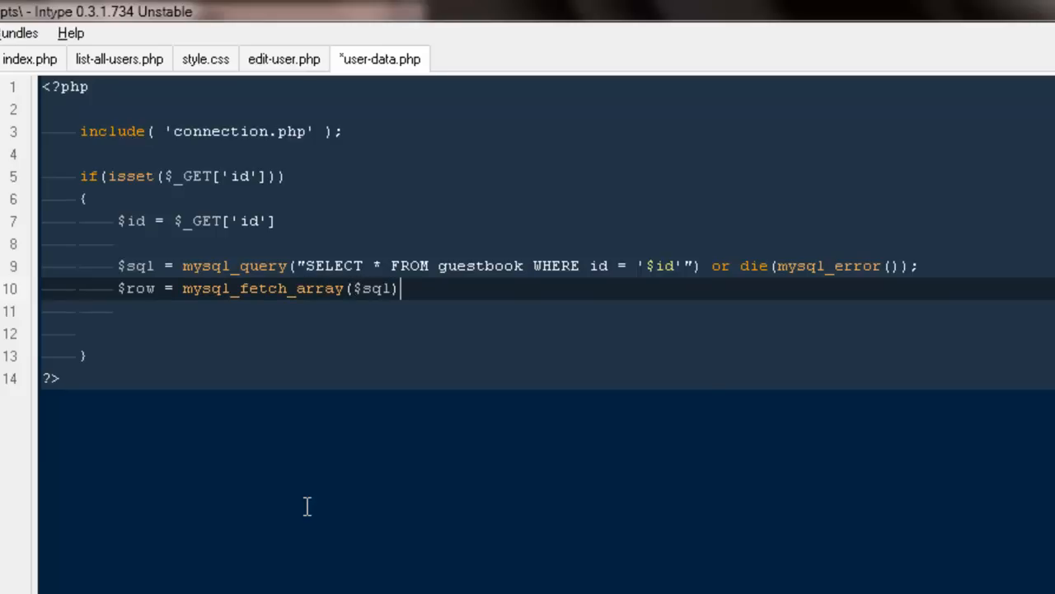
text(;)
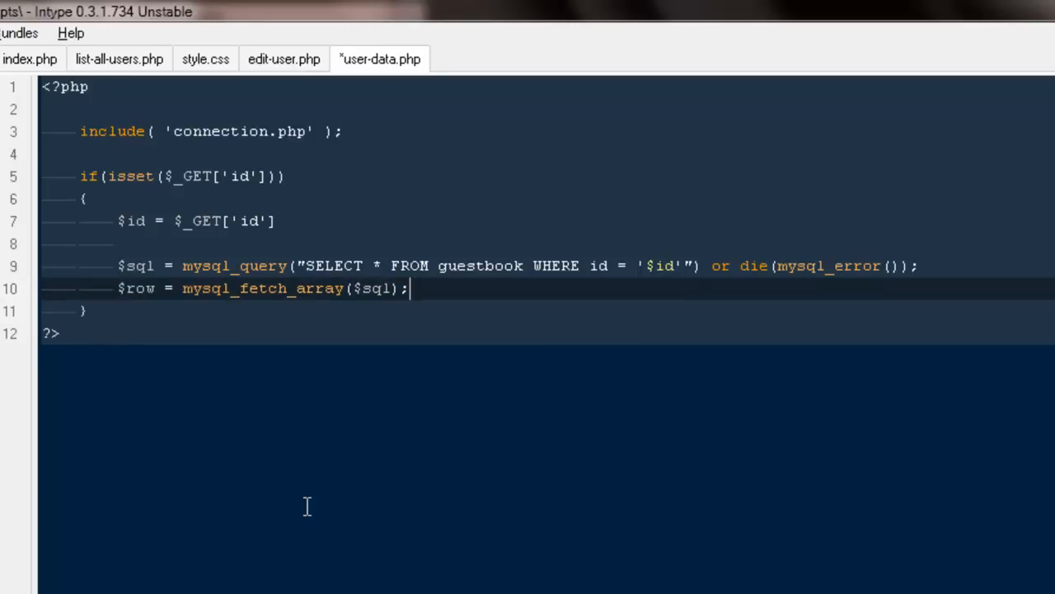
Step: Call extract($row), correcting the misspelled function name
text(extarct)
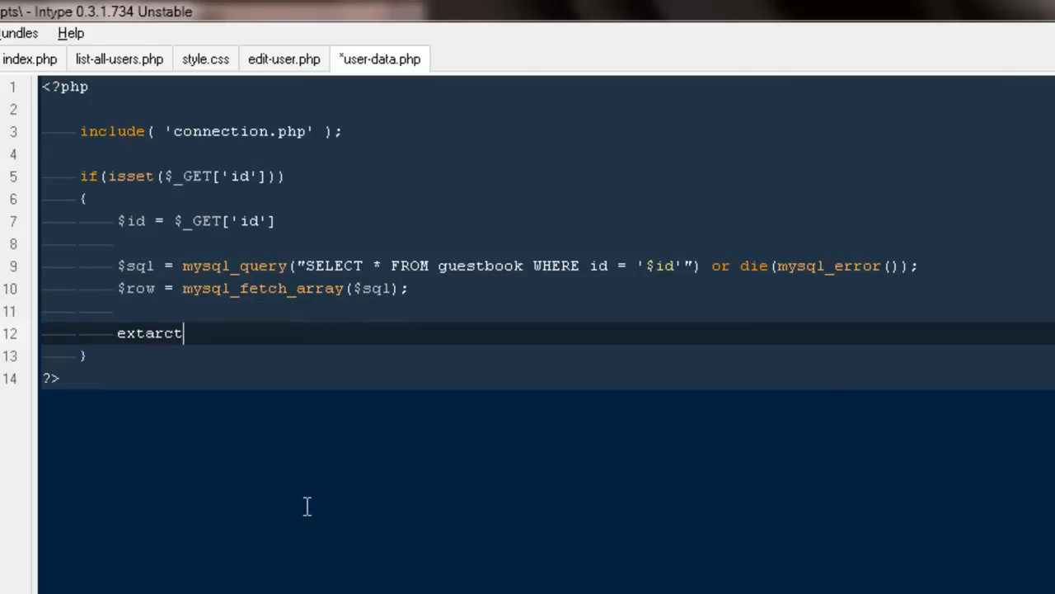
key(Backspace)
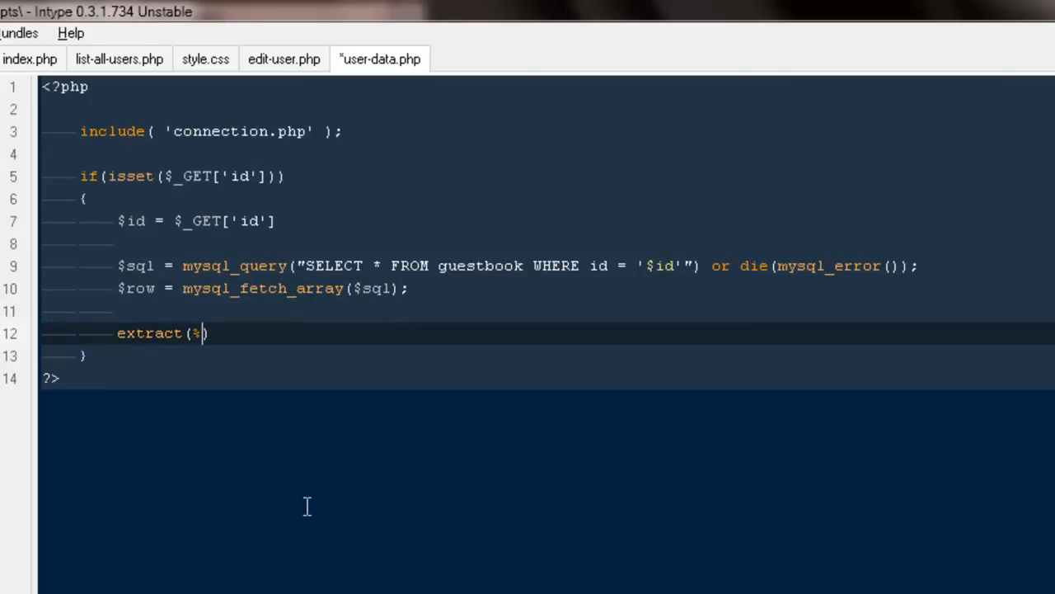
text($row)
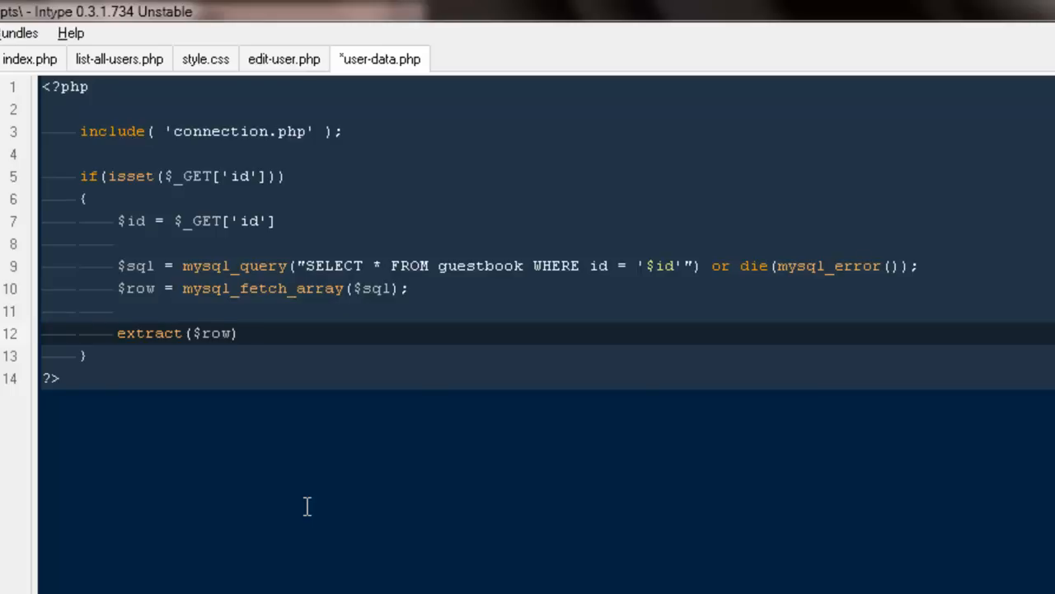